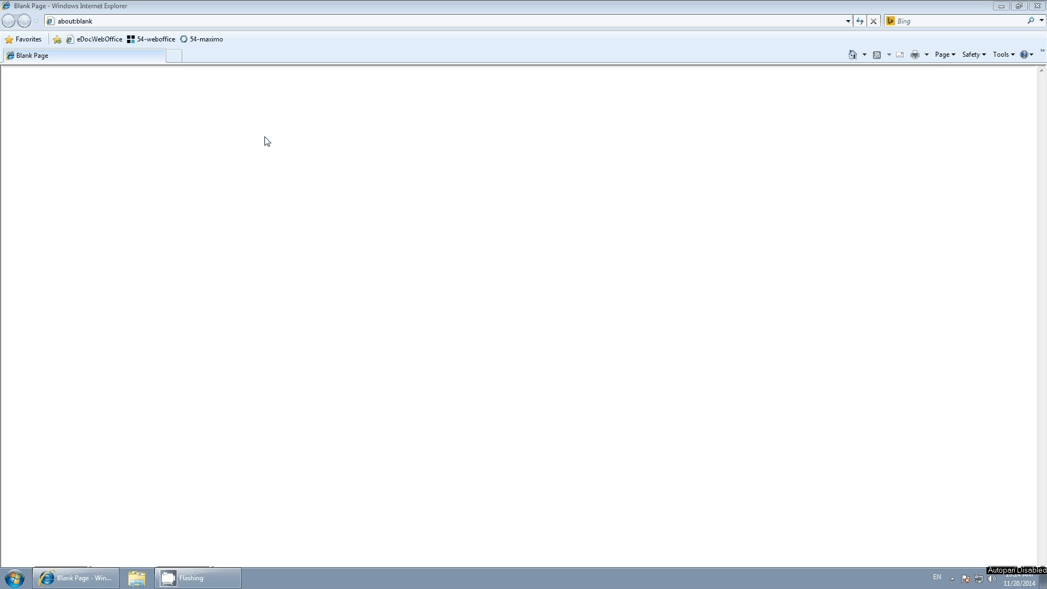
Load the 54-maximo favorite and sign in with user name and password
click(88, 21)
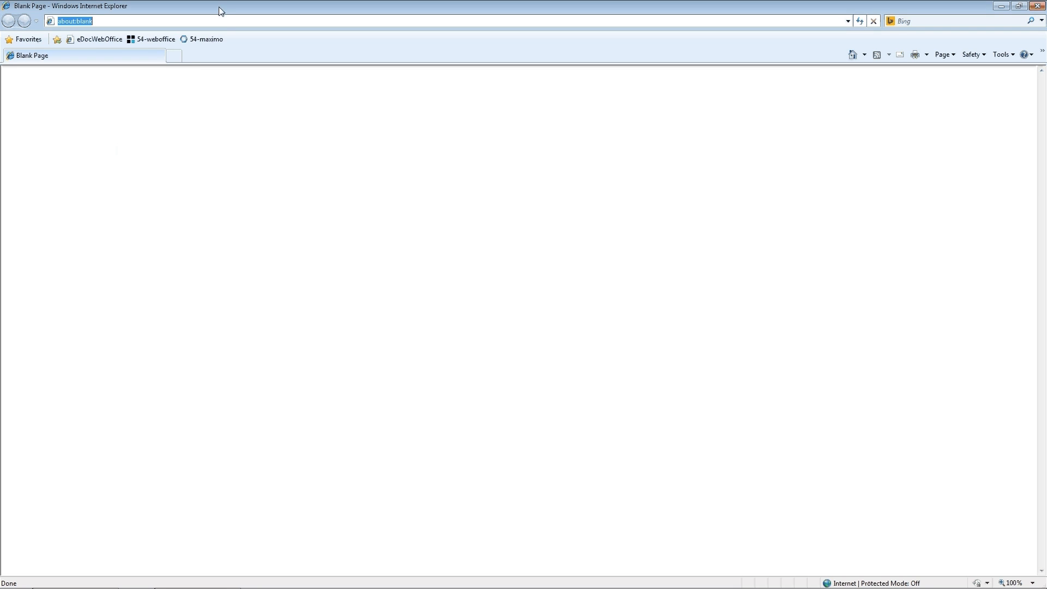
click(210, 55)
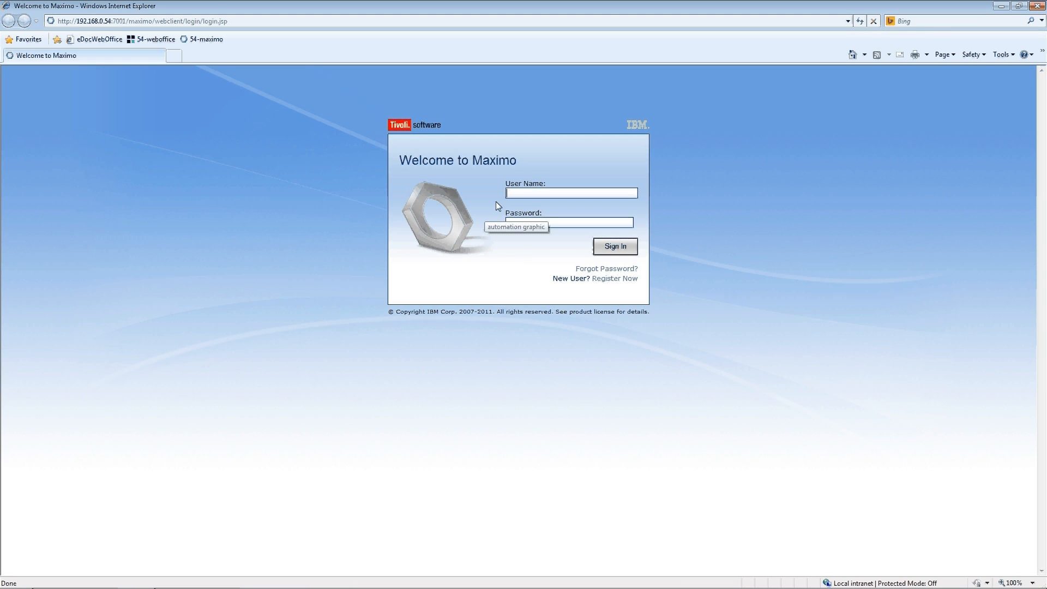
click(571, 192)
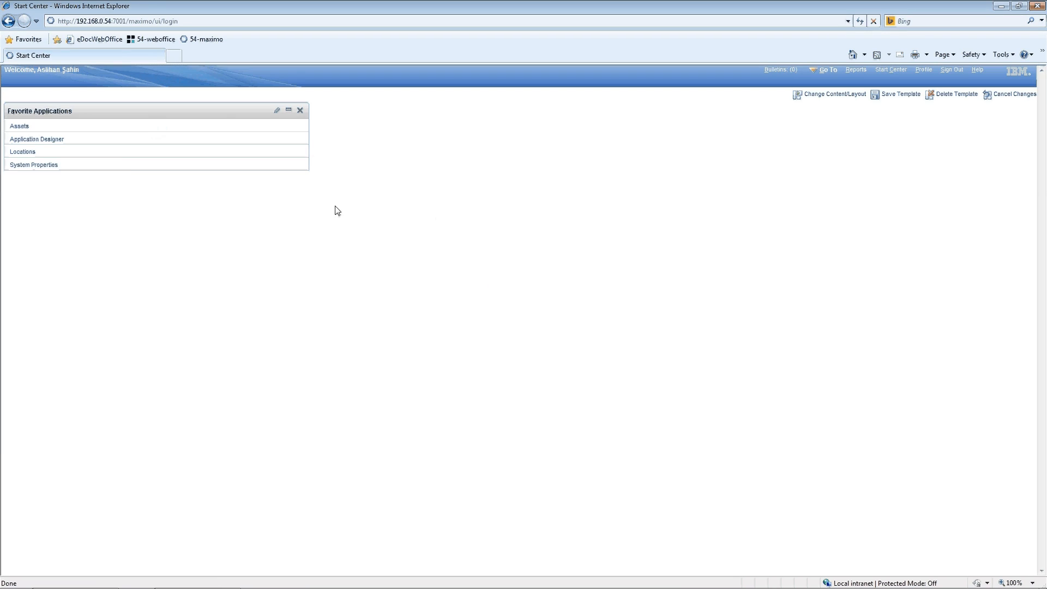
Open the Assets application and the 1STDECK (1st Deck) asset record
click(17, 126)
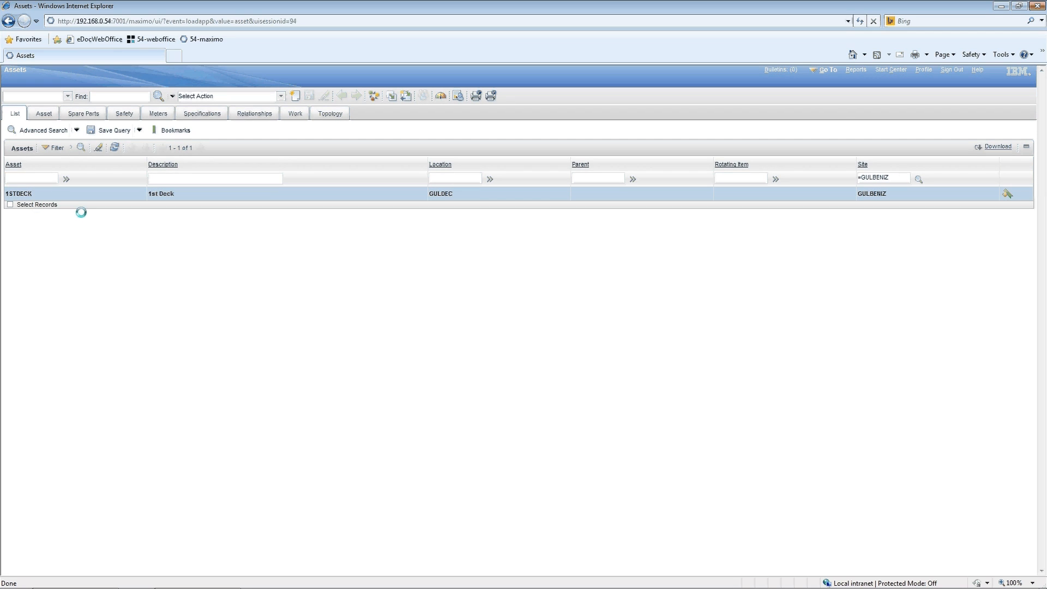
click(17, 194)
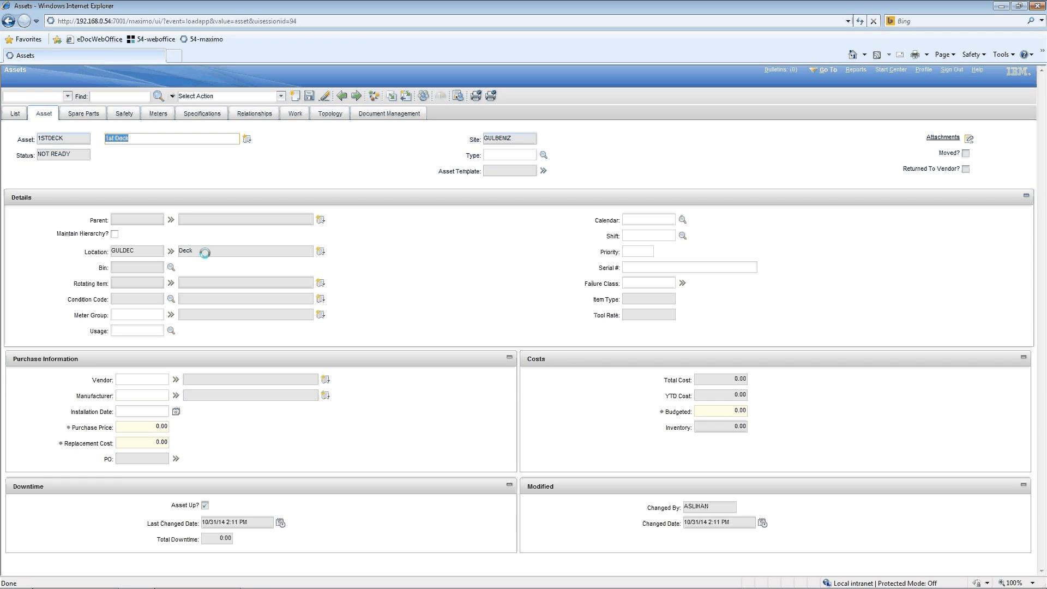
mouse_move(210, 252)
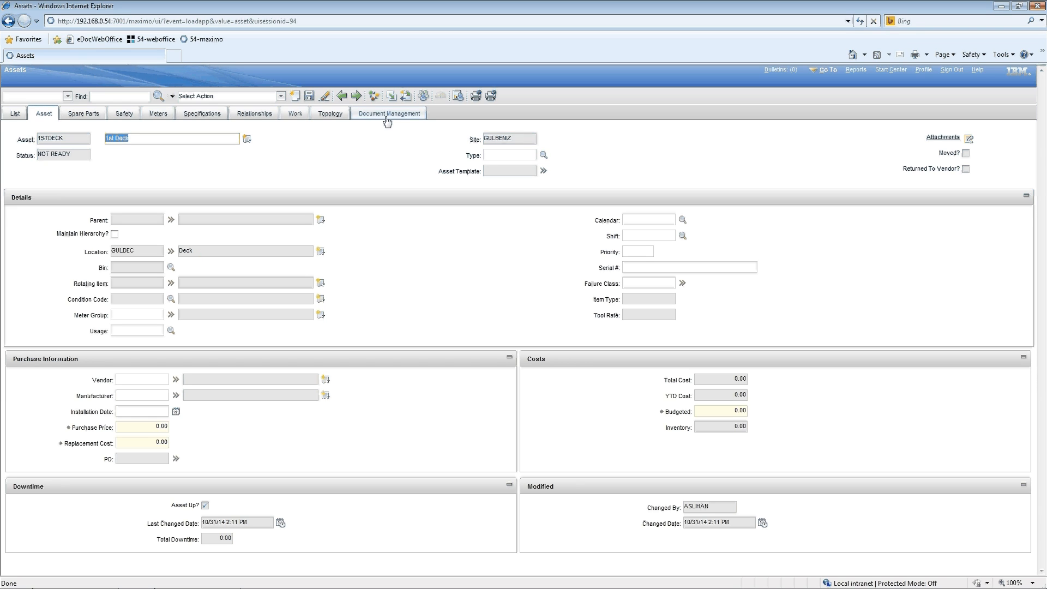
mouse_move(386, 122)
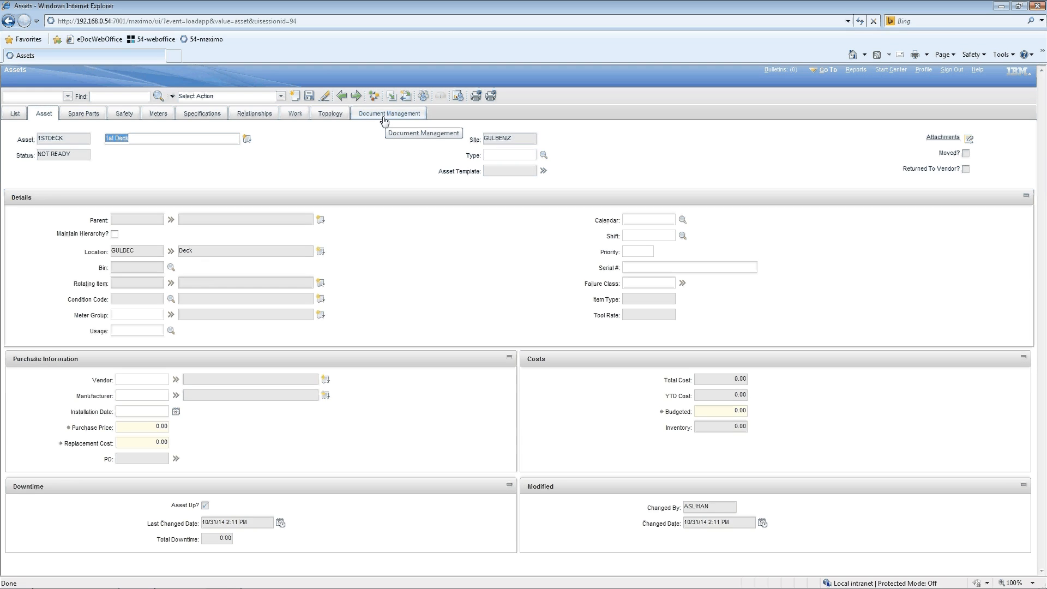
Browse the asset's Drawings folder and start downloading the Çınlama - 1 Word document
click(388, 113)
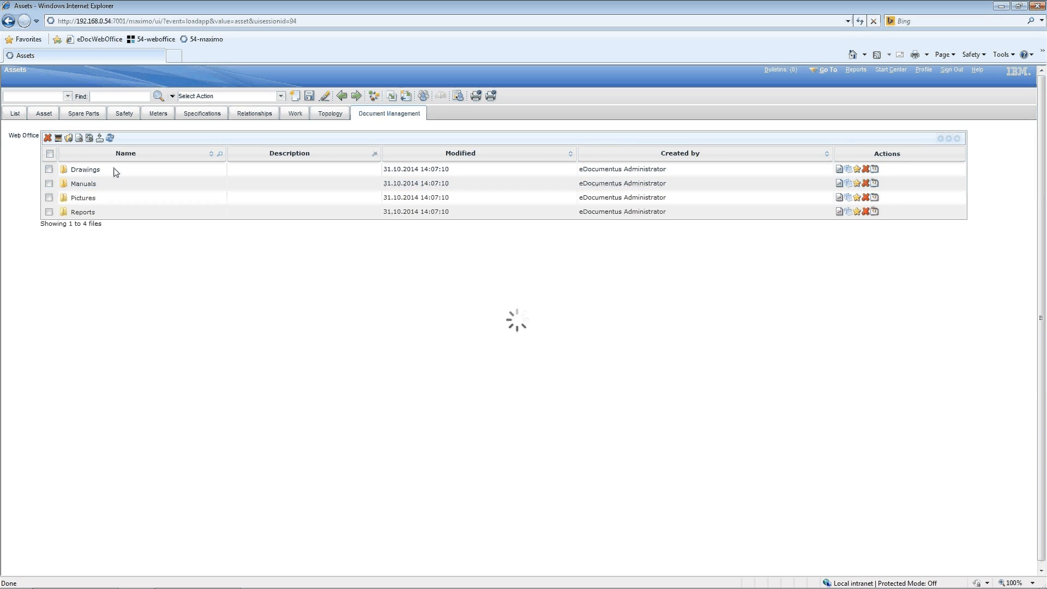
double_click(84, 169)
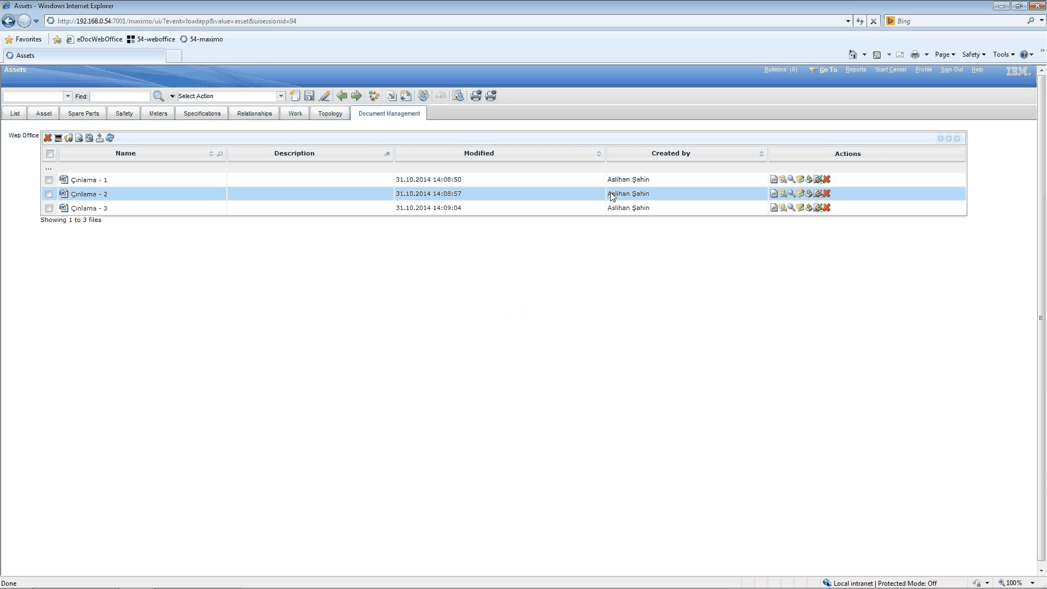
click(84, 178)
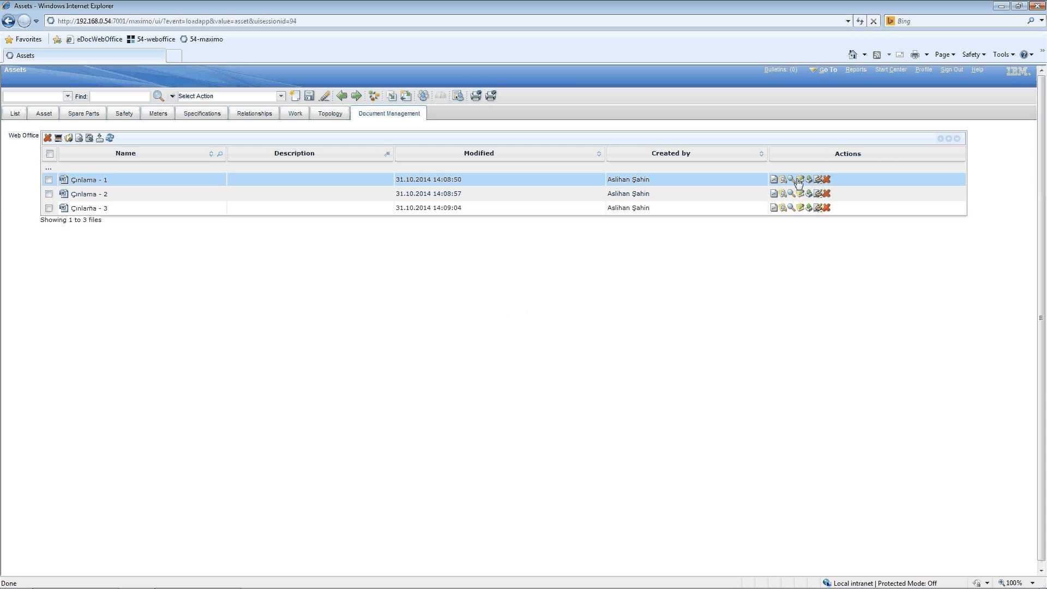
click(799, 178)
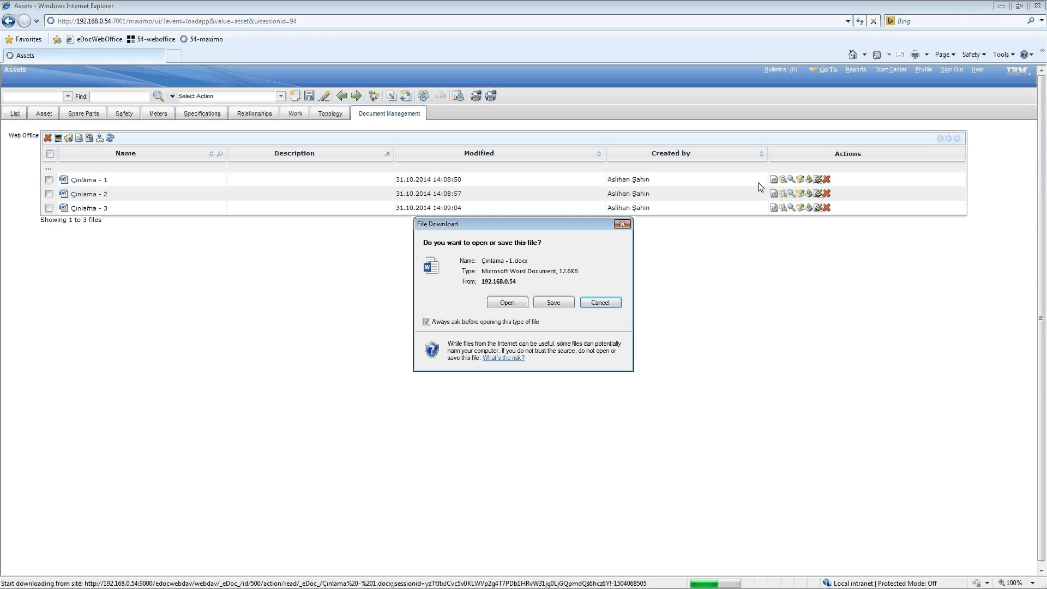
click(599, 302)
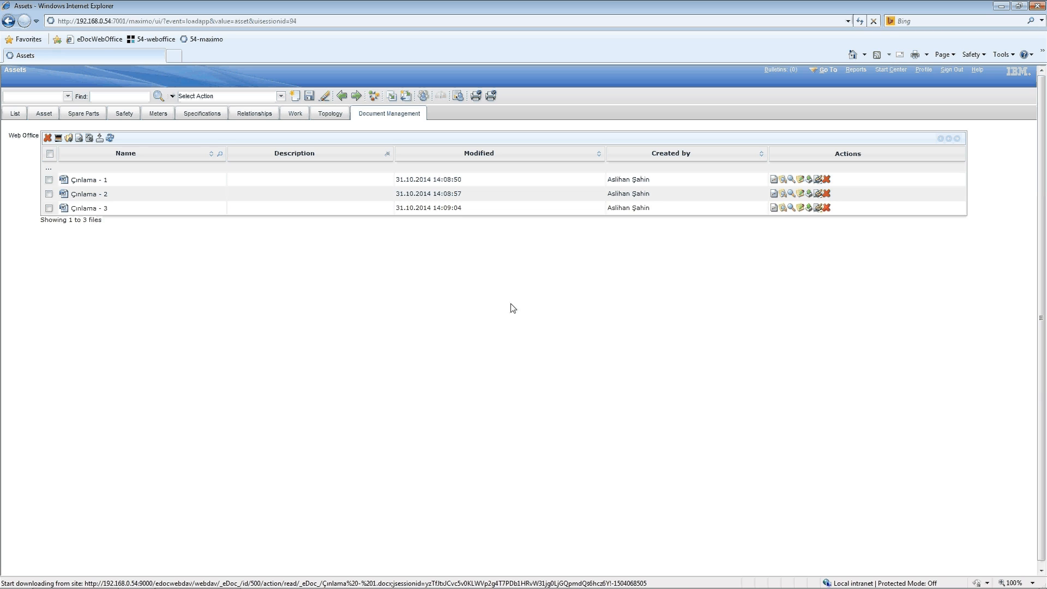
mouse_move(523, 310)
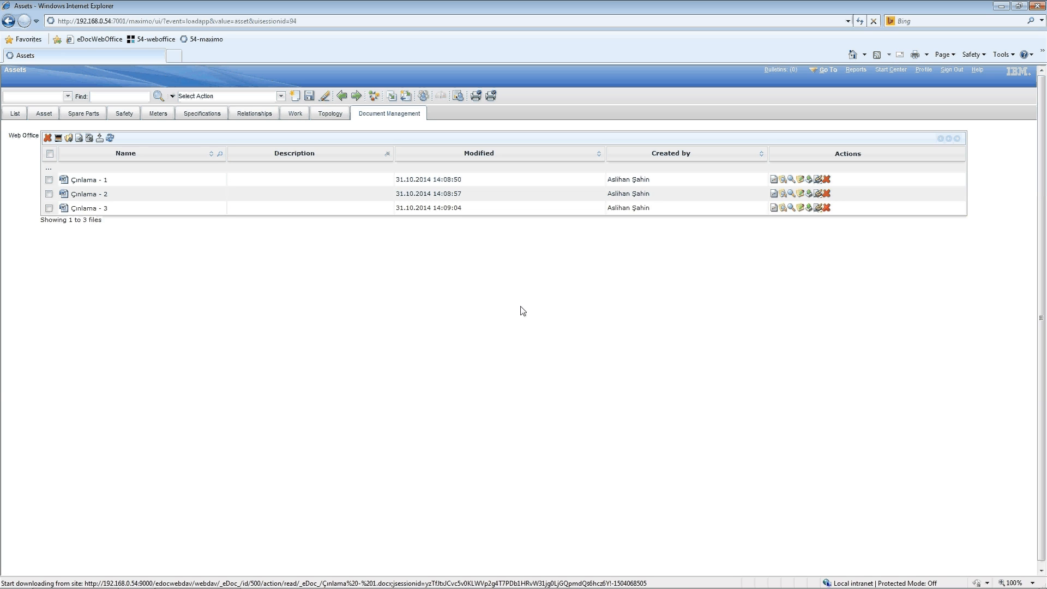
mouse_move(543, 308)
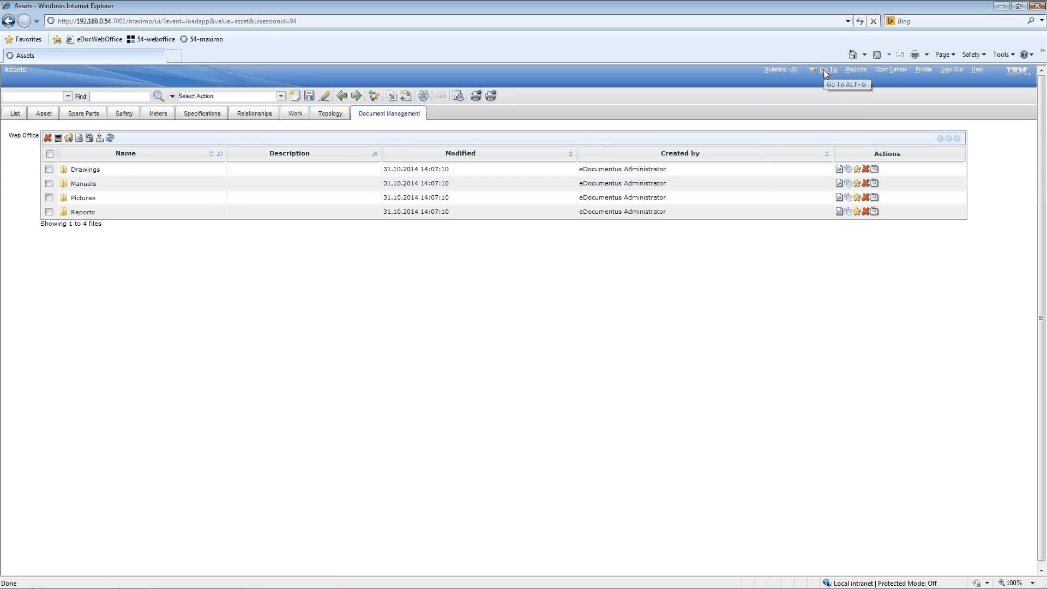
Open RFQ 1009 via Go To > Purchasing > Request for Quotations and show its document folders
click(827, 69)
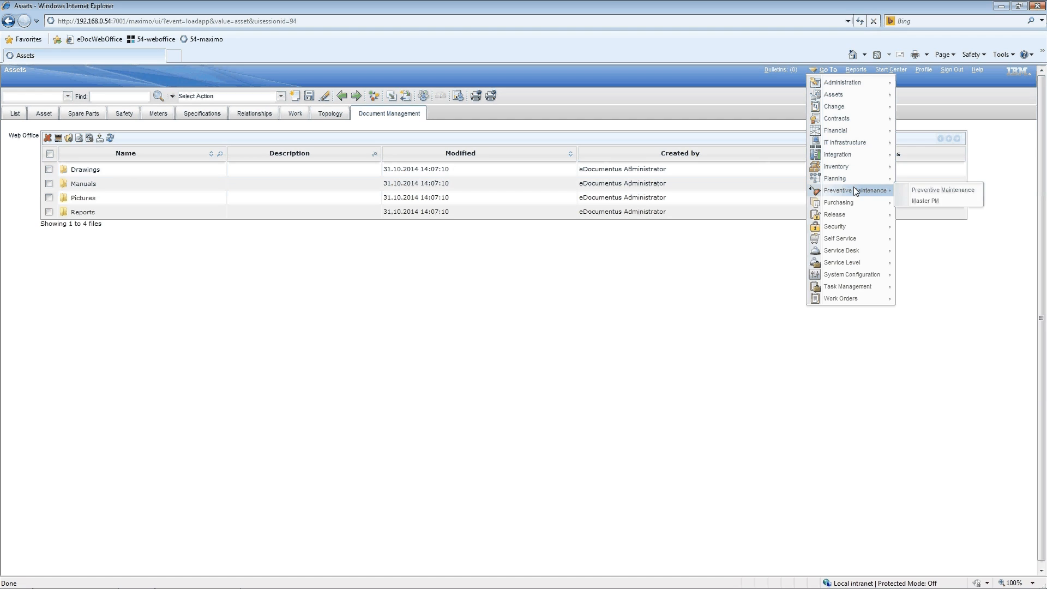
mouse_move(838, 203)
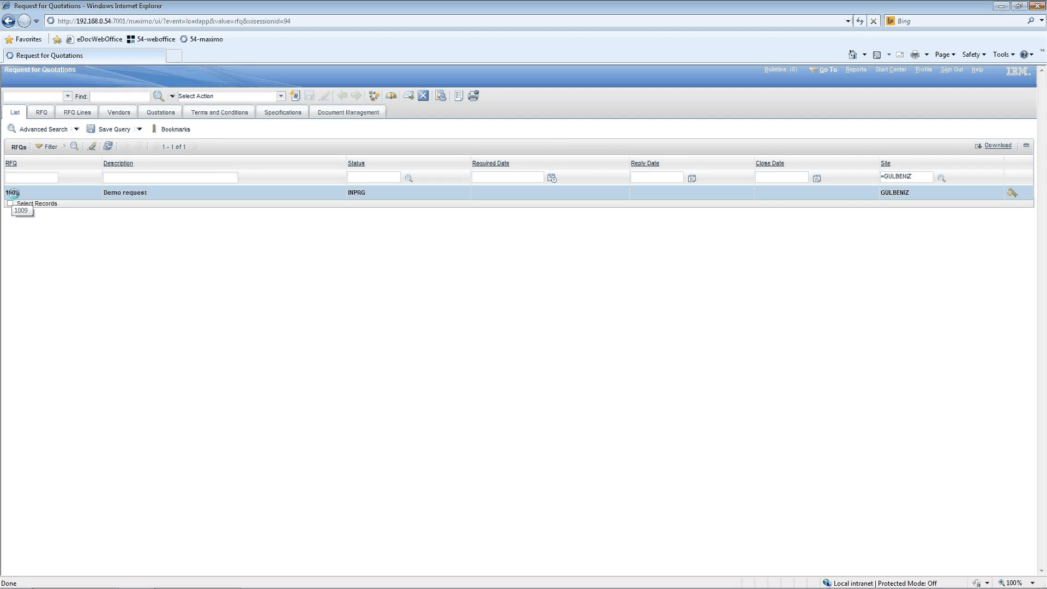
click(13, 192)
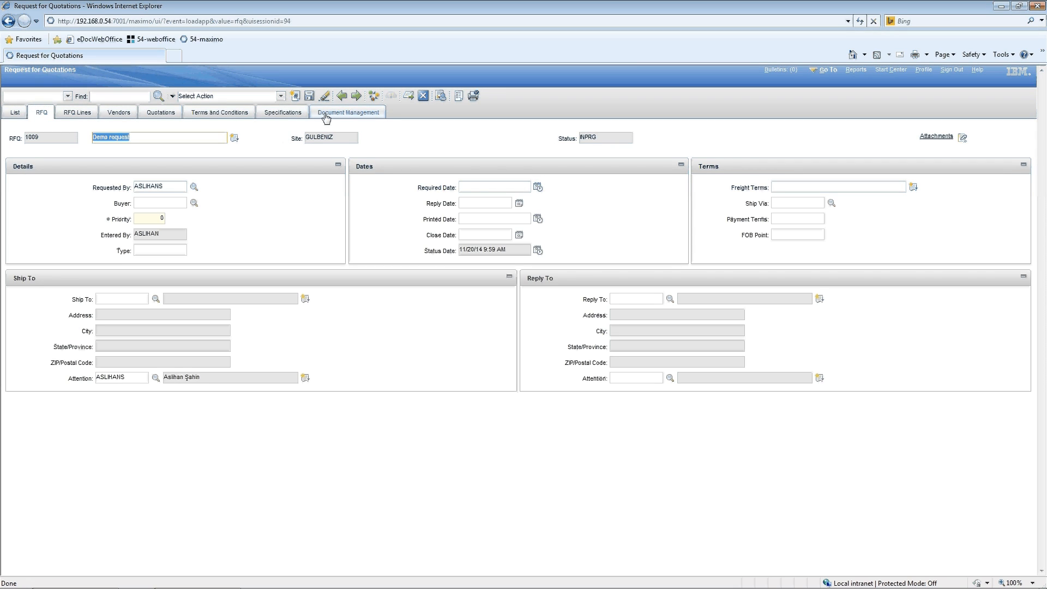
click(349, 111)
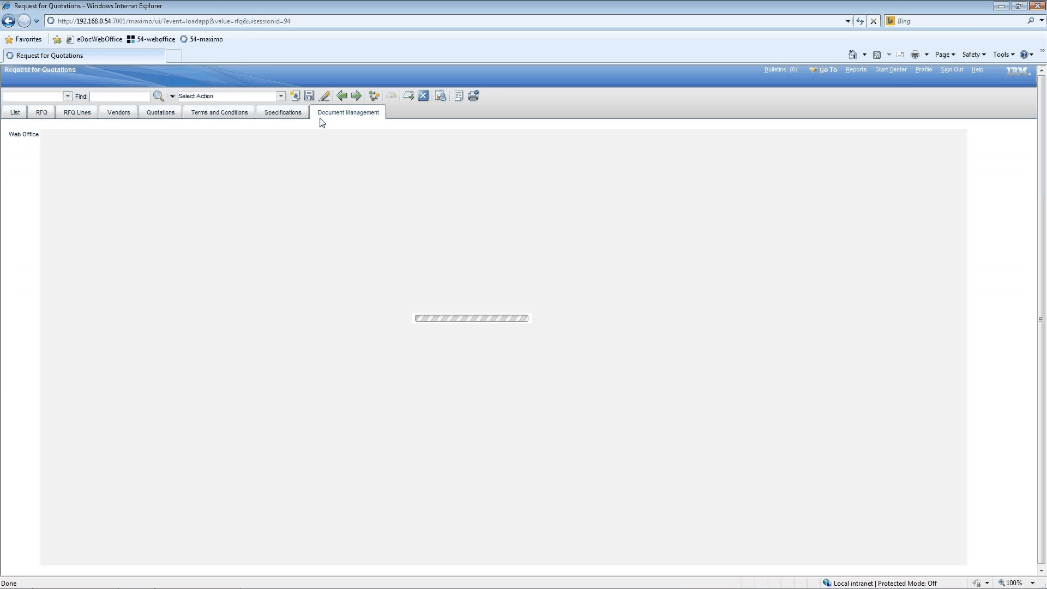
click(349, 111)
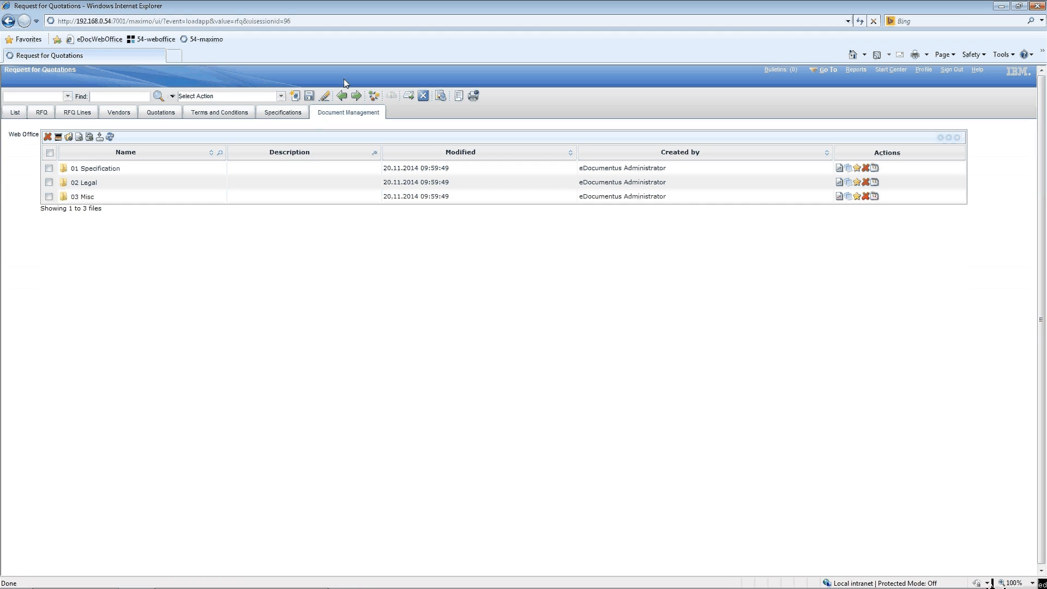
mouse_move(356, 91)
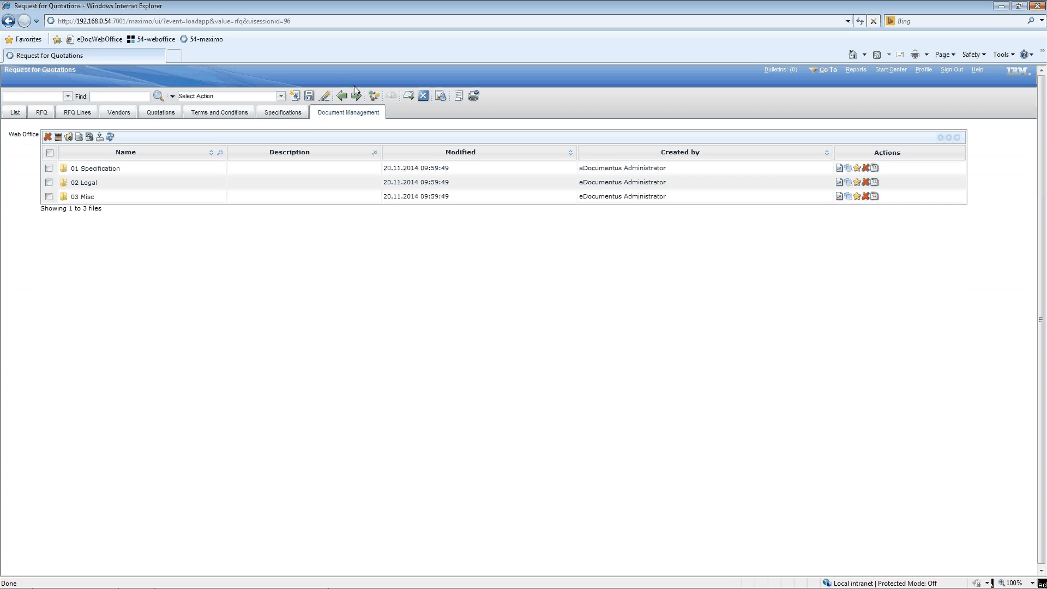
Open eDocumentus Web Office in a new tab and expand the Documents tree
click(83, 196)
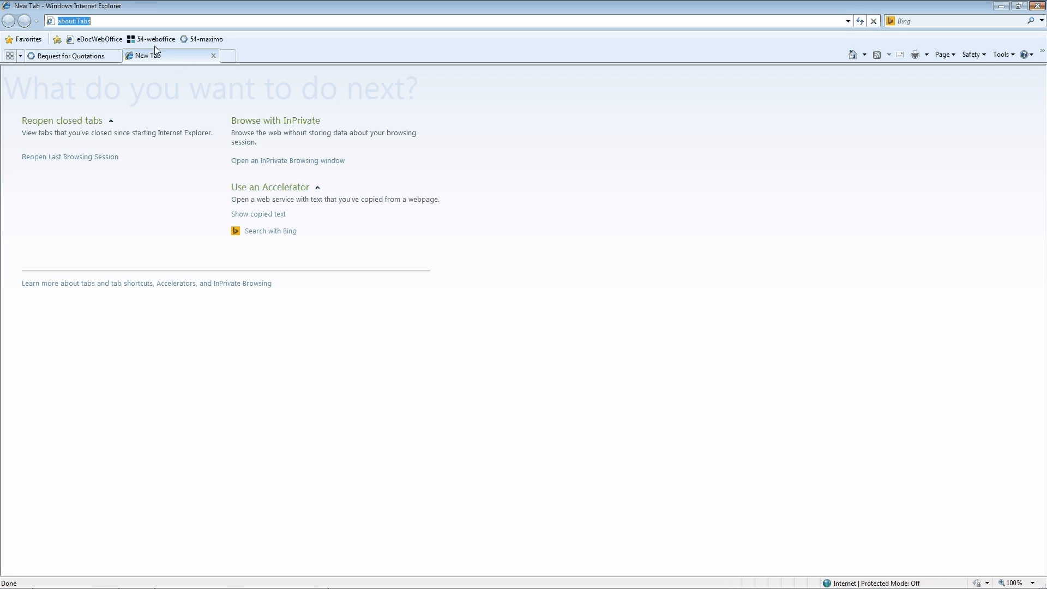
click(157, 39)
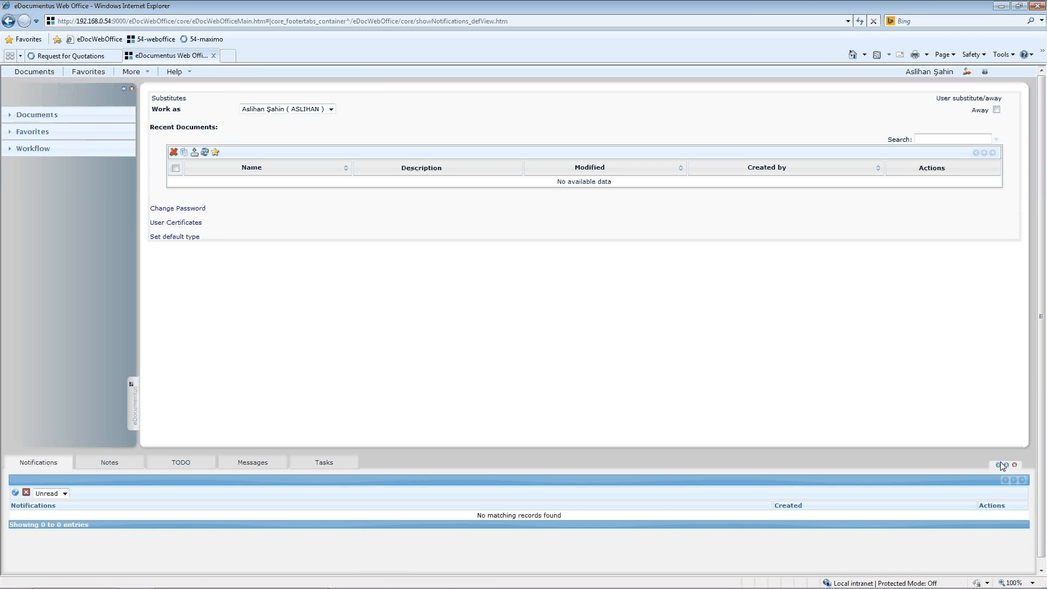
click(997, 465)
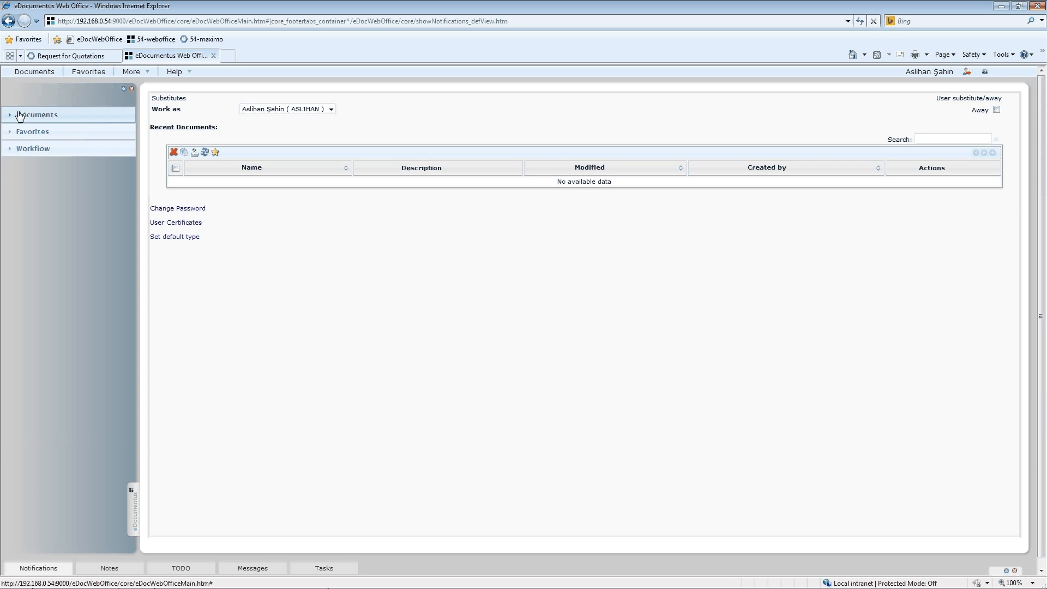
click(36, 114)
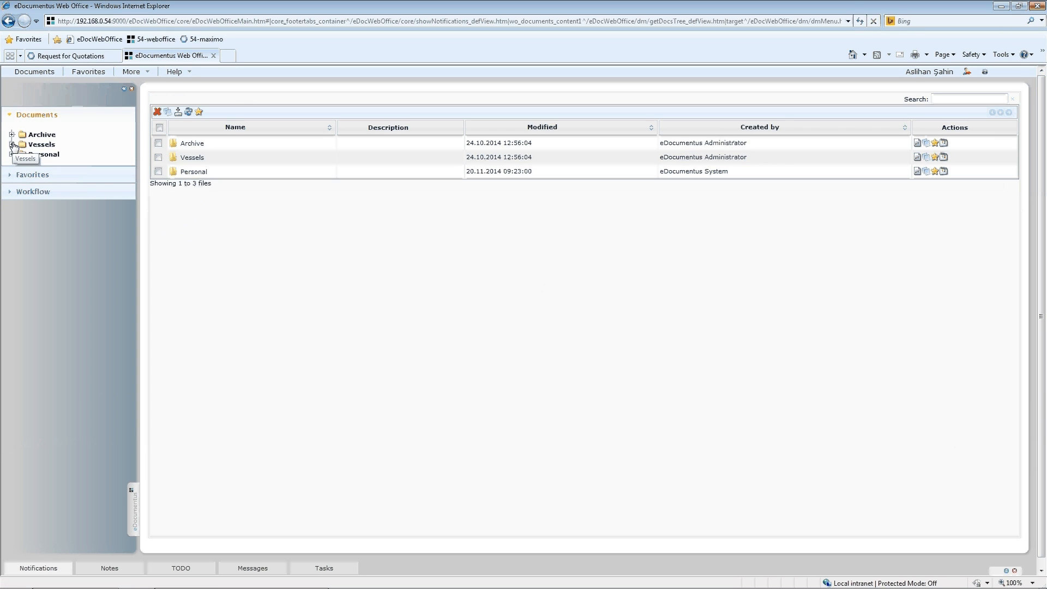
Drill down Vessels > Containers > Gulbeniz > Technical > Deck > 1st Deck to the Manuals files
click(11, 144)
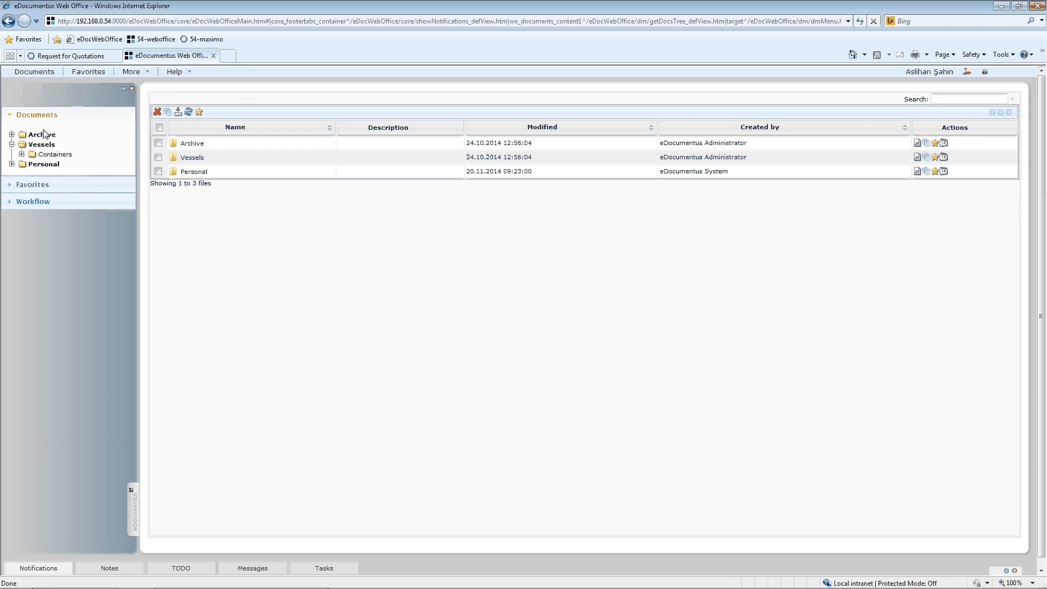
click(20, 155)
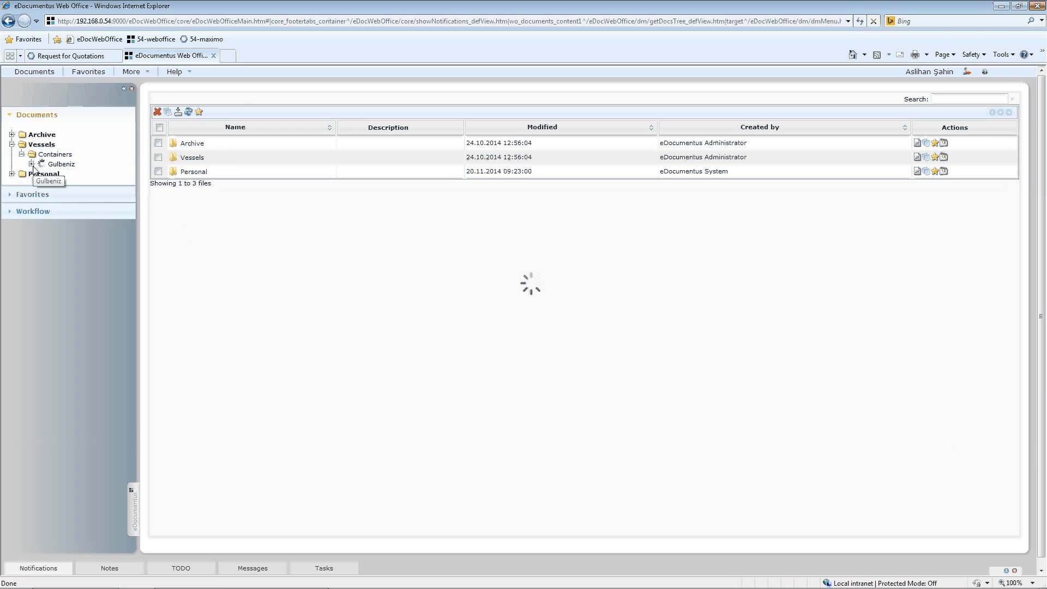
click(38, 164)
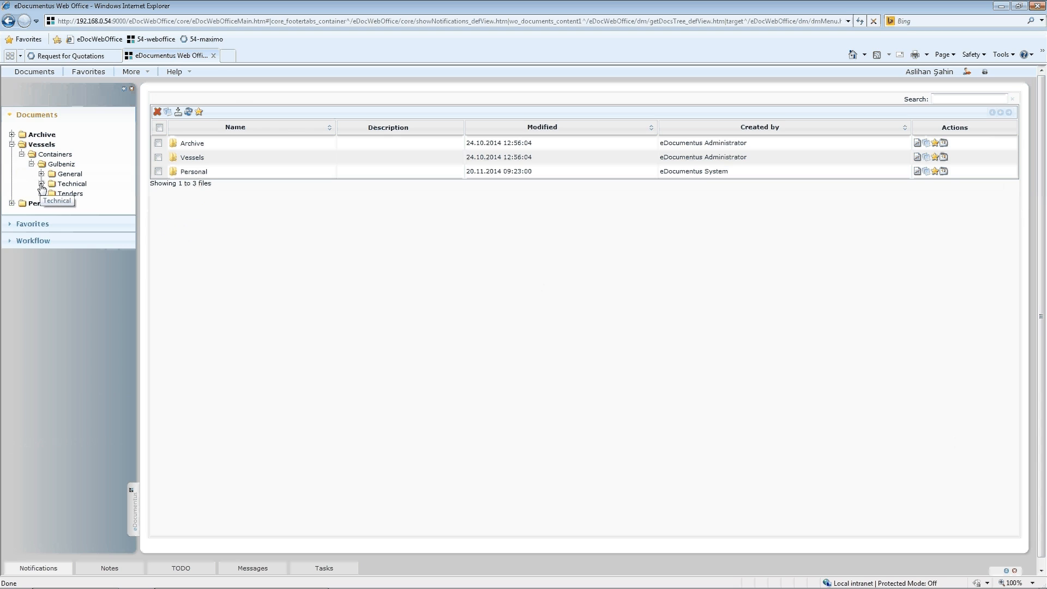
click(42, 183)
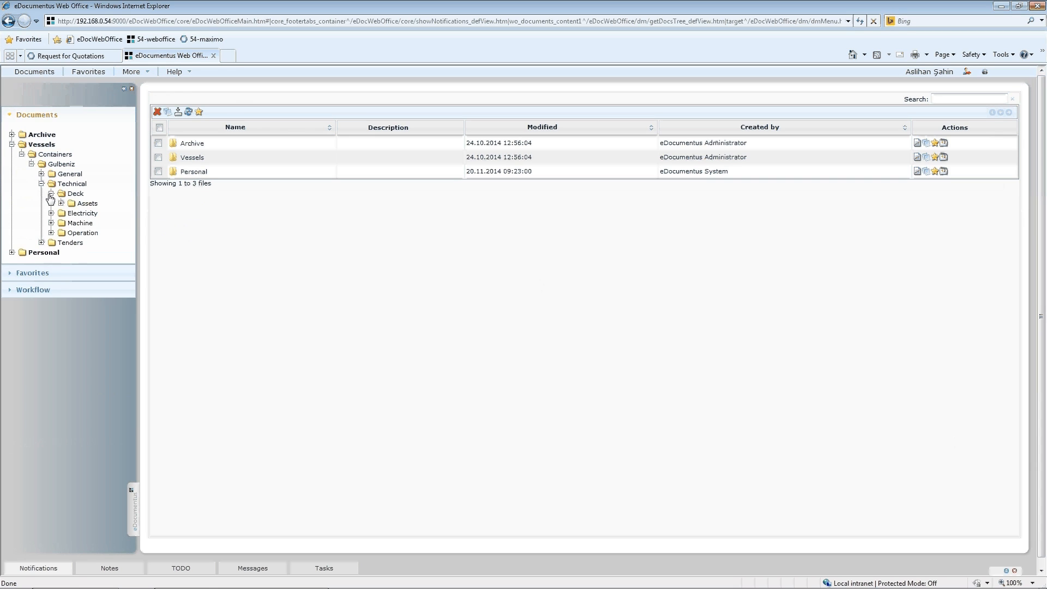
click(87, 202)
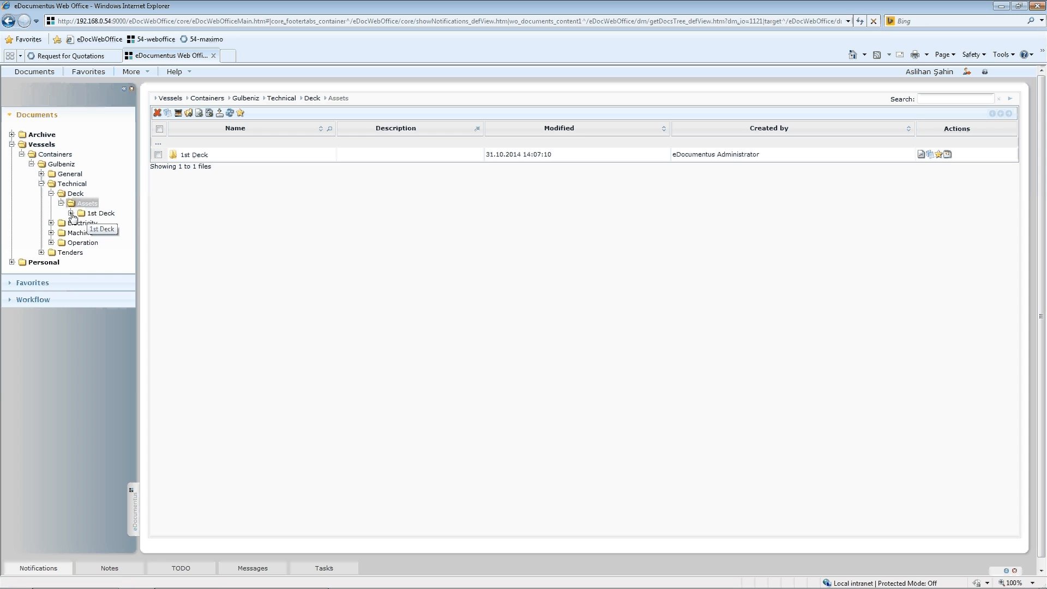
click(100, 213)
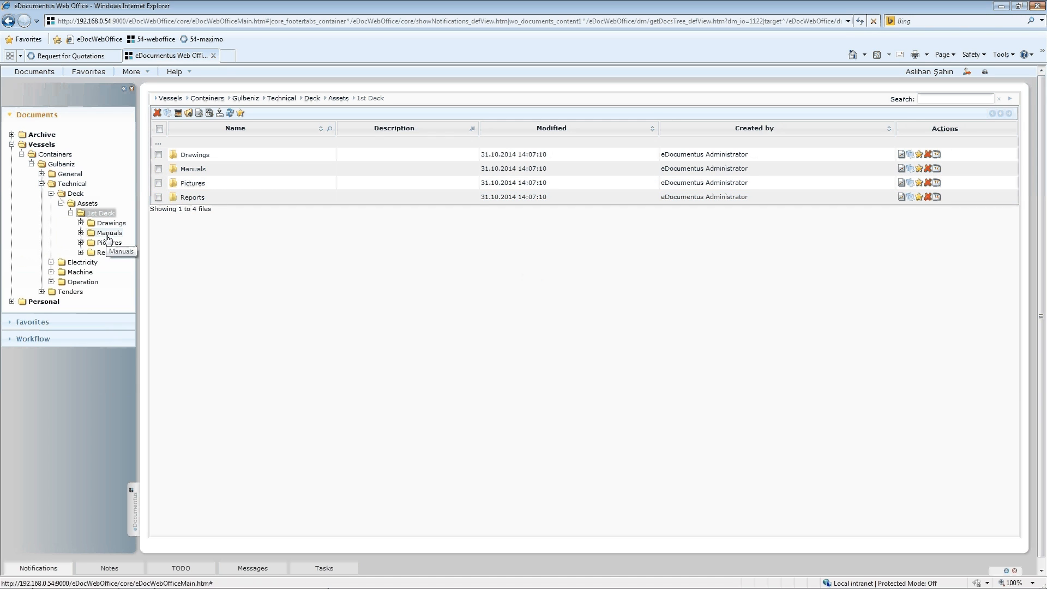
click(109, 233)
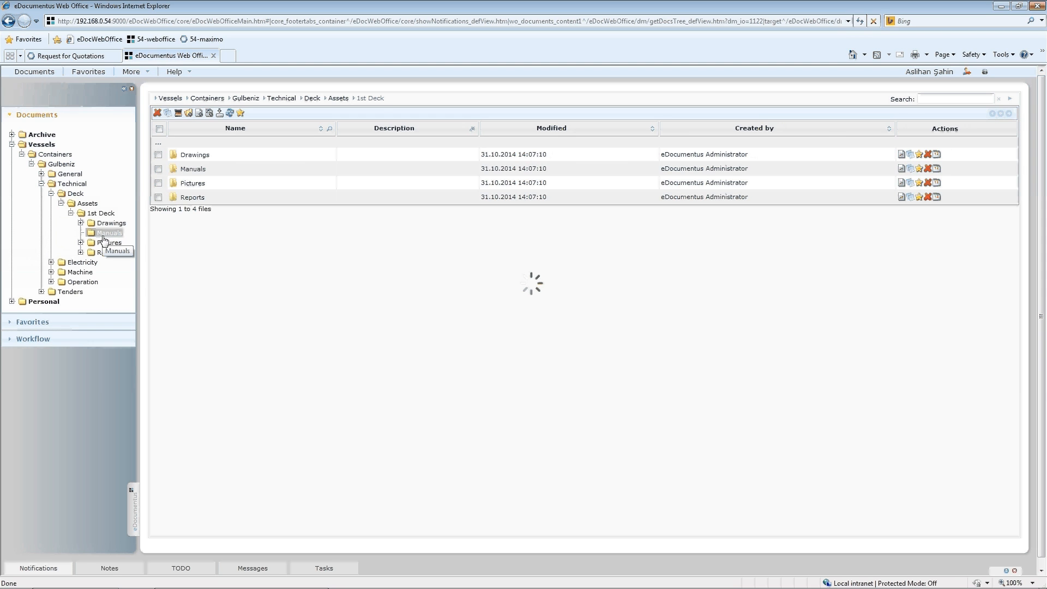
click(107, 232)
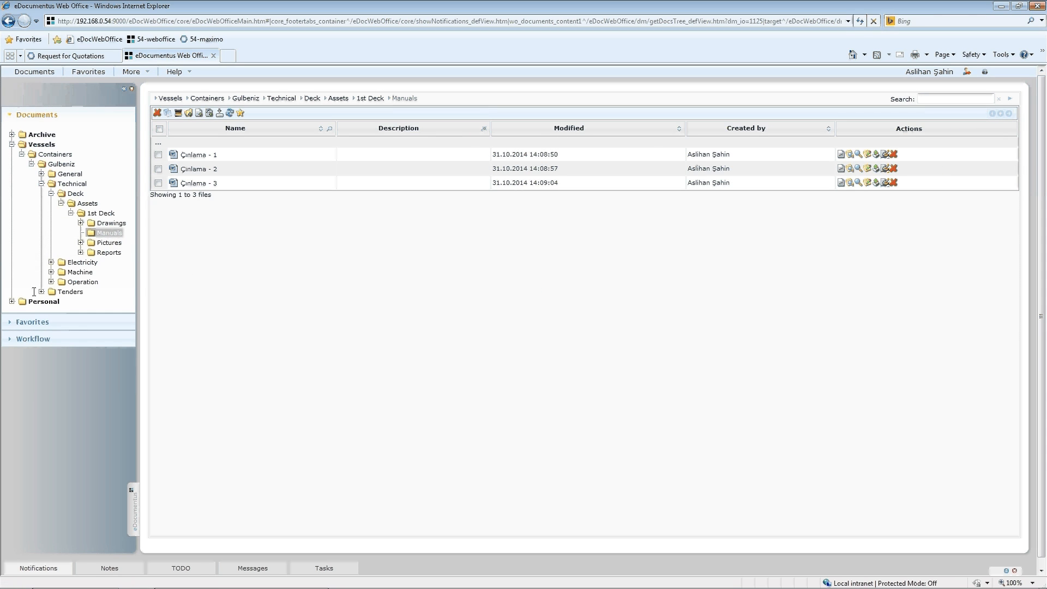
Expand Tenders and folder 1009 to reveal its Specification, Legal and Misc folders
click(49, 292)
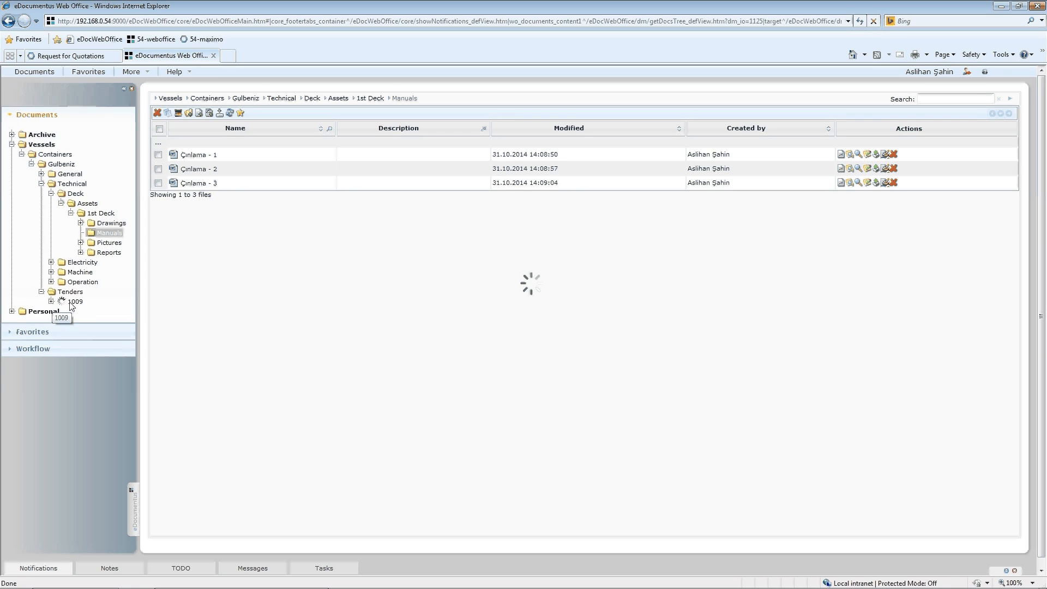
click(60, 301)
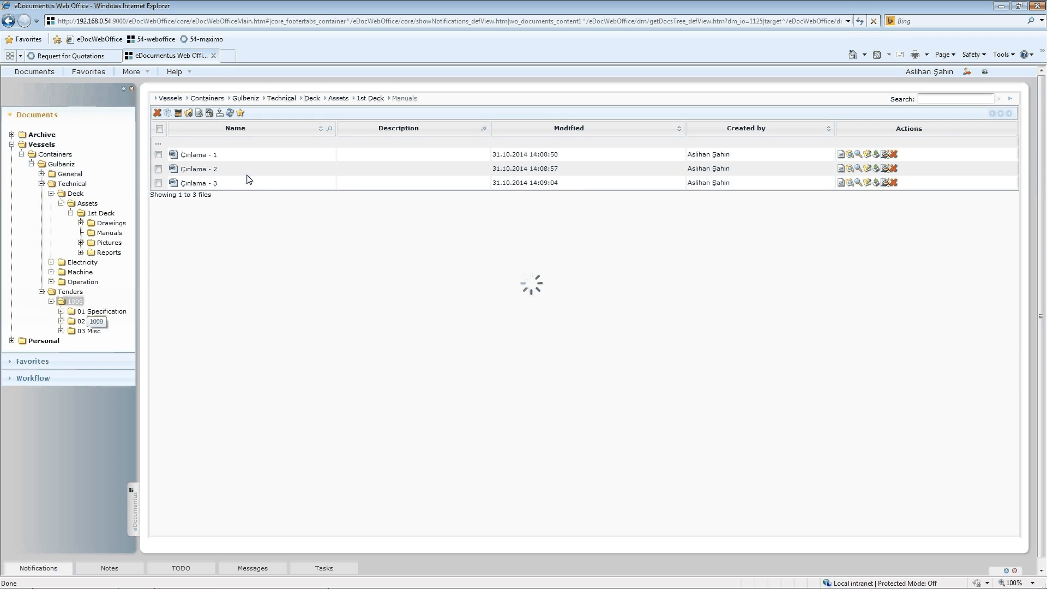
Return to RFQ 1009's documents and start a new template-based document
click(72, 55)
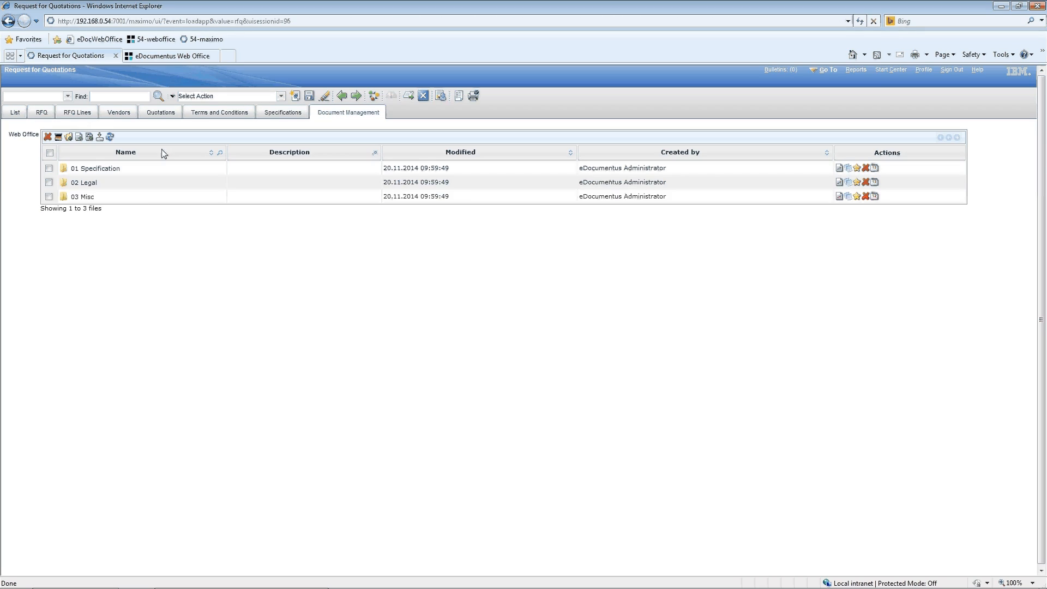
click(83, 196)
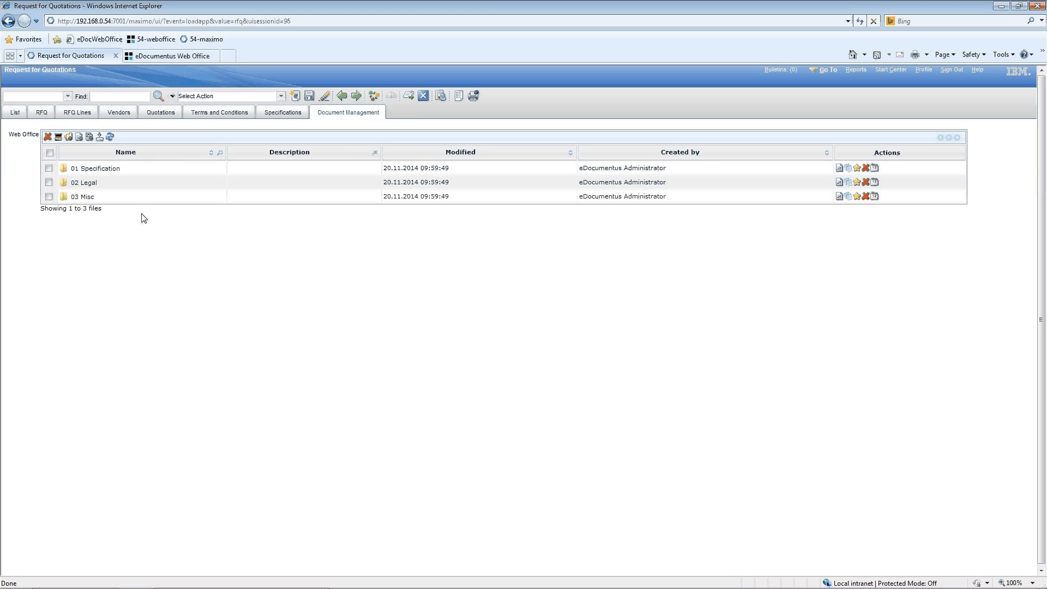
mouse_move(77, 156)
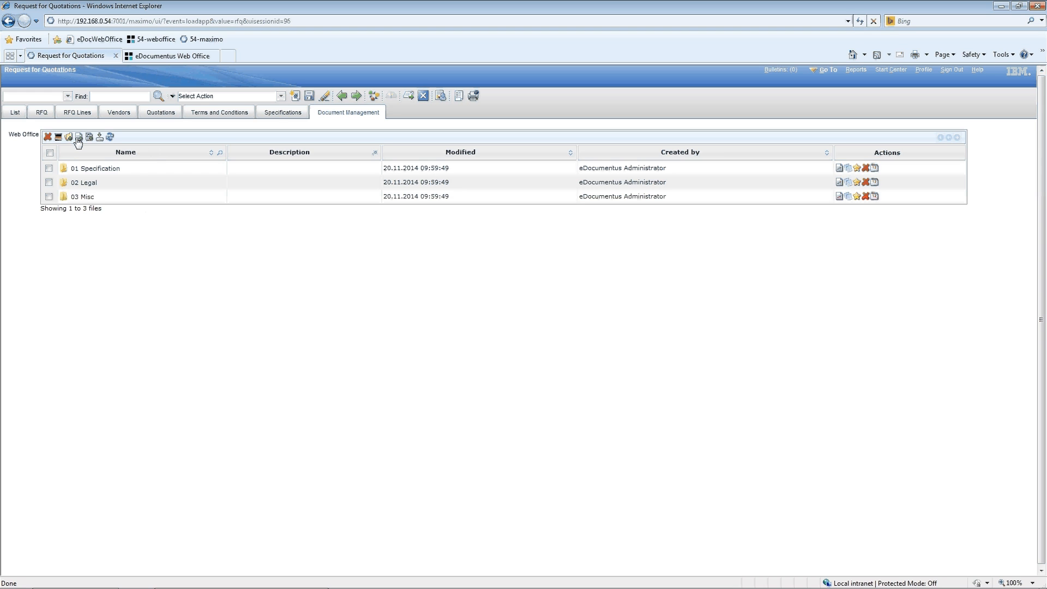
click(77, 138)
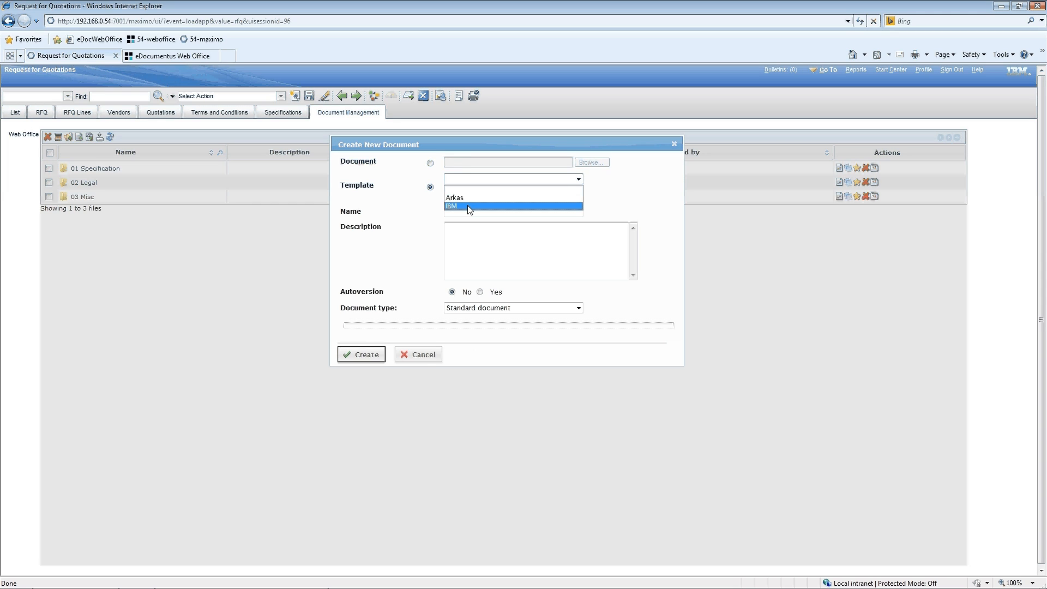
Create an IBM blank template document named Observations, then check eDocumentus Web Office
click(467, 206)
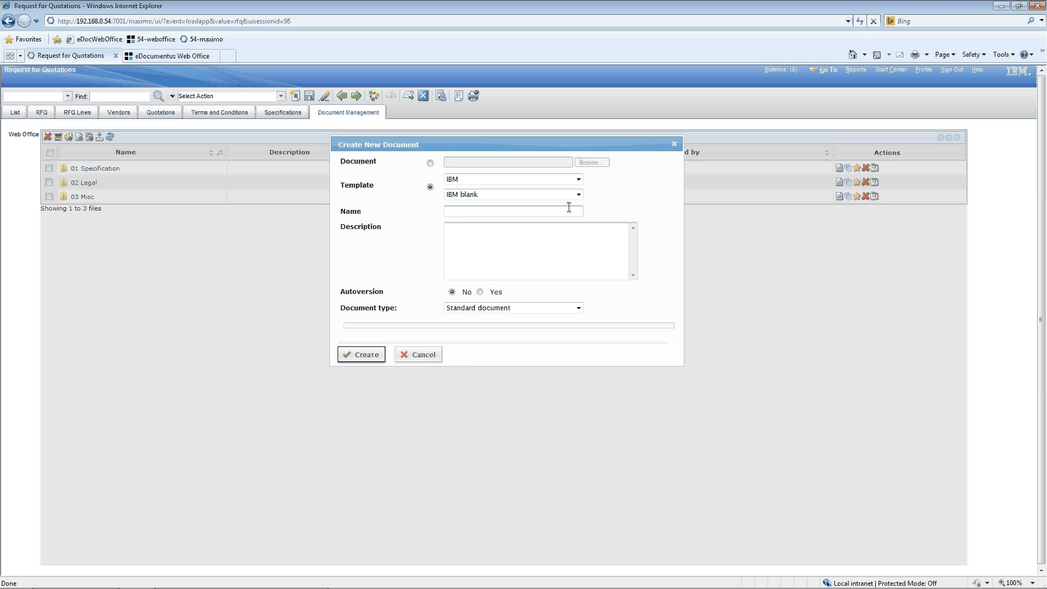
text(Ob)
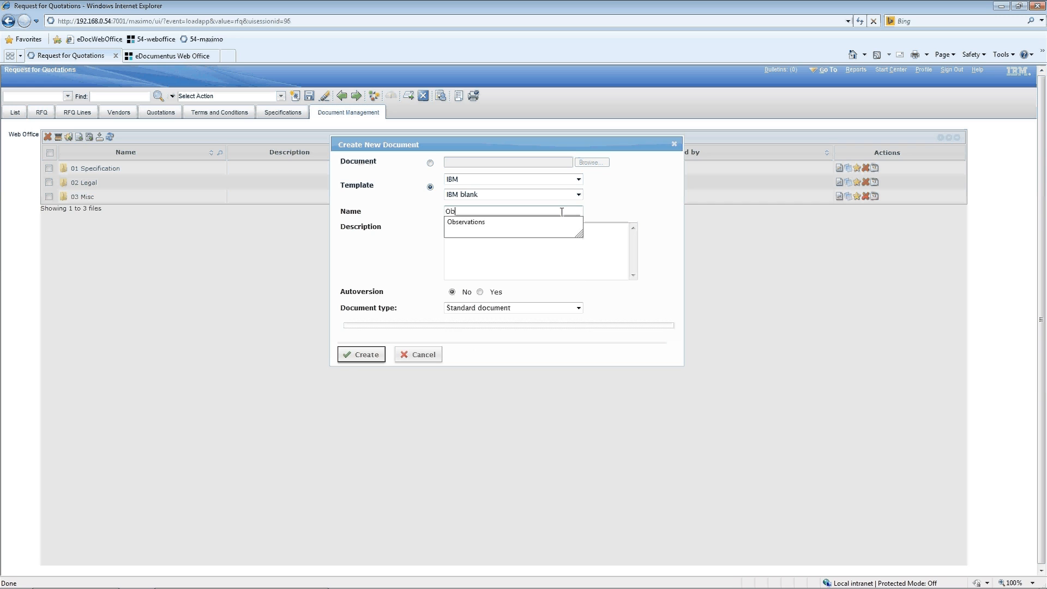
click(465, 223)
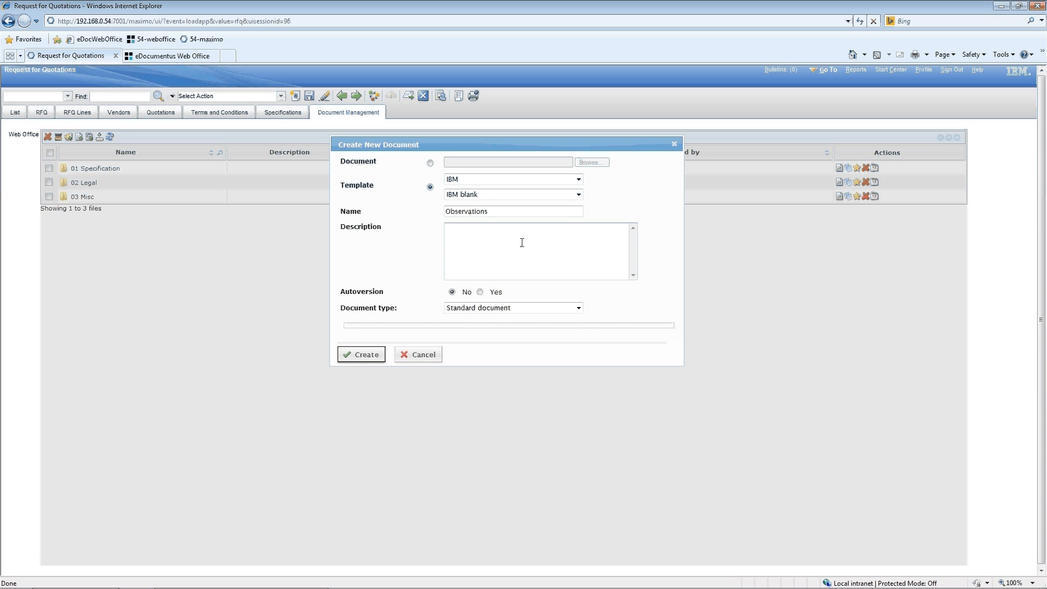
click(361, 355)
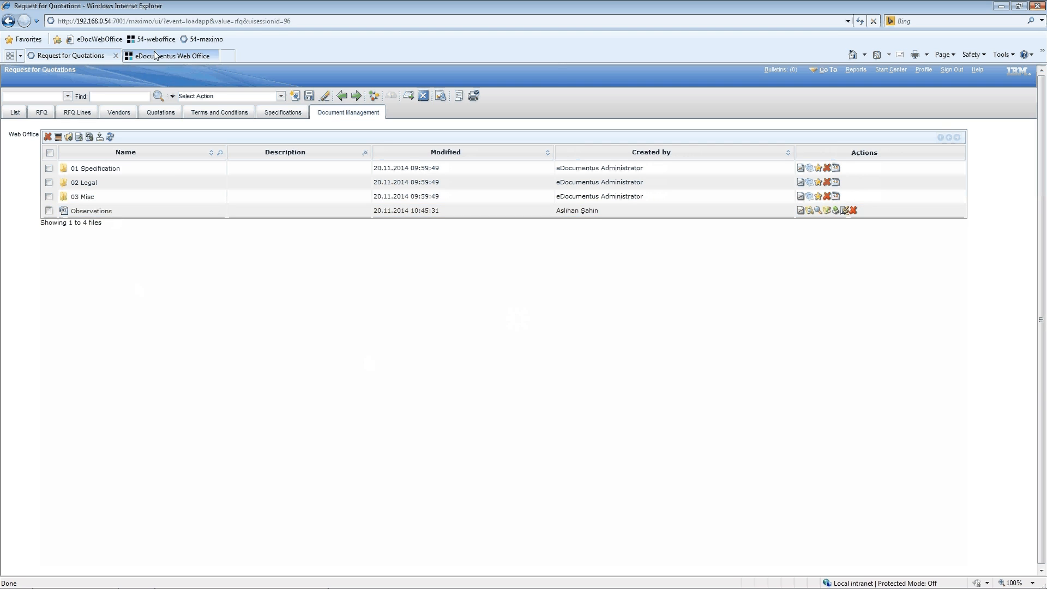
click(169, 55)
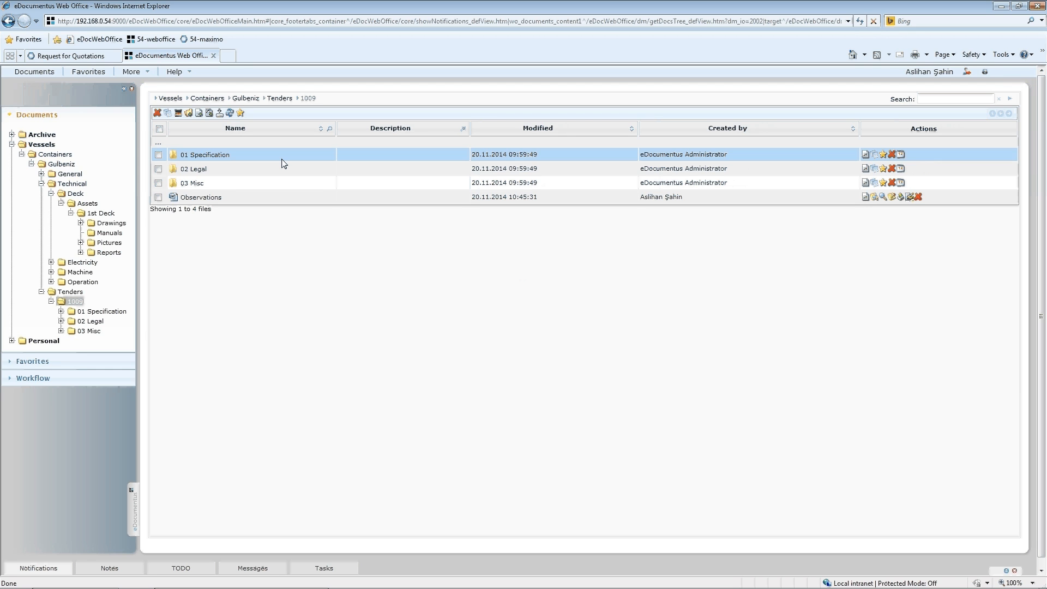
Check the 1009 folder rows for Observations and return to the RFQ record
click(207, 183)
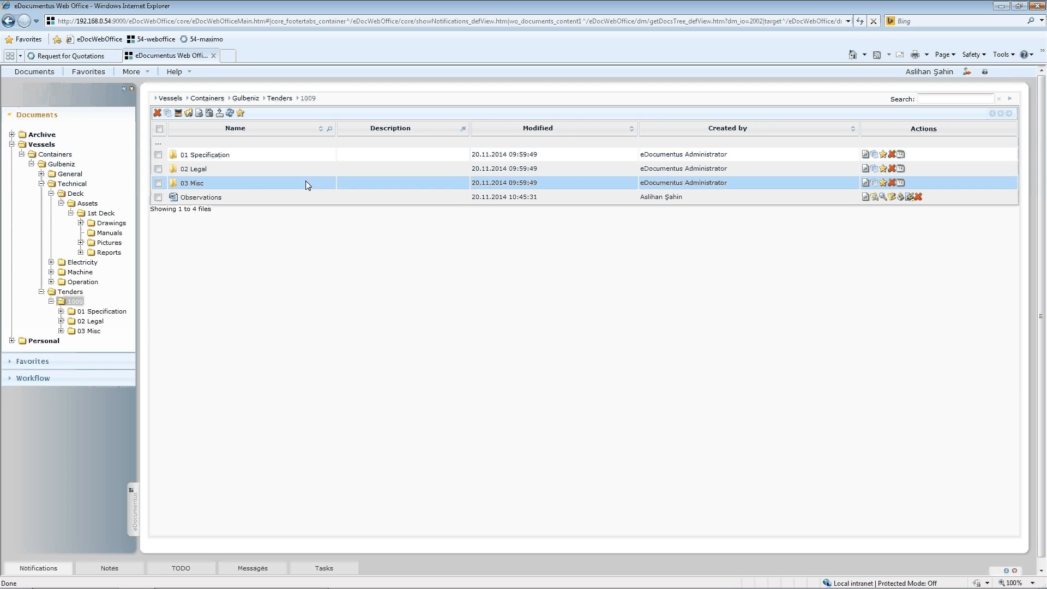
click(203, 197)
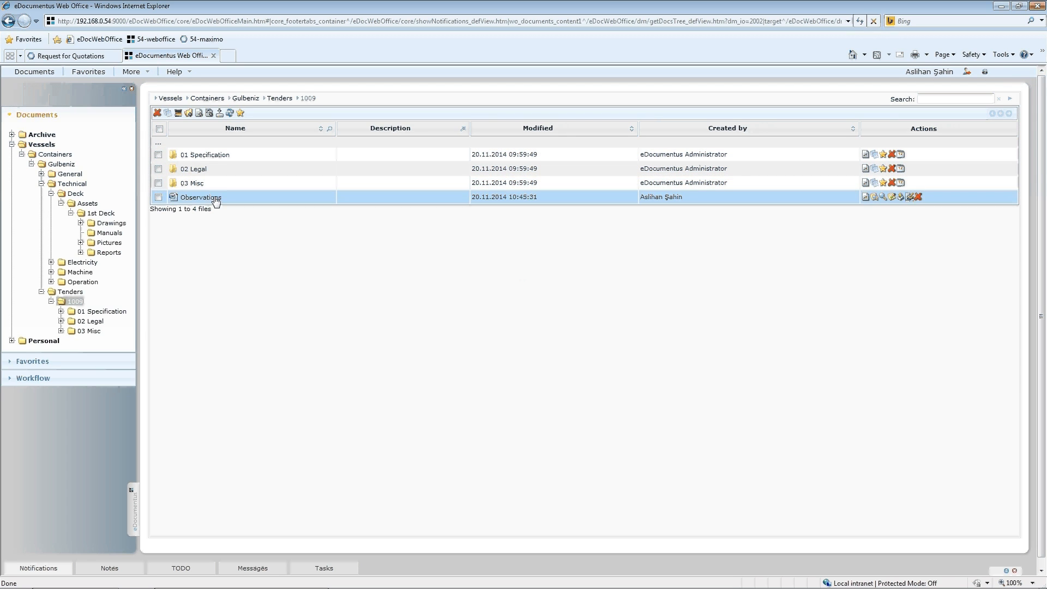
click(74, 55)
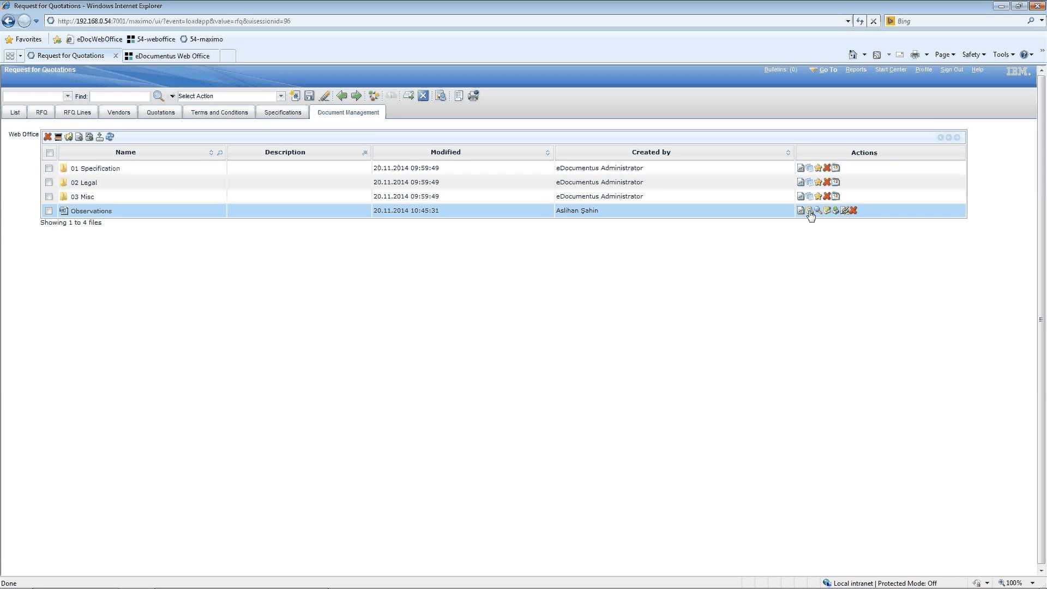
Open Observations in Word and write 'This is very urgen...' under the IBM logo
click(809, 211)
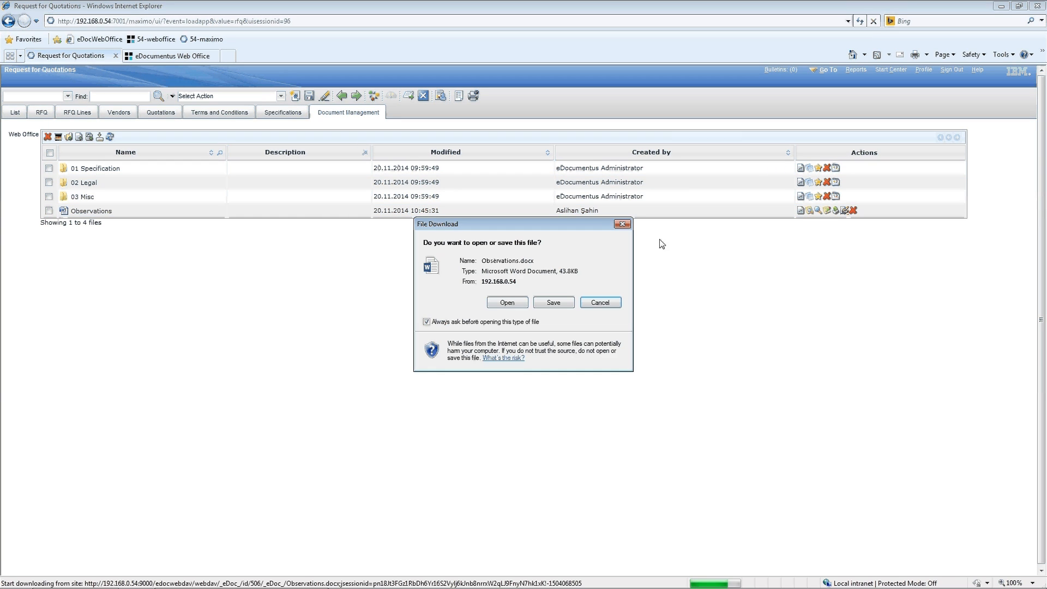
click(600, 302)
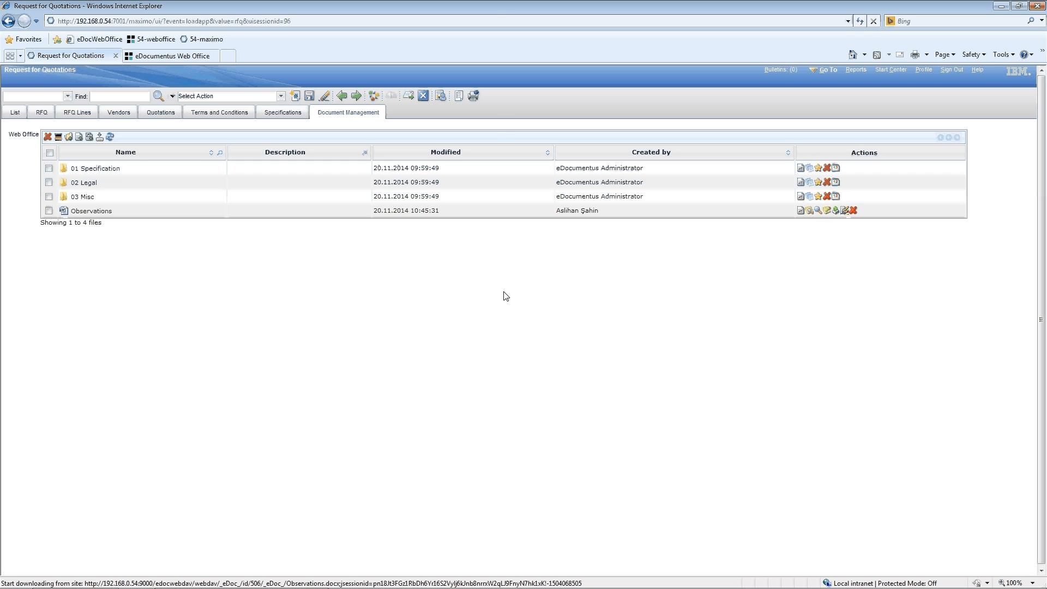
mouse_move(515, 288)
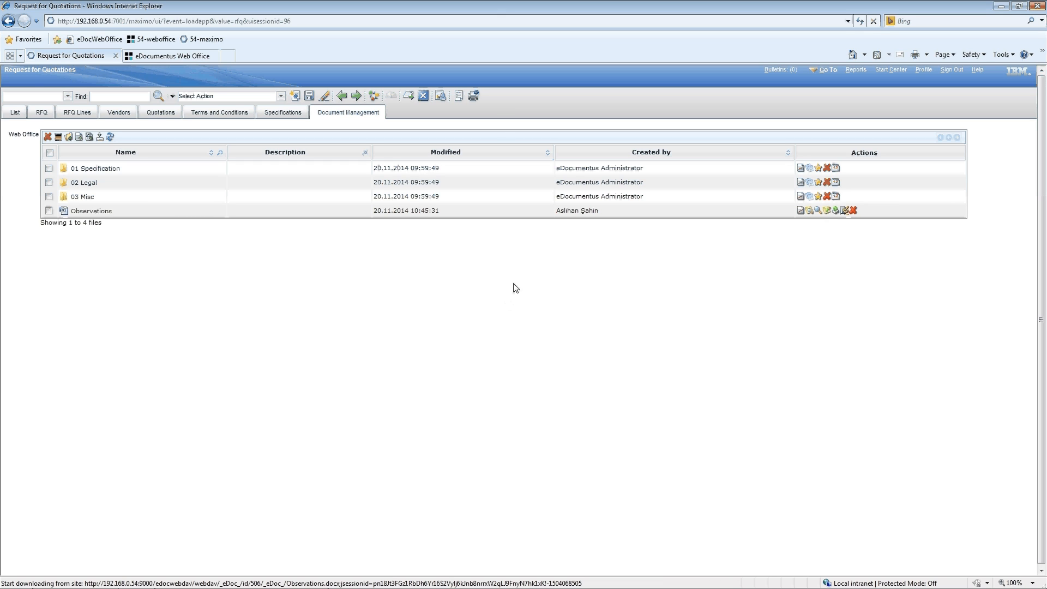
mouse_move(515, 327)
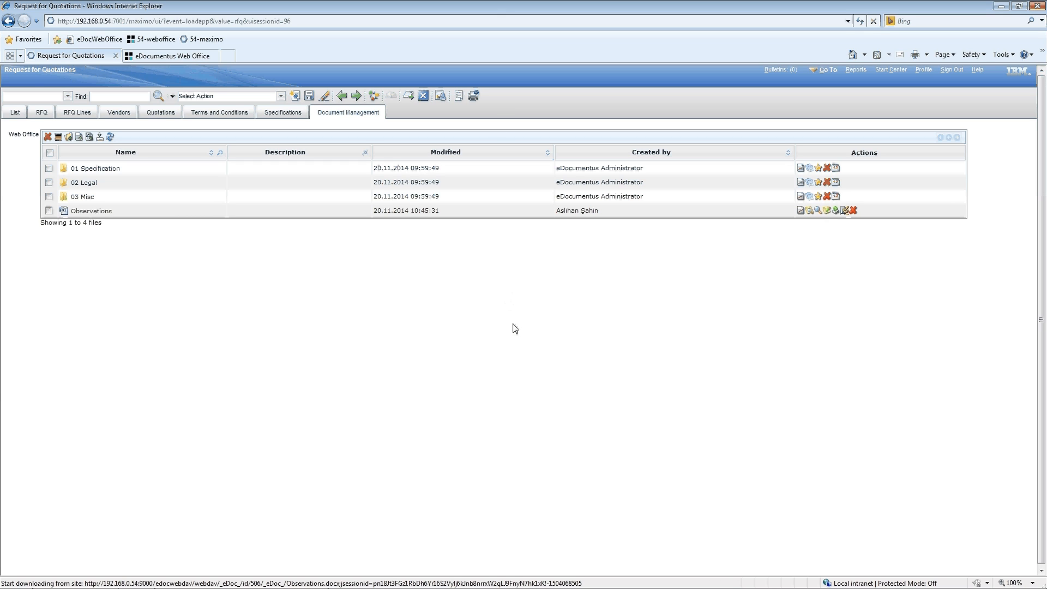
mouse_move(545, 469)
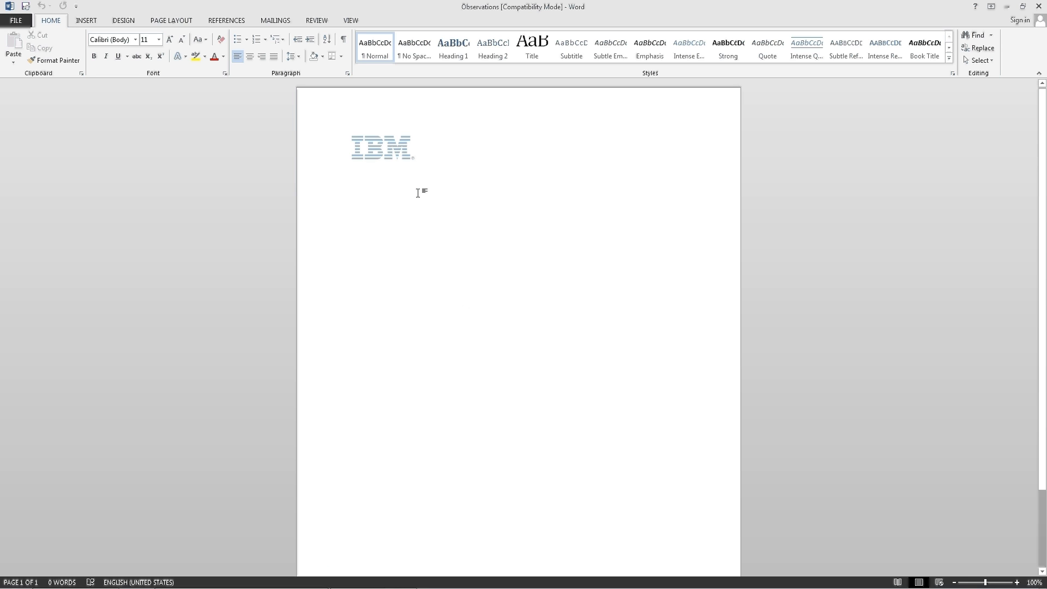
text(This is very)
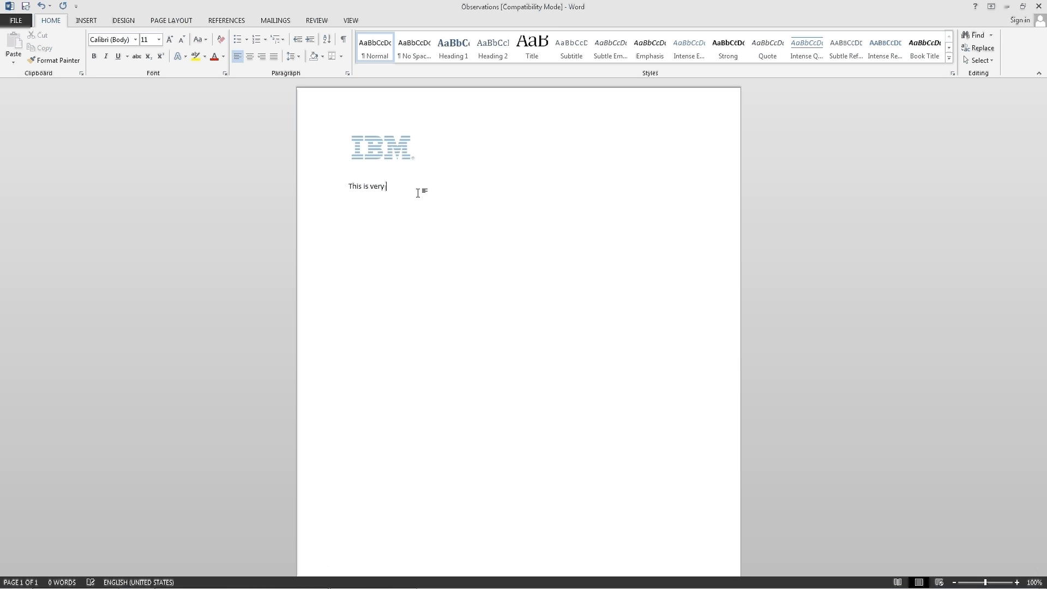
text(urgen)
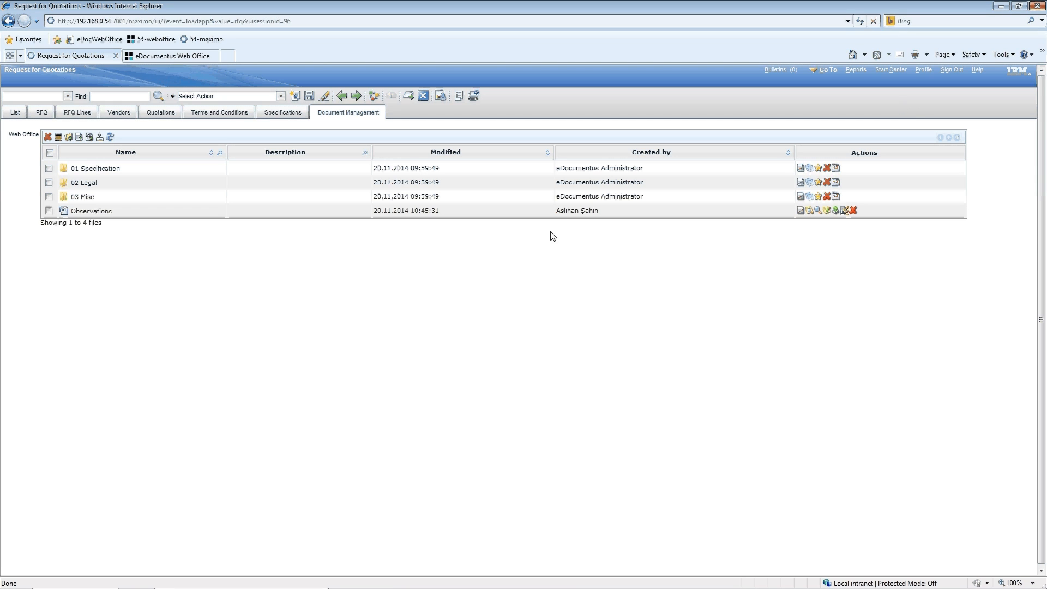
Switch to eDocumentus Web Office to view tender 1009's folder with Observations
click(192, 181)
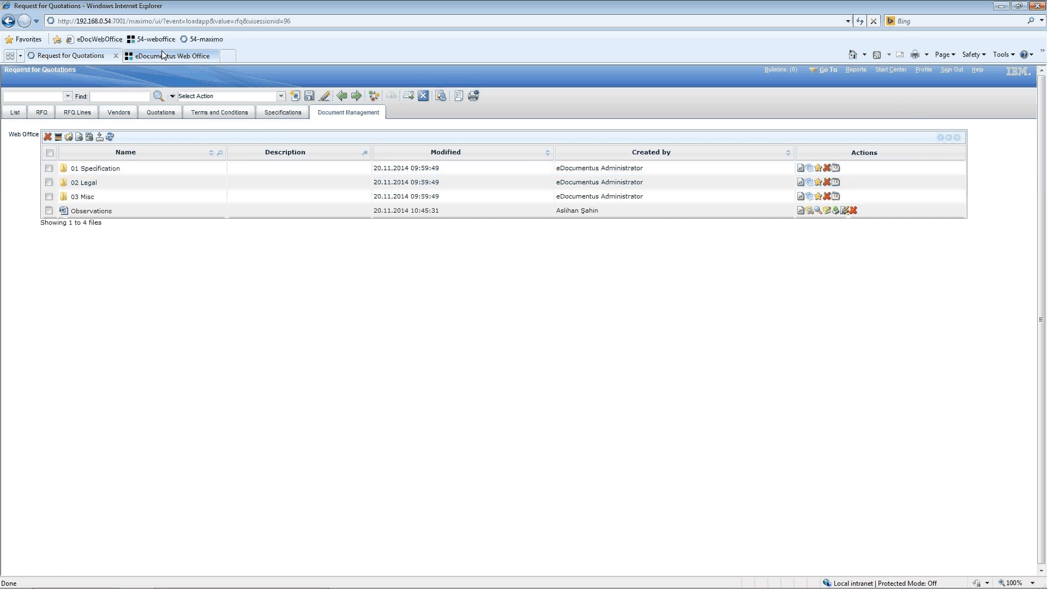
click(169, 55)
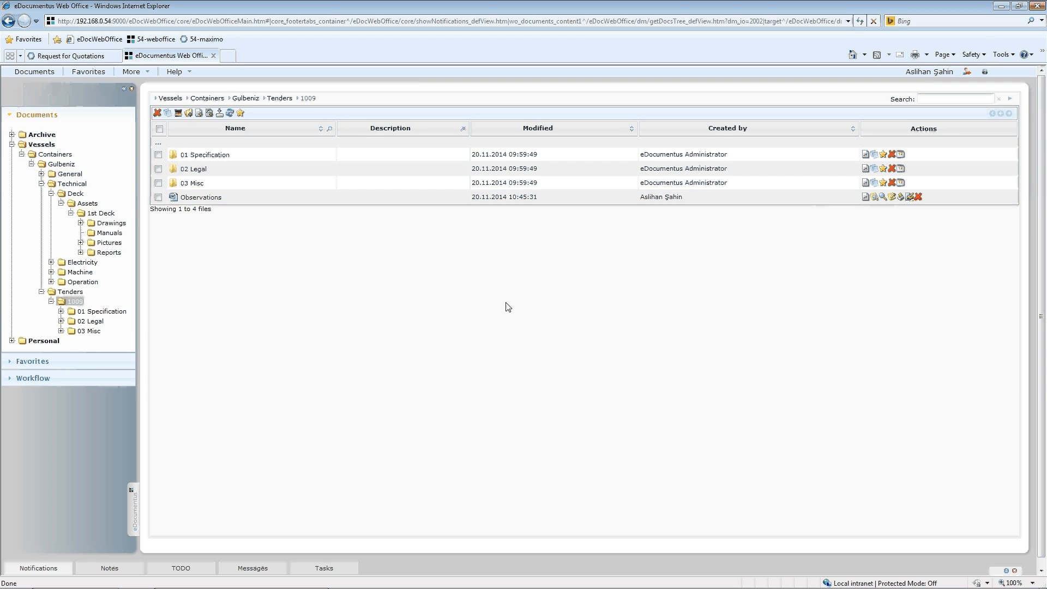
mouse_move(510, 303)
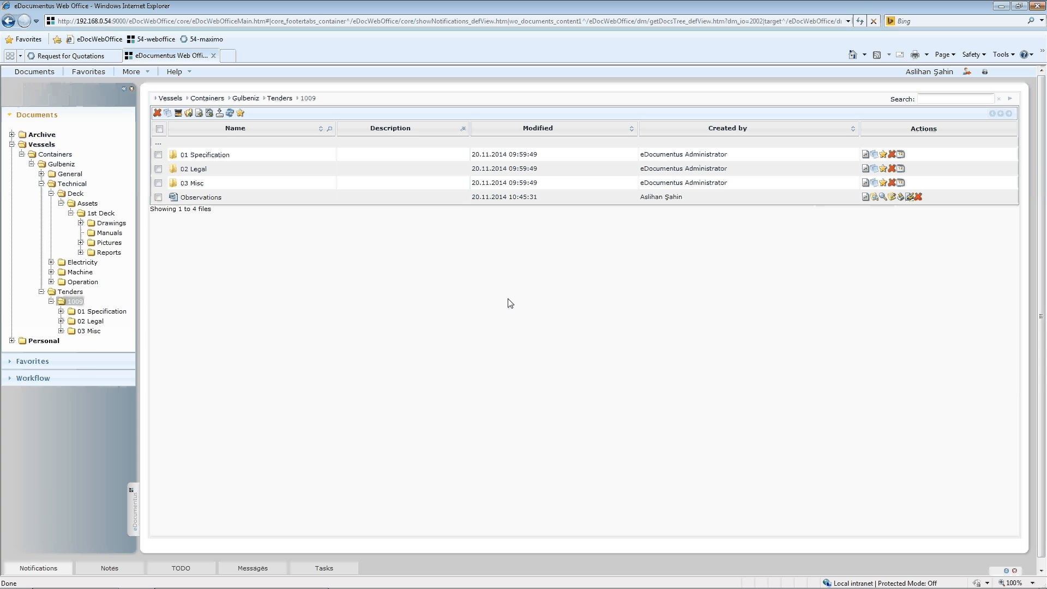
mouse_move(509, 308)
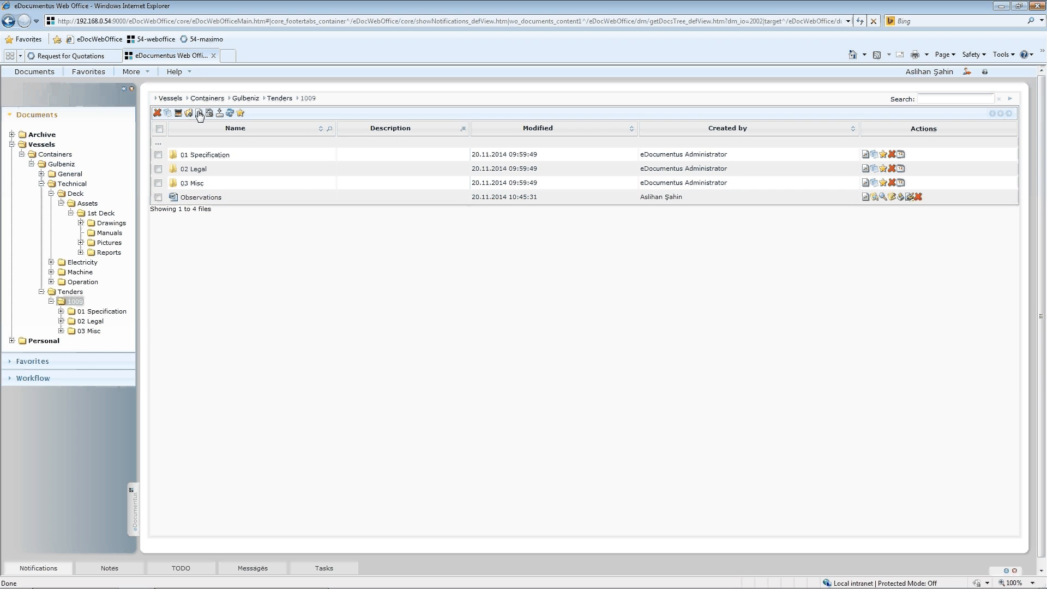
Start a new document in tender 1009 and choose the Deck manifest file for upload
click(198, 112)
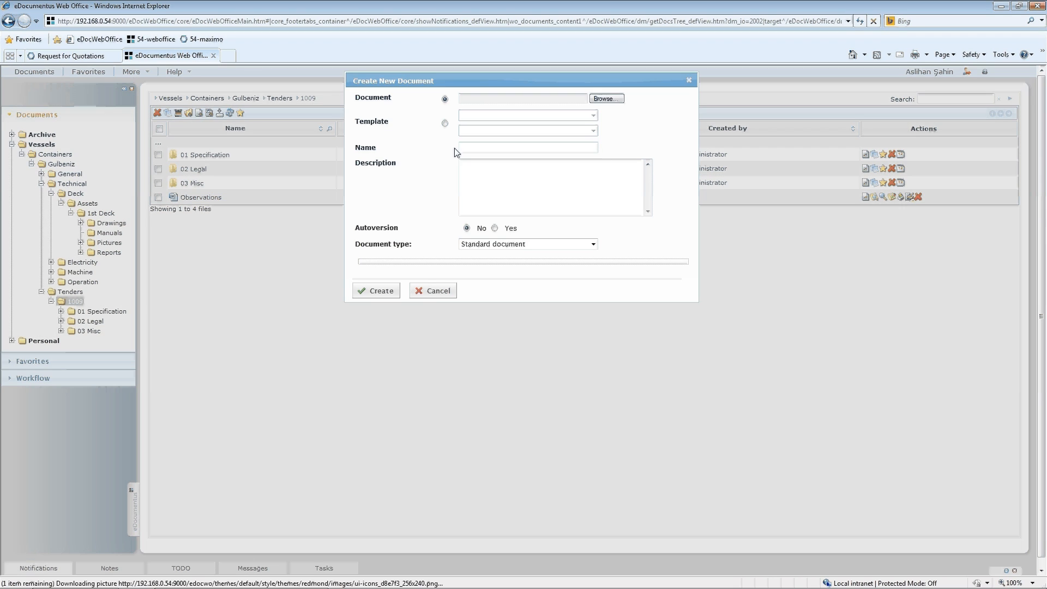
click(606, 99)
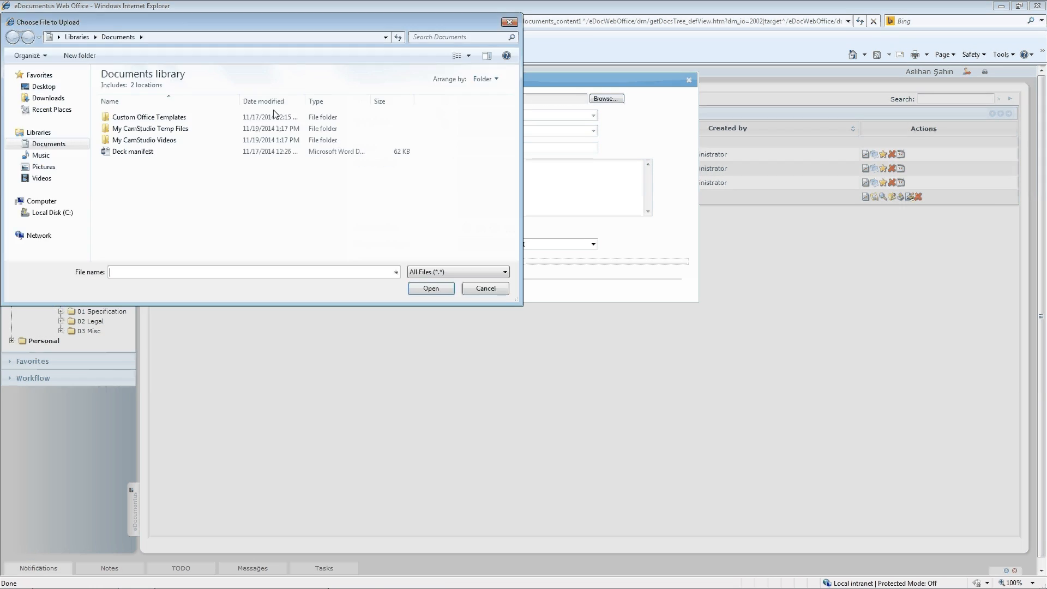
click(133, 151)
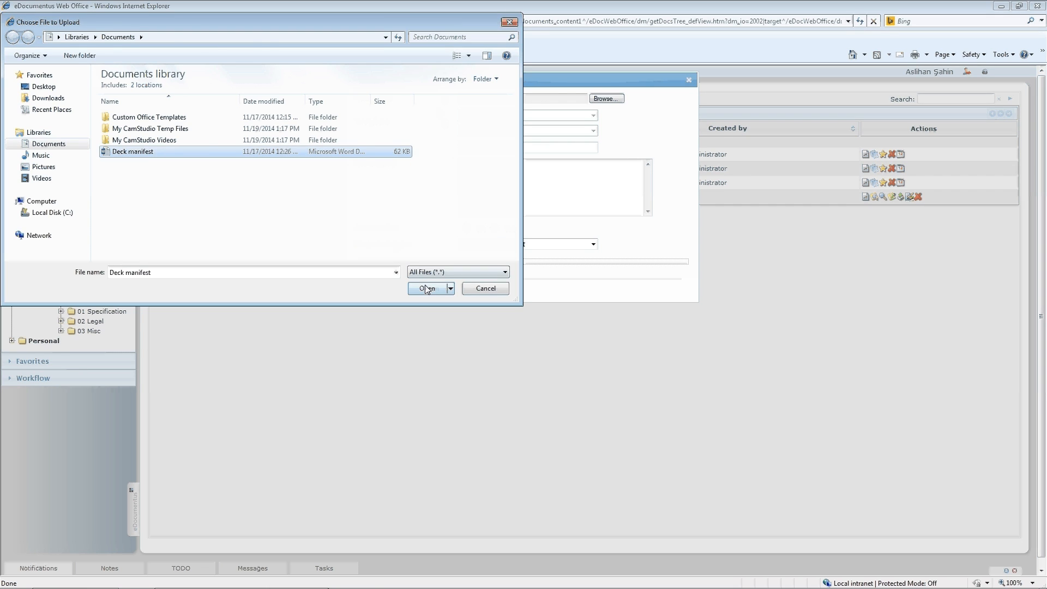
click(426, 288)
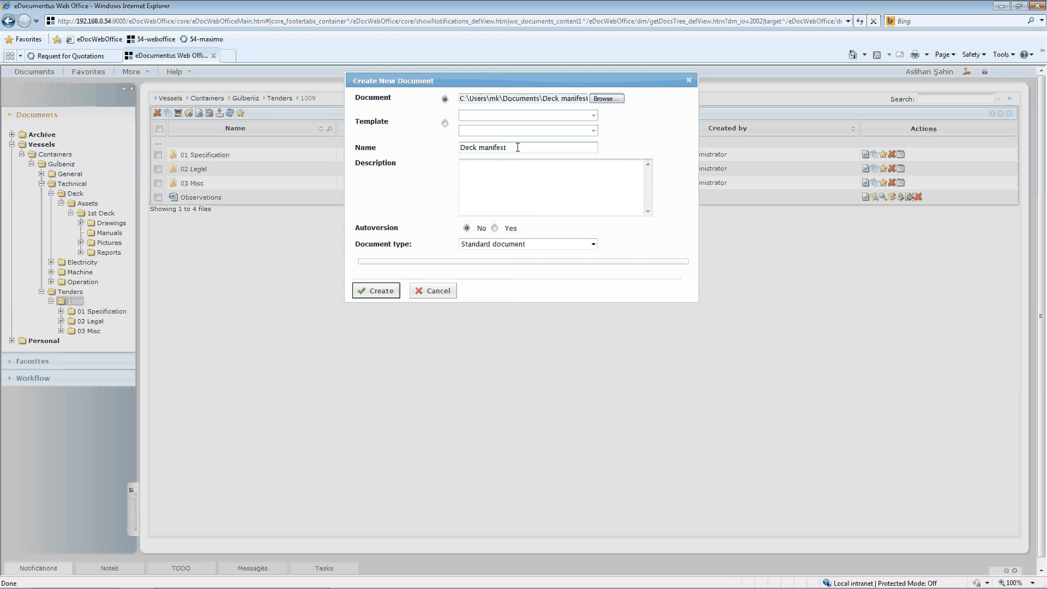
Name the new document Another document and create it from the chosen file
text(Another document)
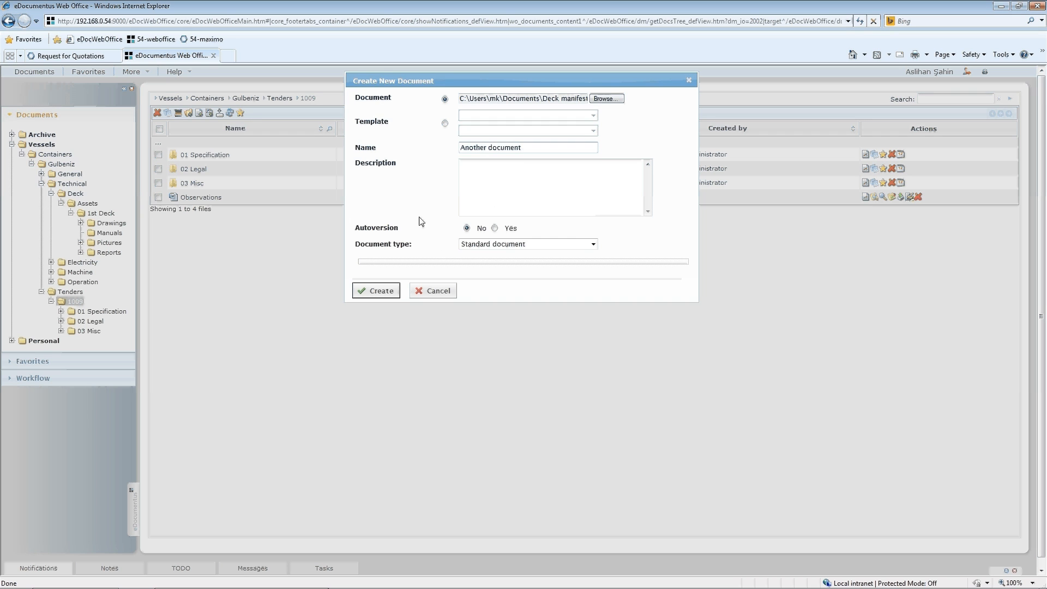
click(375, 290)
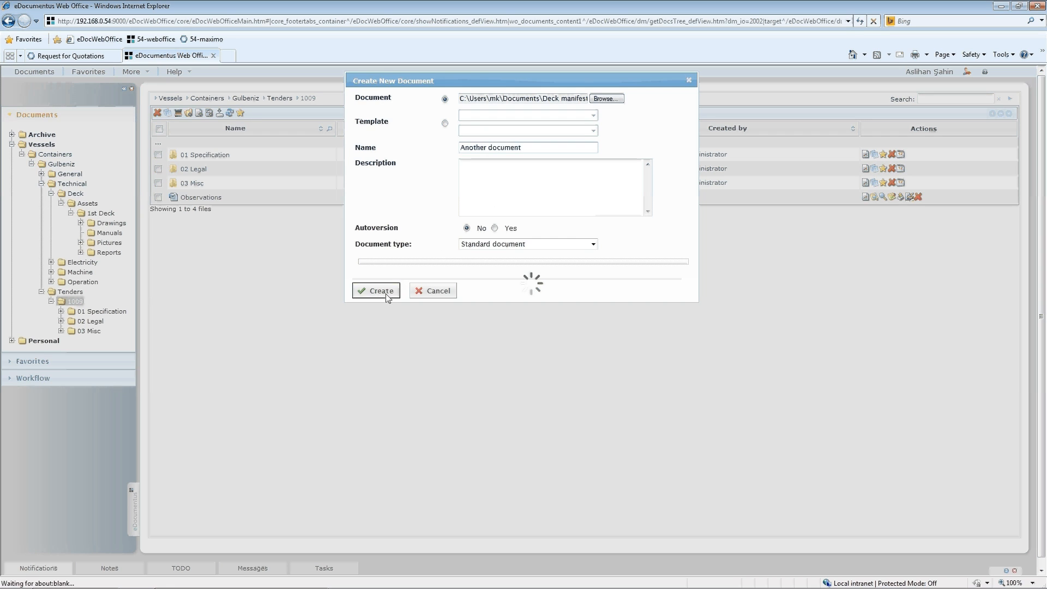
click(376, 290)
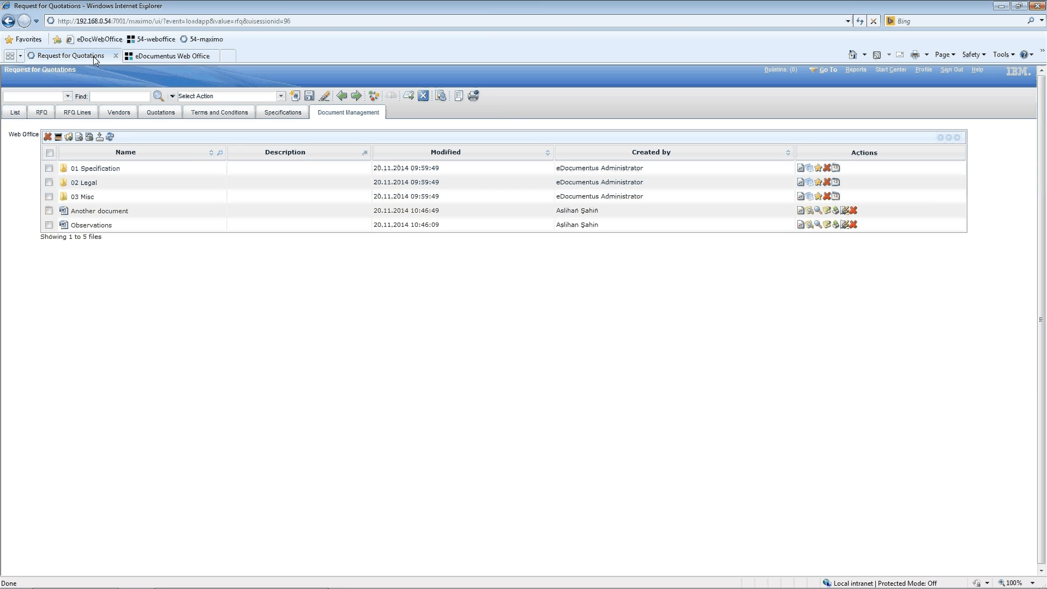
mouse_move(128, 136)
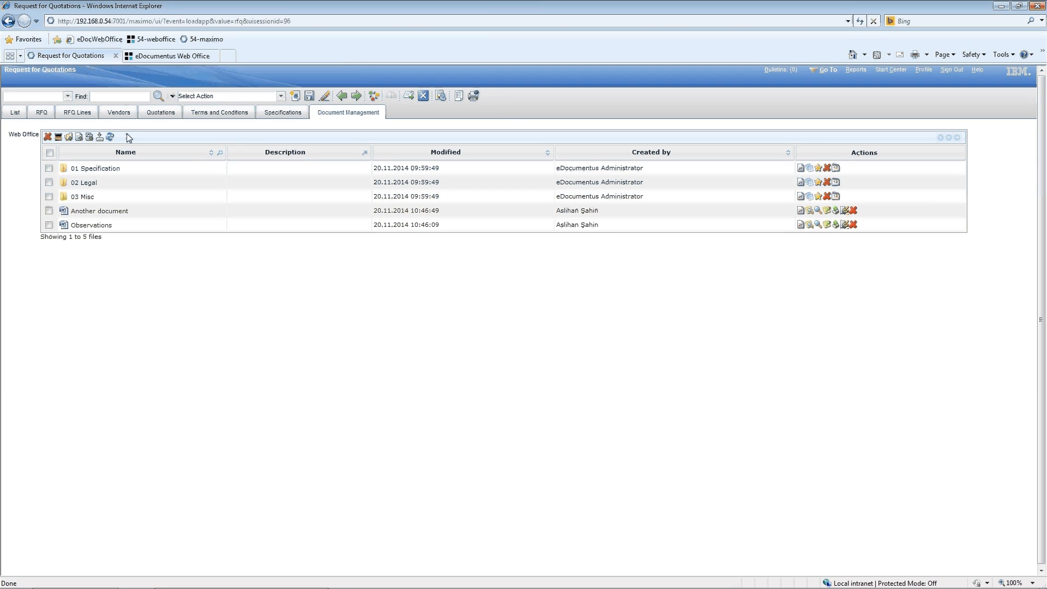
mouse_move(15, 114)
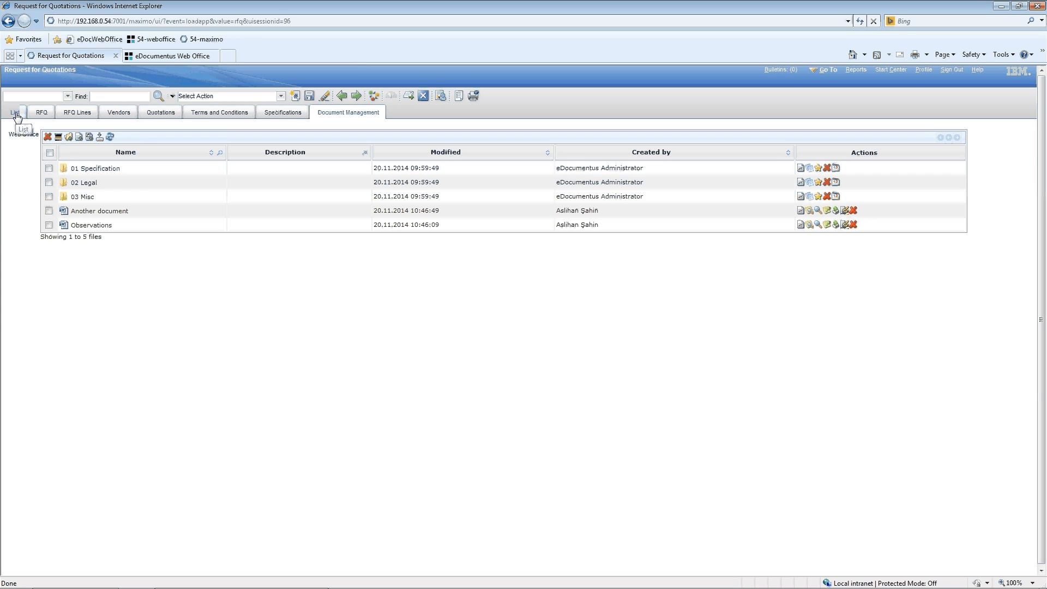
Return to the Request for Quotations list showing RFQ 1009 Demo request
click(12, 111)
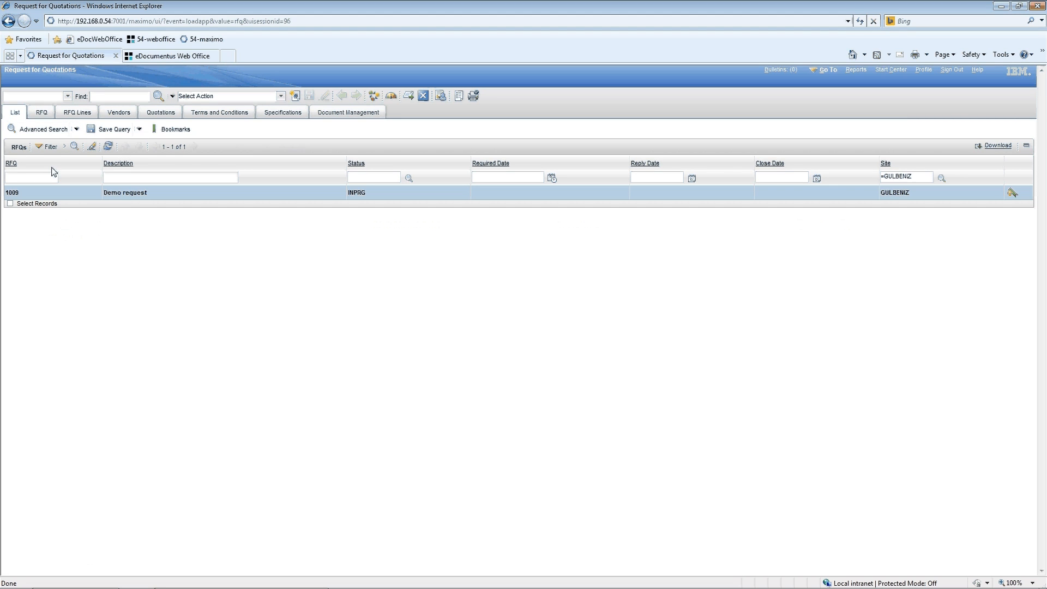
mouse_move(295, 96)
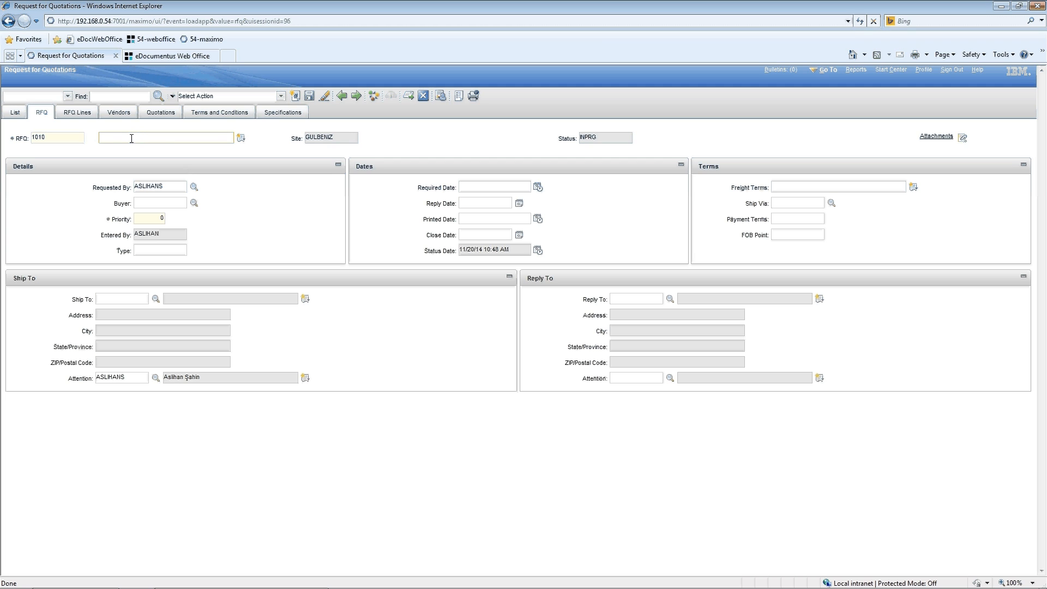
Describe RFQ 1010 as New RFQ, save it, and go to its Document Management area
text(New)
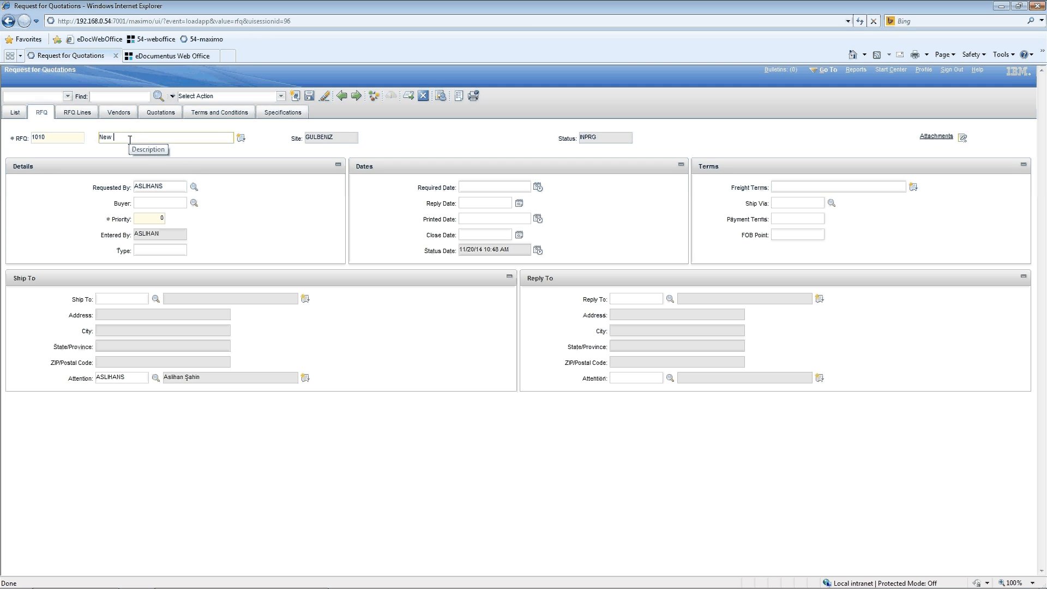
text(RFQ)
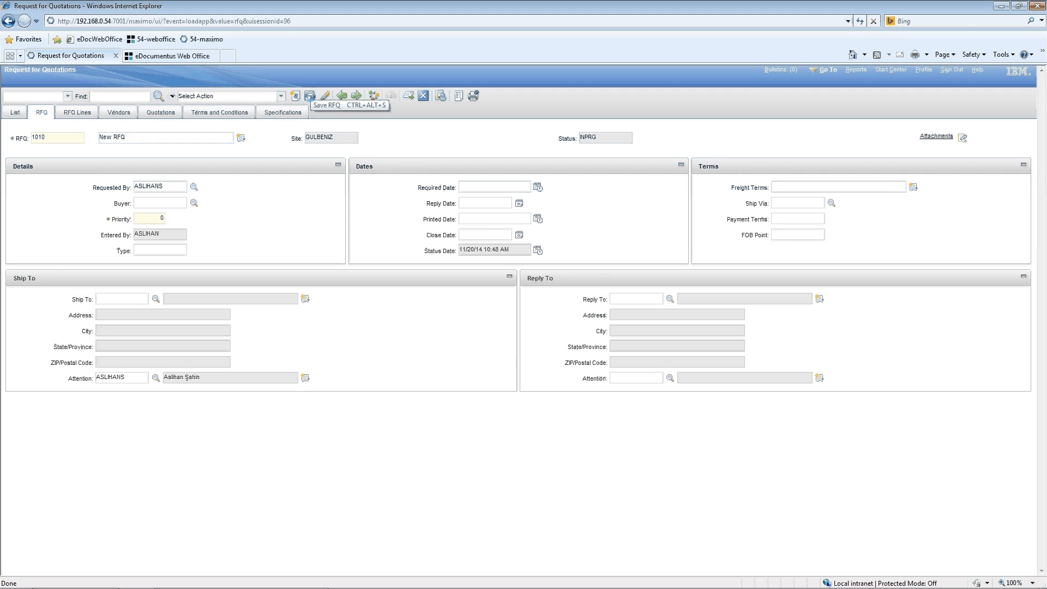
click(310, 96)
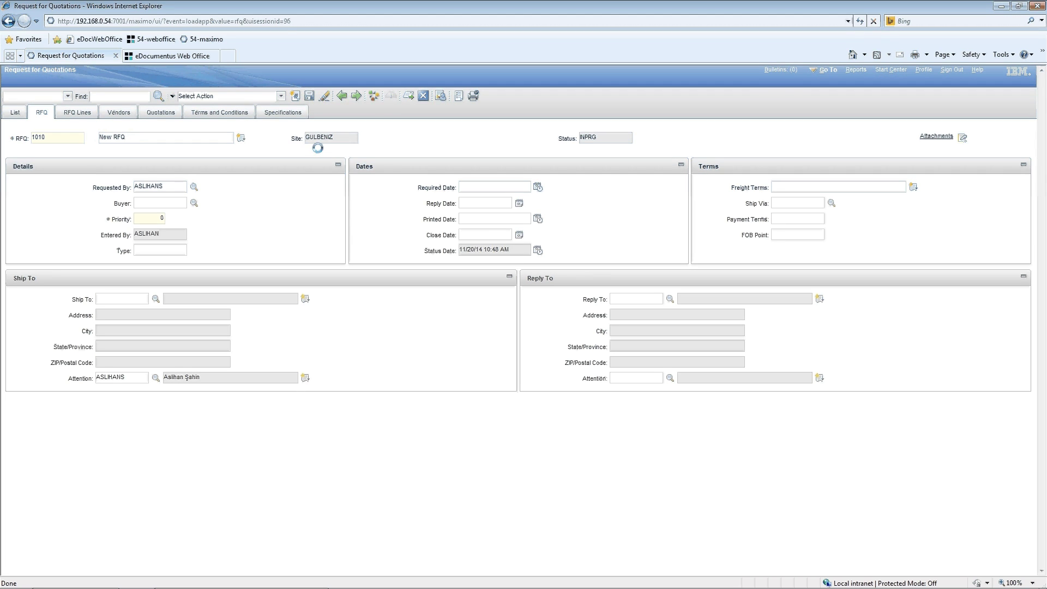
click(310, 96)
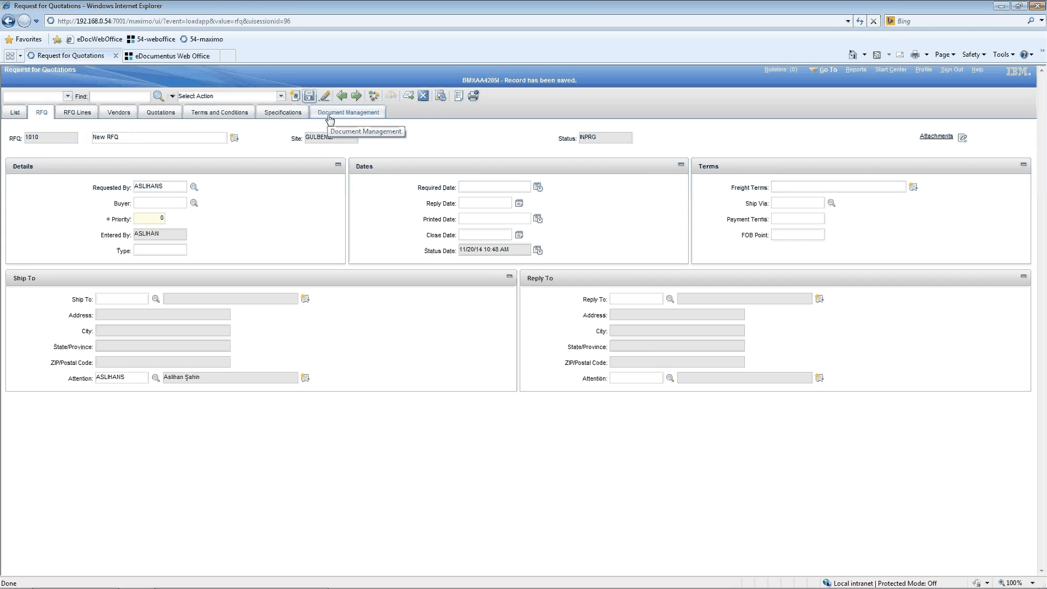
click(349, 111)
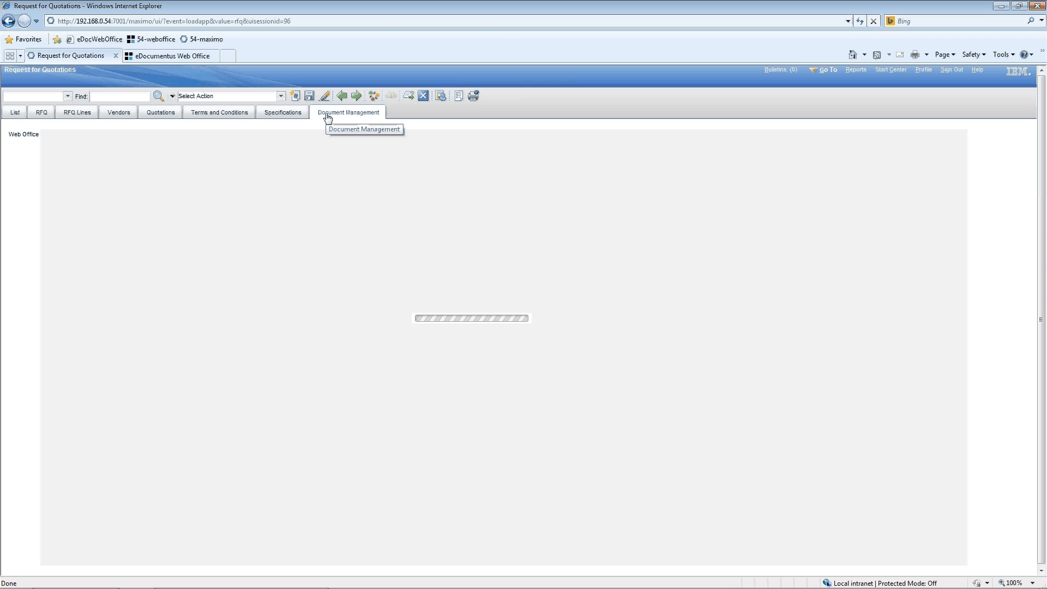
View RFQ 1010's three document folders, then switch to eDocumentus Web Office
click(349, 111)
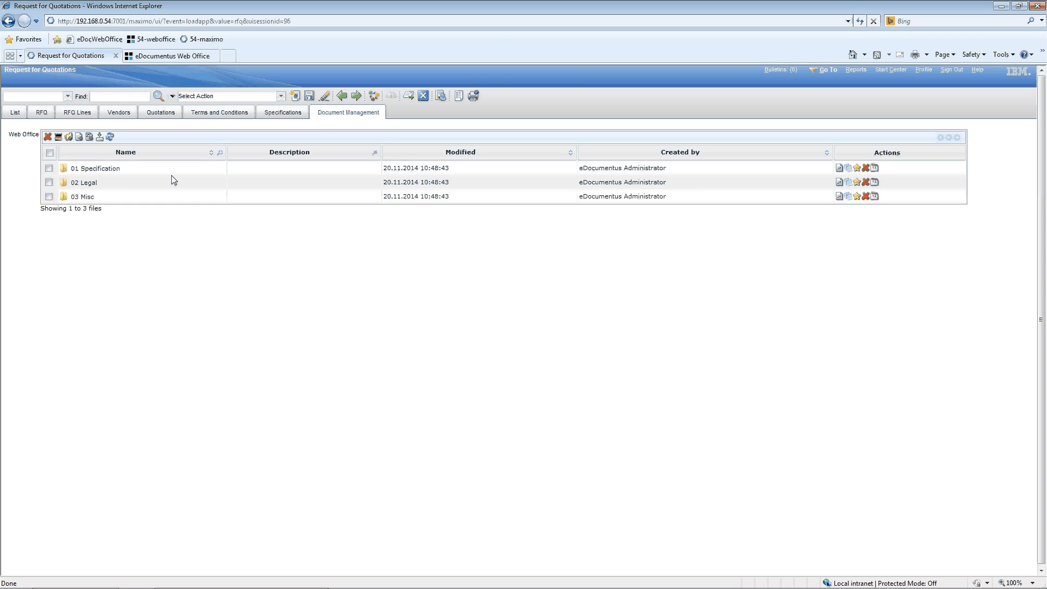
mouse_move(145, 83)
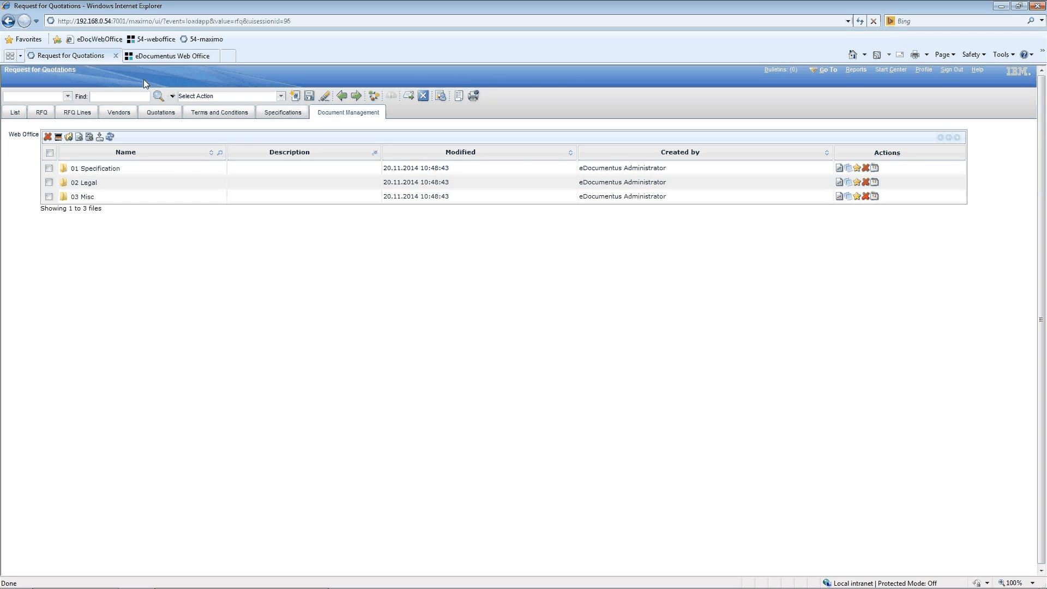
click(169, 56)
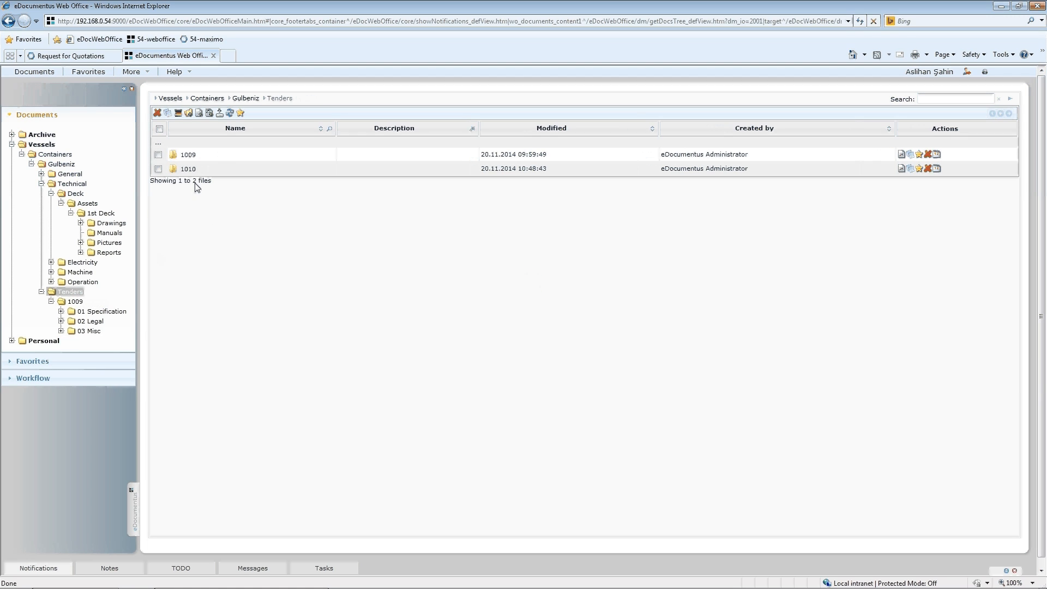
Open tender folder 1010 in the Tenders tree to show its 01 Specification, 02 Legal and 03 Misc subfolders
click(190, 154)
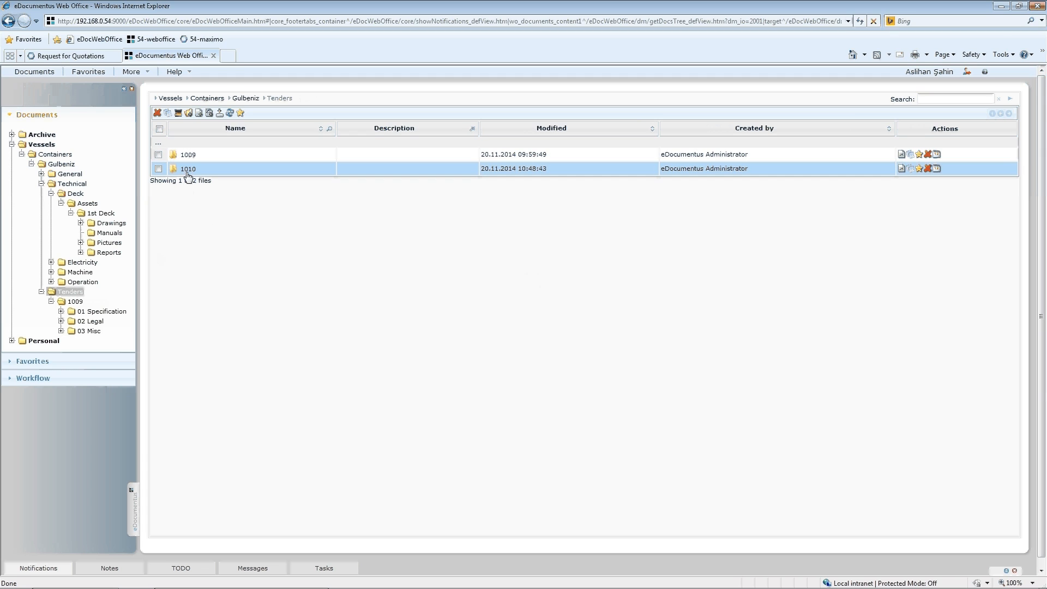
double_click(187, 168)
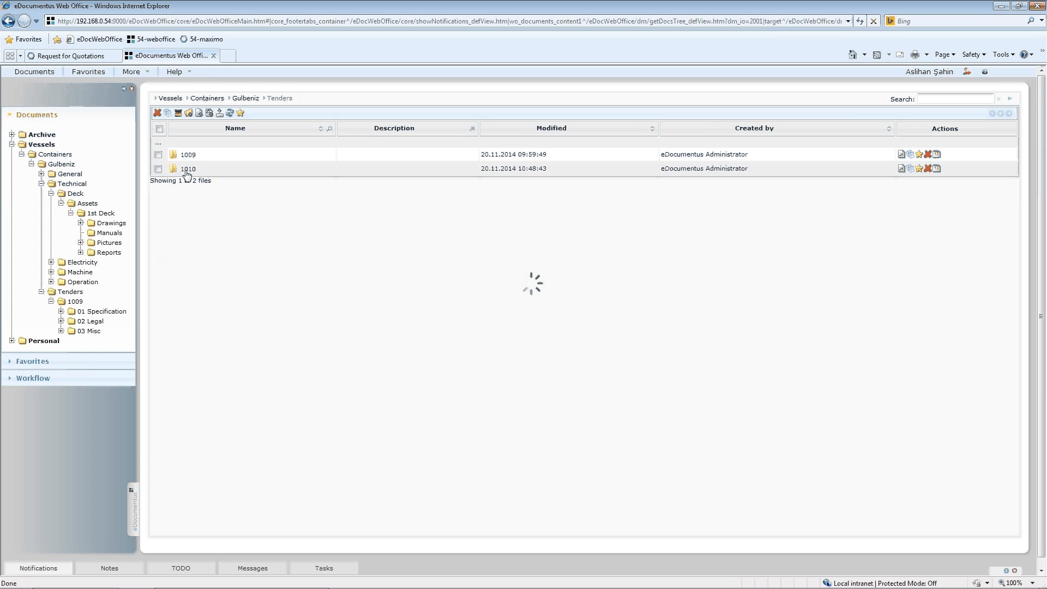
double_click(188, 169)
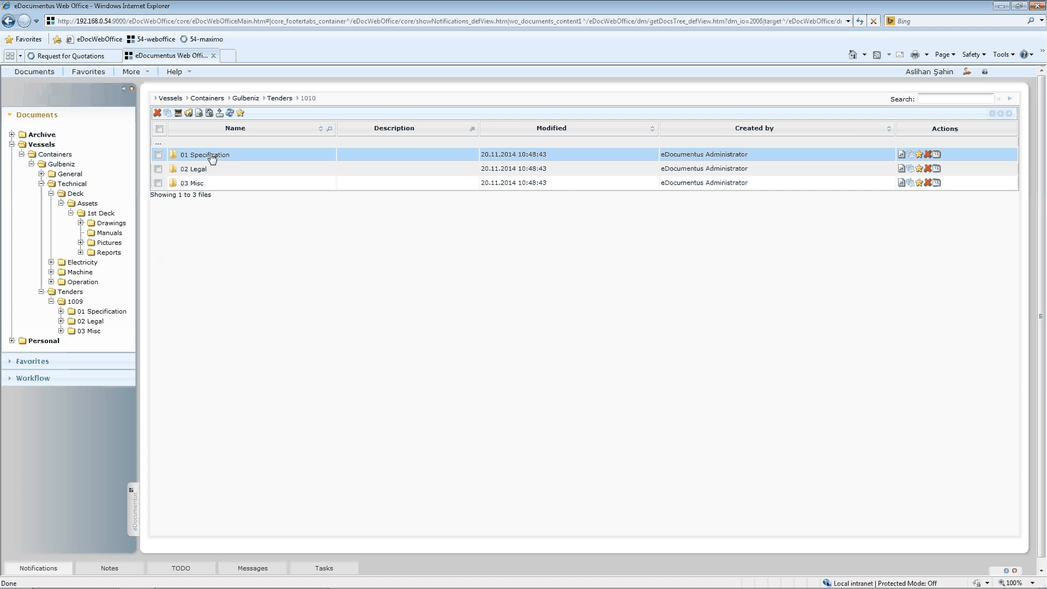
click(195, 184)
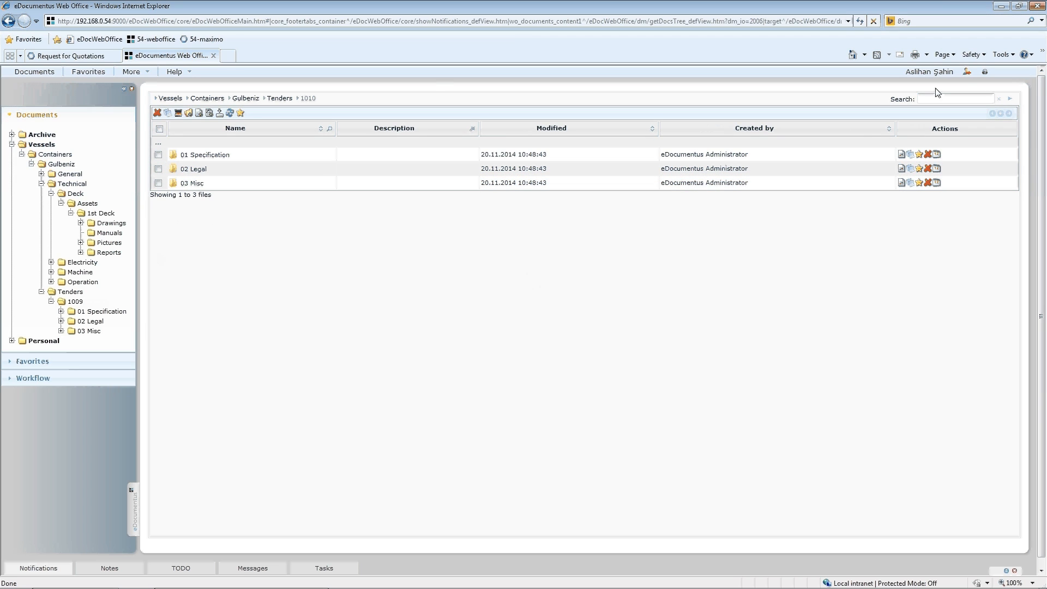
mouse_move(615, 131)
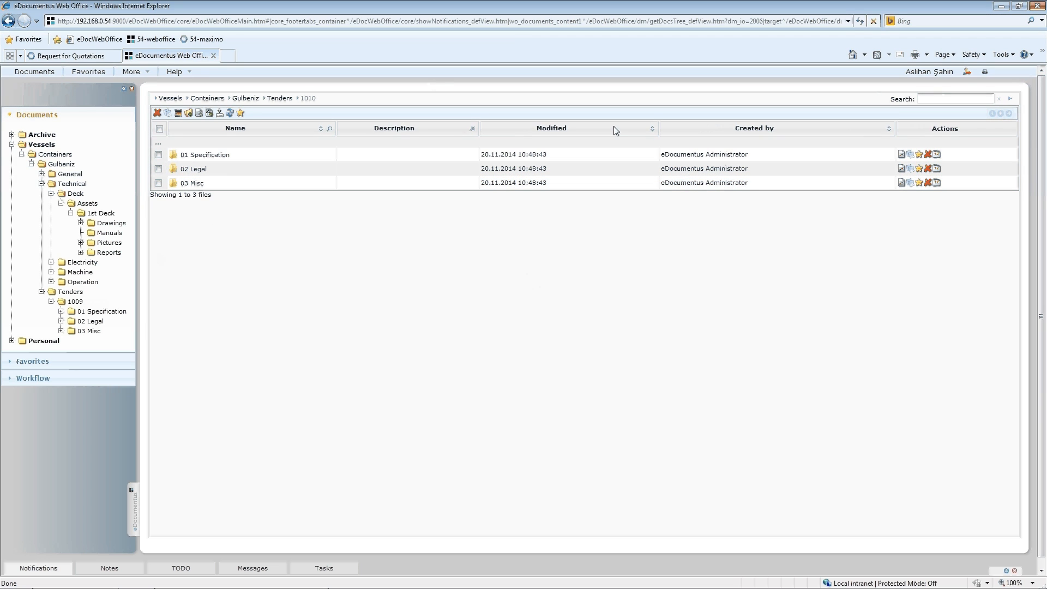
mouse_move(257, 216)
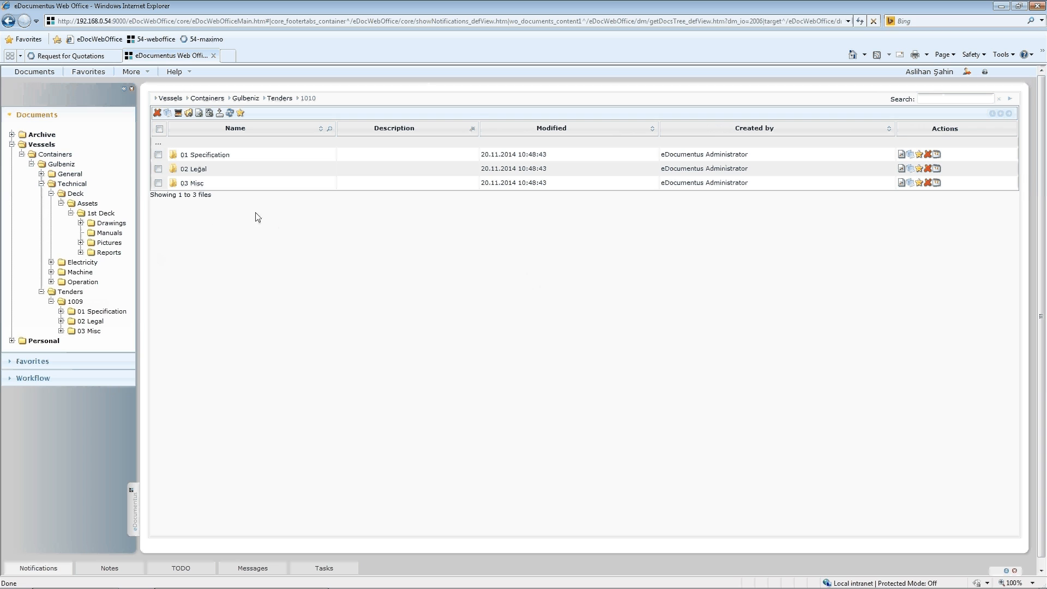
click(195, 168)
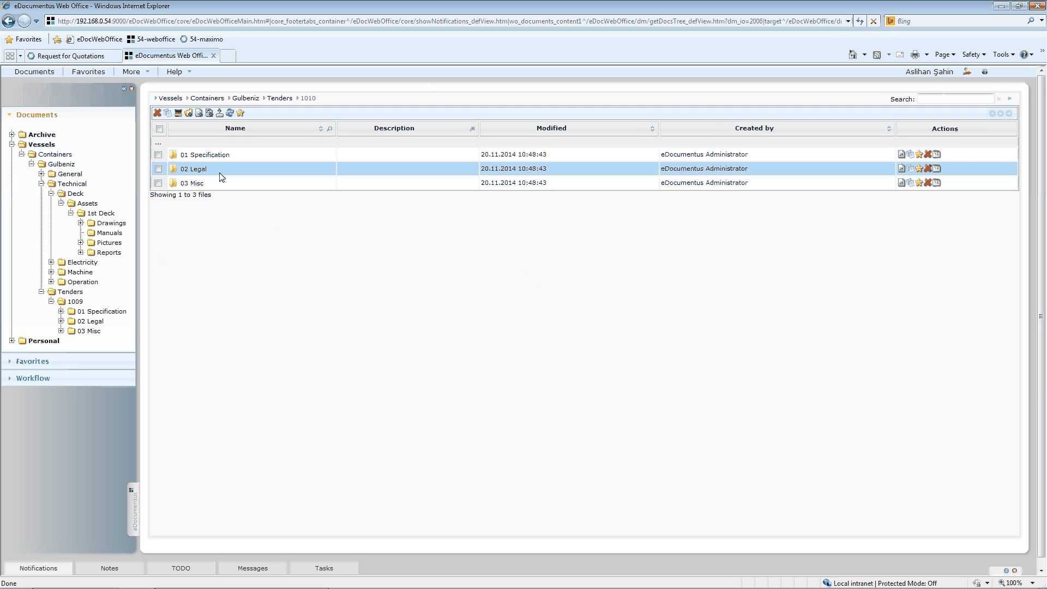
mouse_move(199, 112)
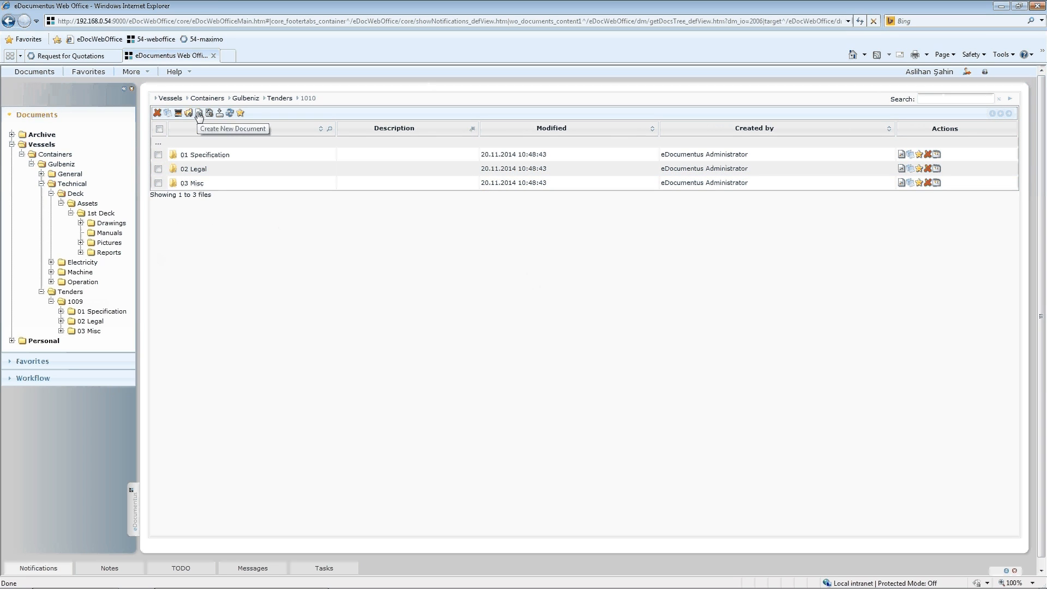
Start a new document in folder 1010 based on the IBM Tender template
click(198, 113)
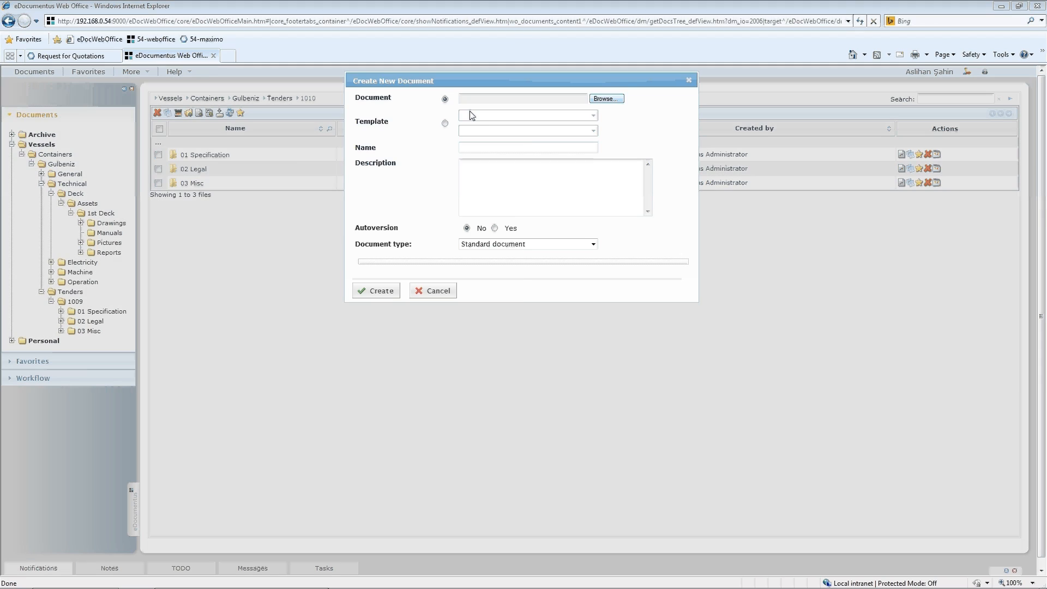
click(606, 98)
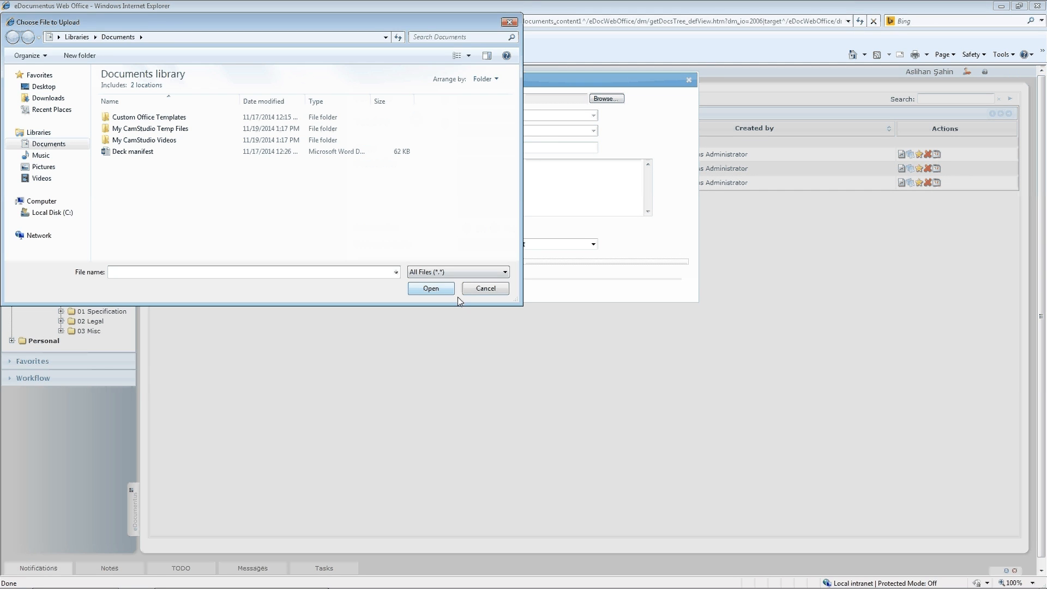
click(486, 288)
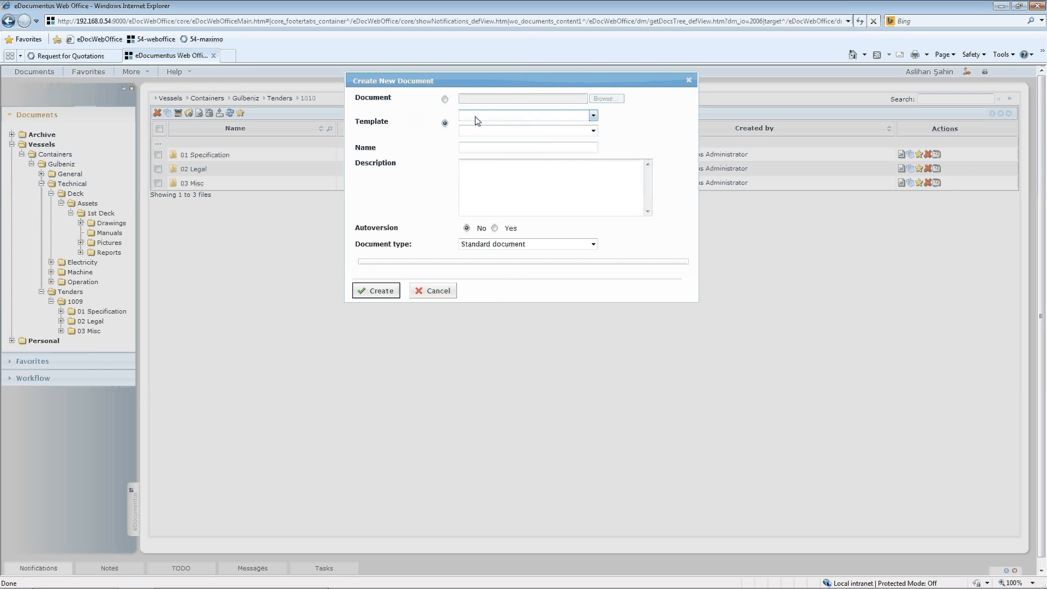
click(592, 131)
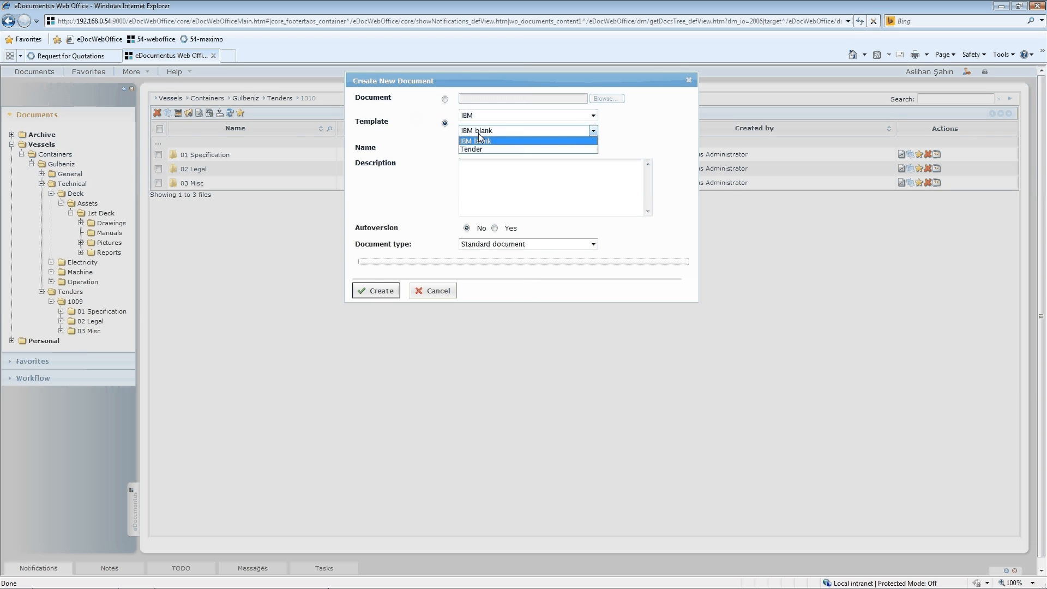
click(476, 149)
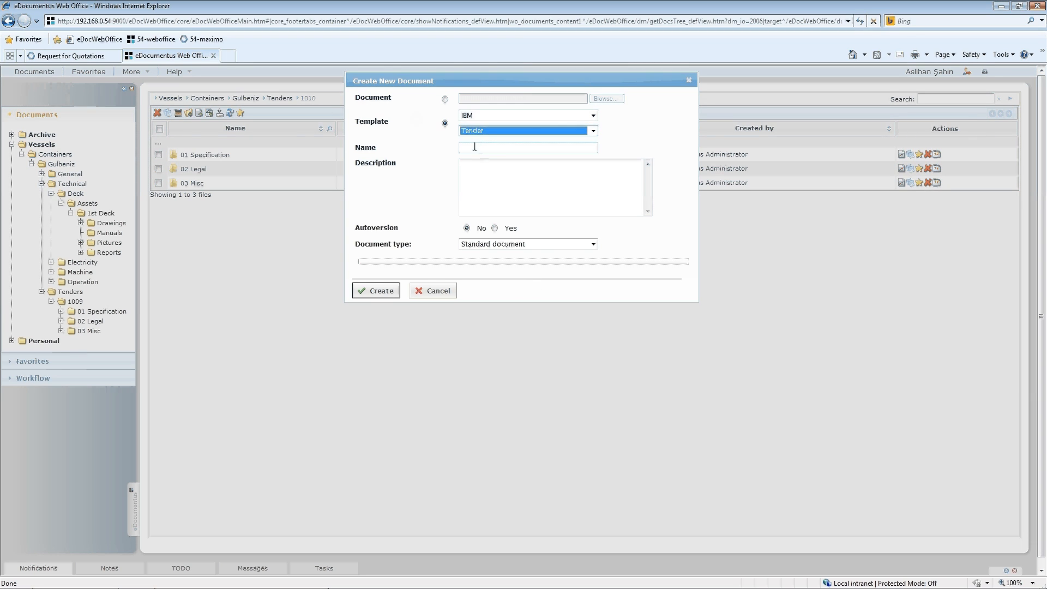
Name it Main document, set Document type to Tender document, and create it
click(528, 147)
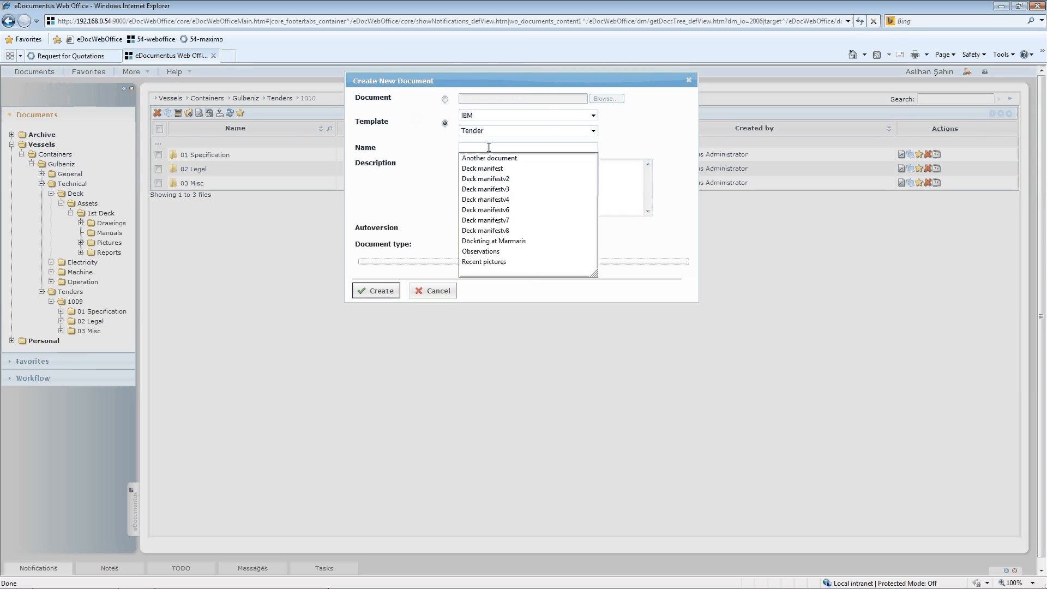
text(Main)
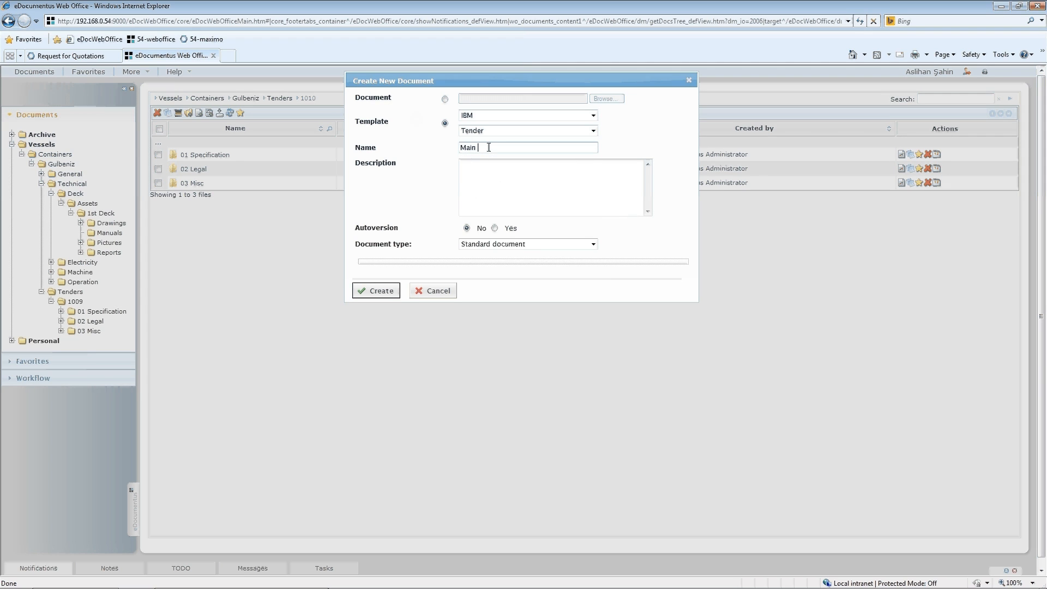
text(document)
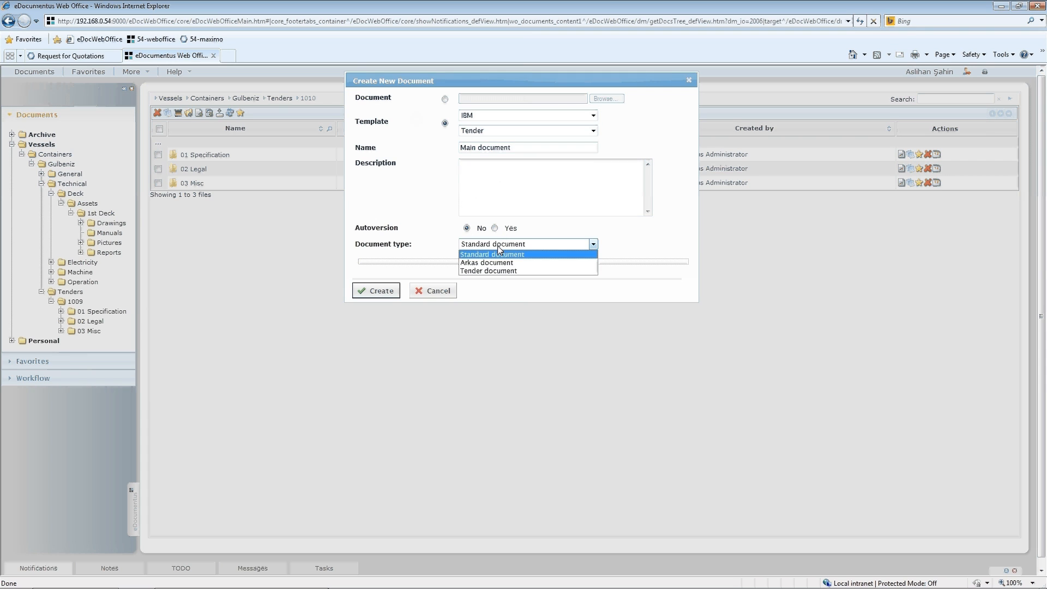
click(488, 270)
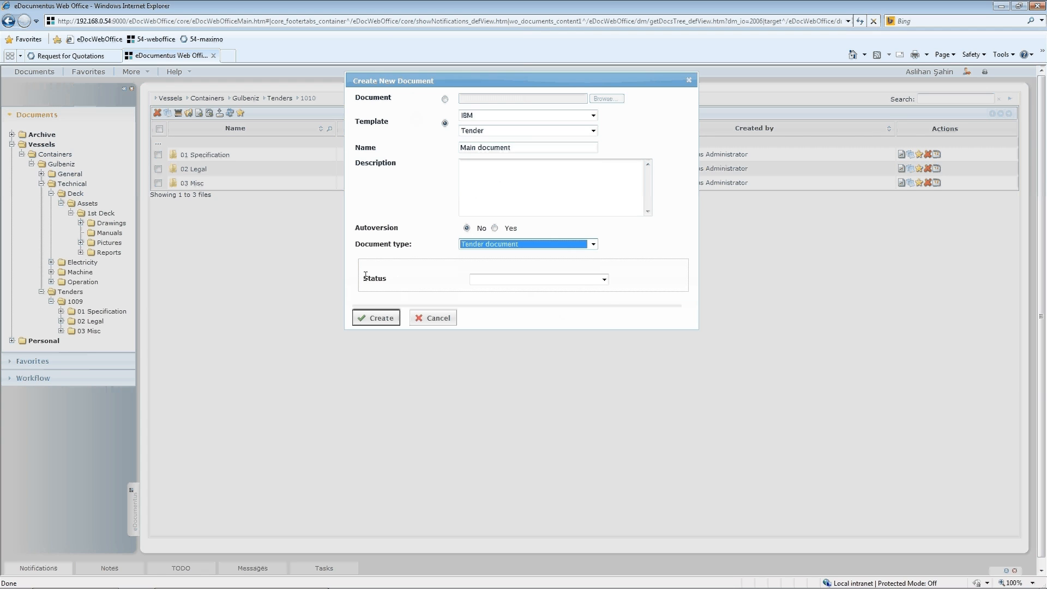
click(604, 279)
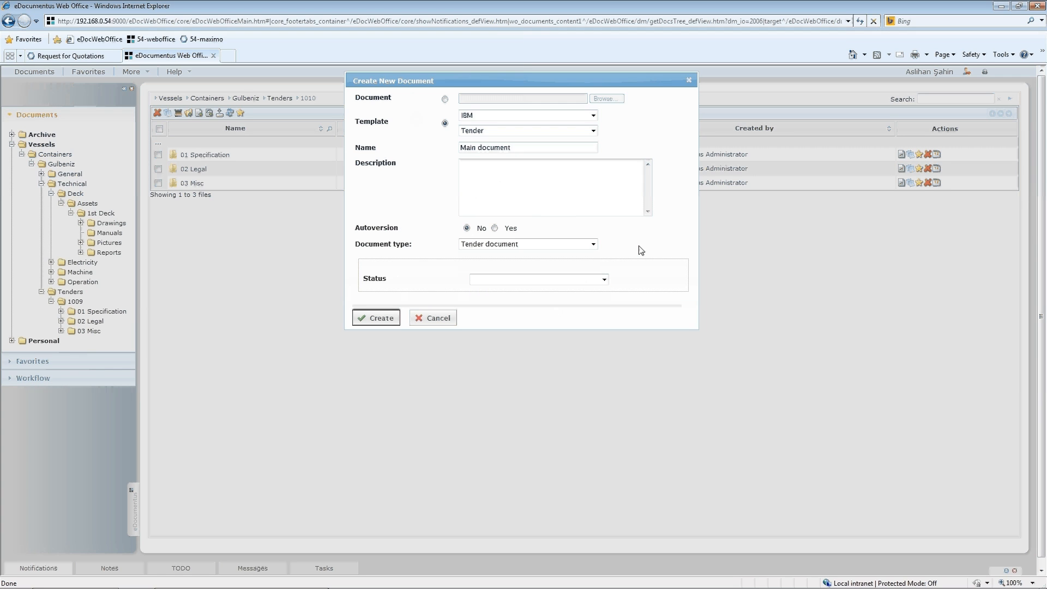
mouse_move(588, 256)
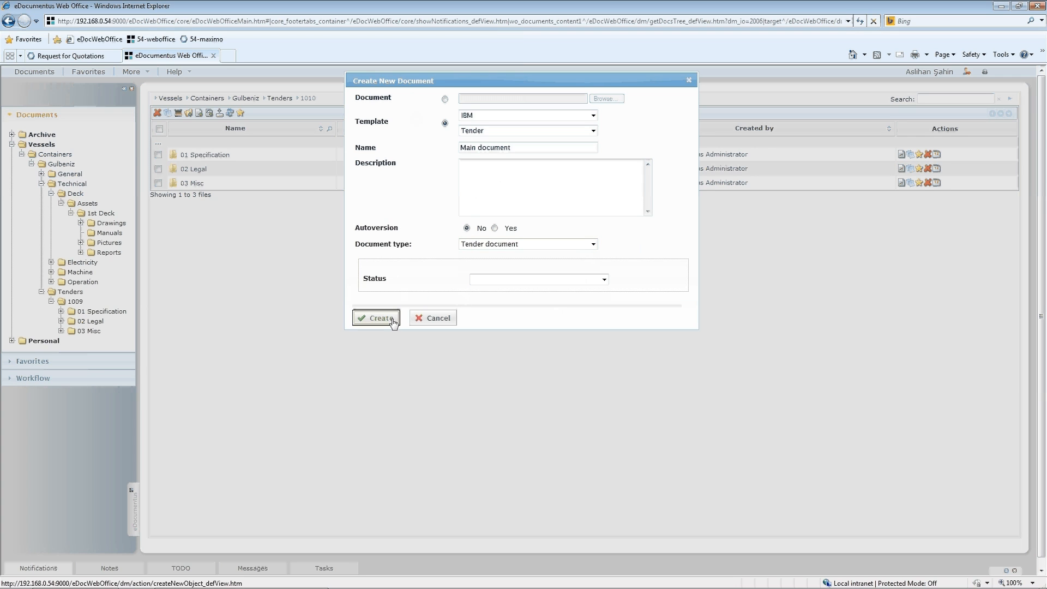
click(375, 319)
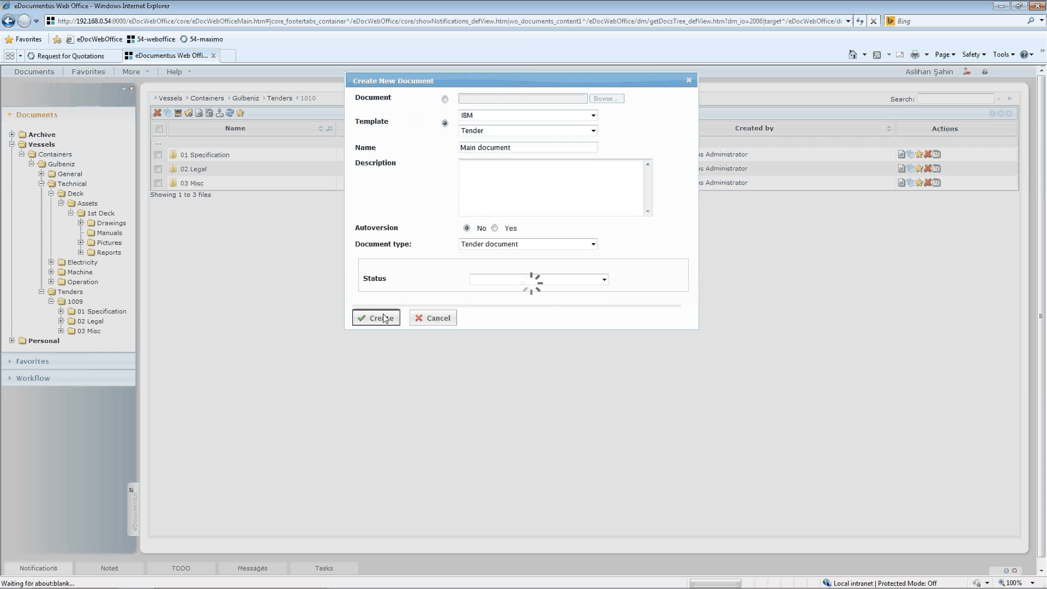
click(377, 318)
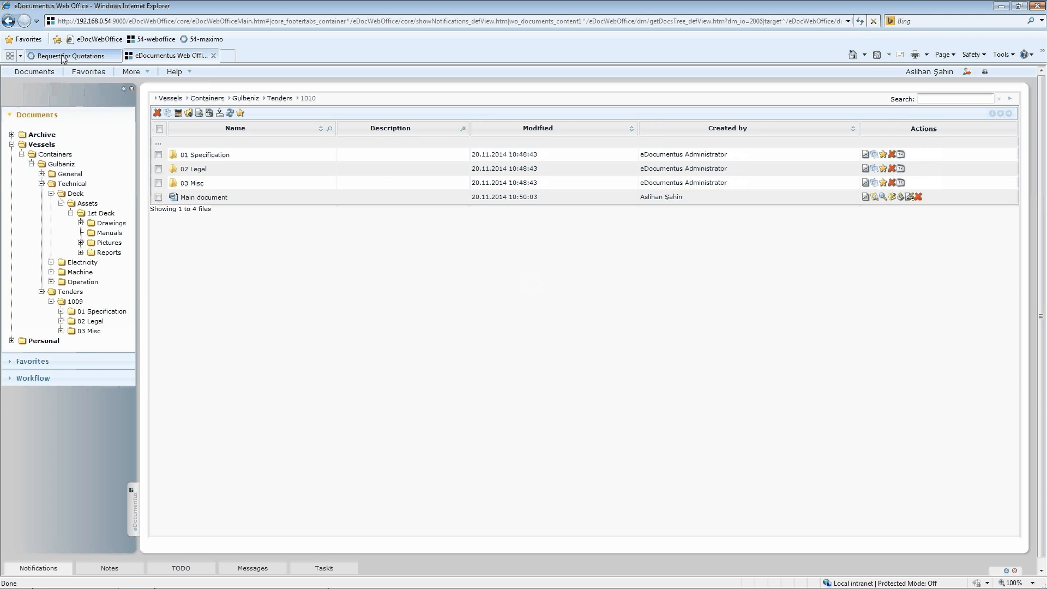
click(66, 56)
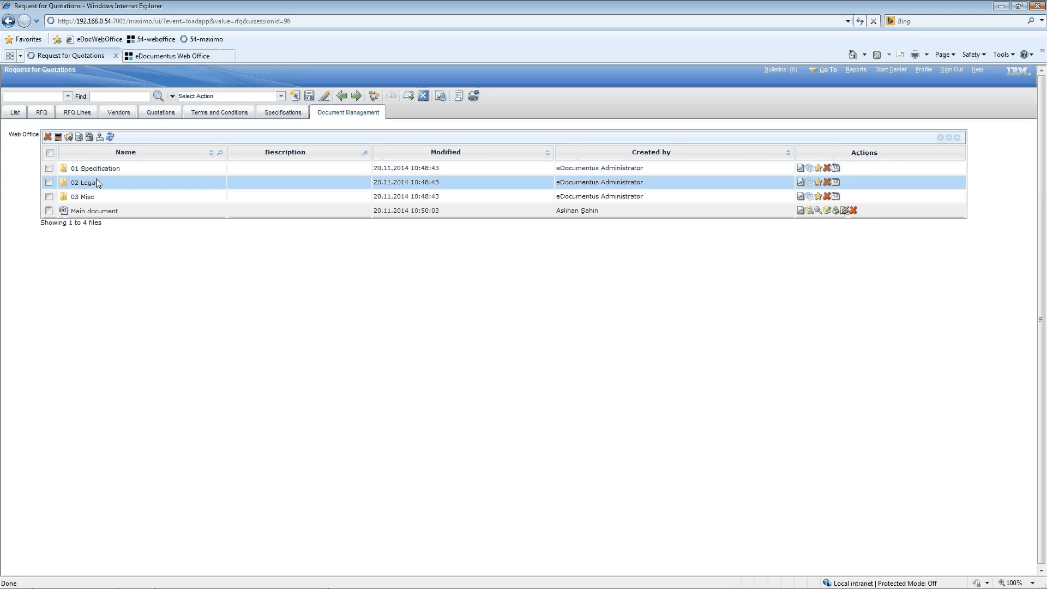
click(94, 210)
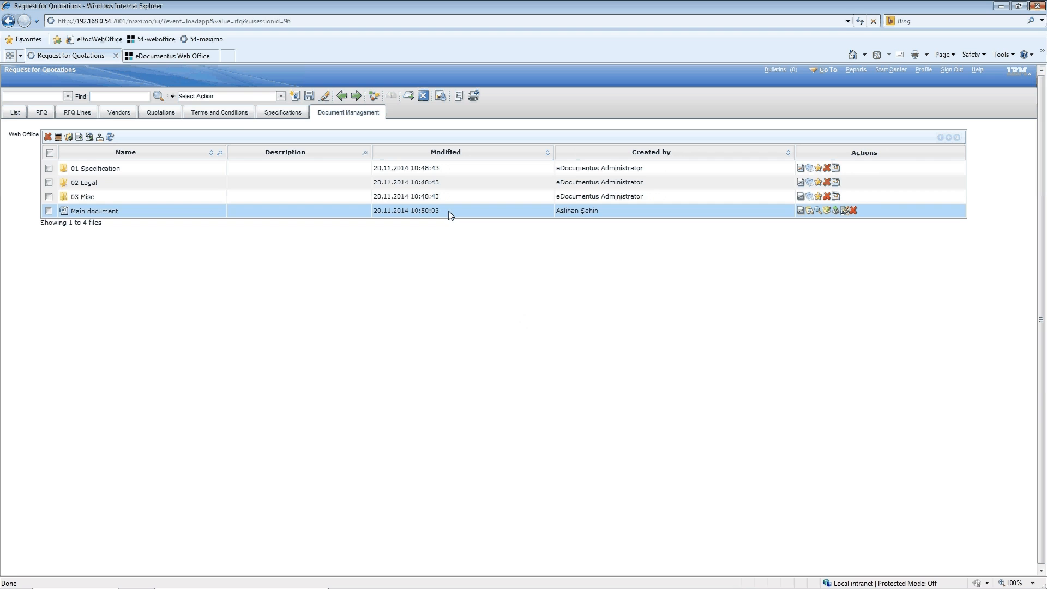
click(171, 56)
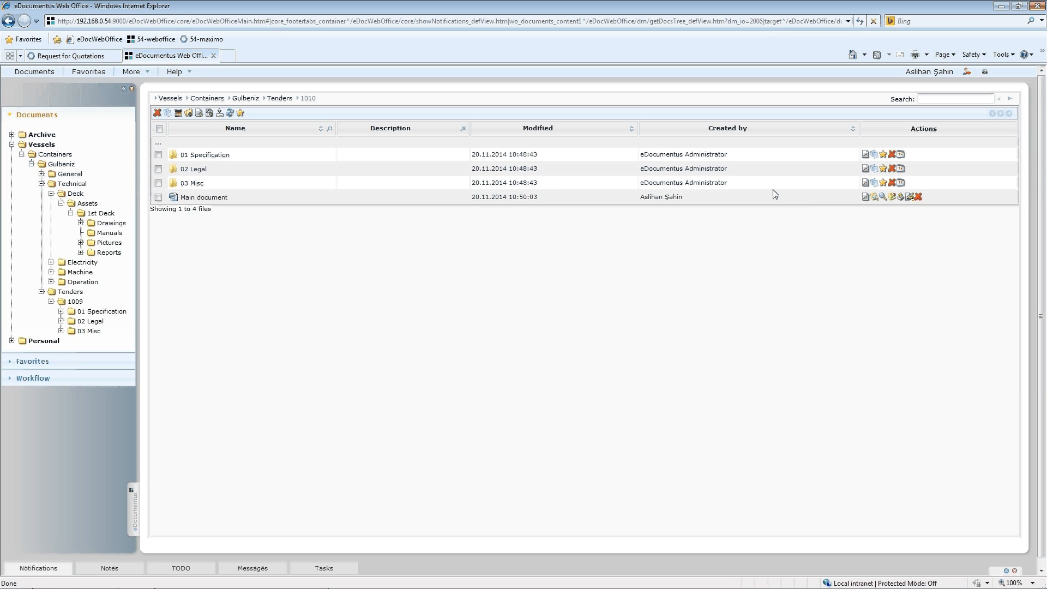
click(866, 196)
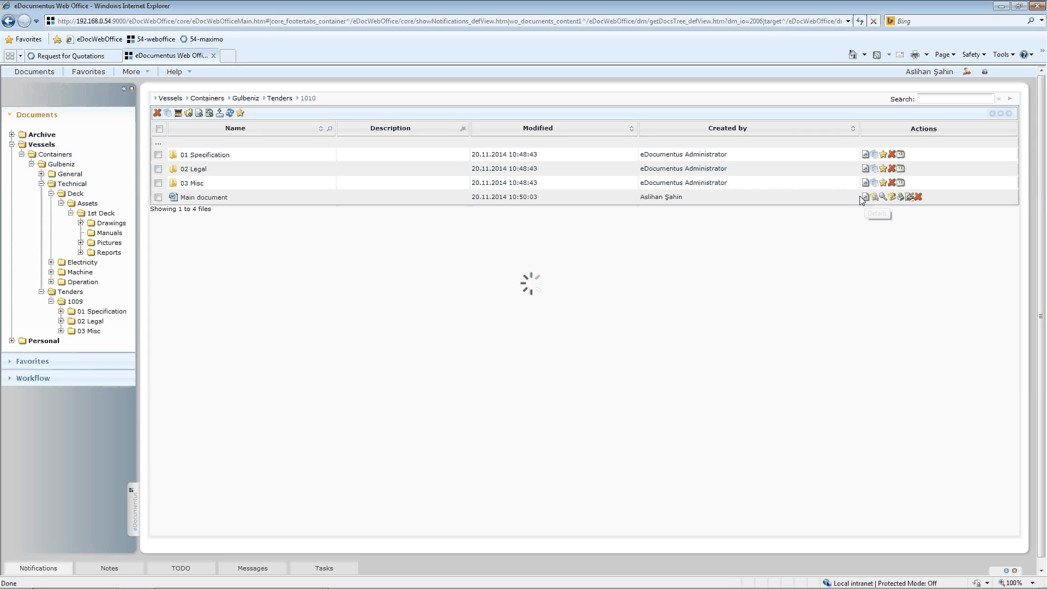
mouse_move(615, 225)
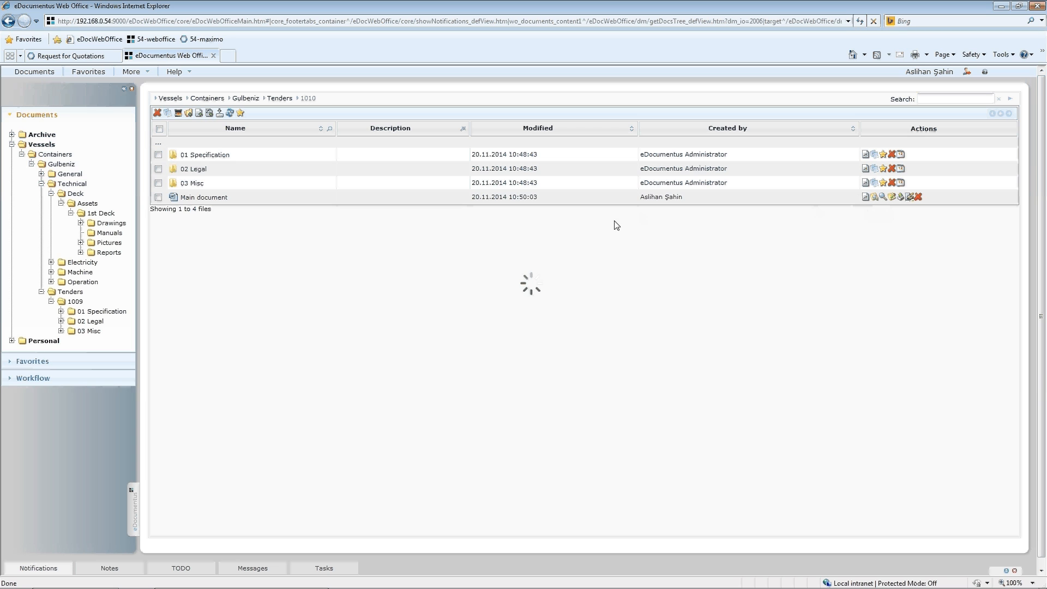
click(875, 197)
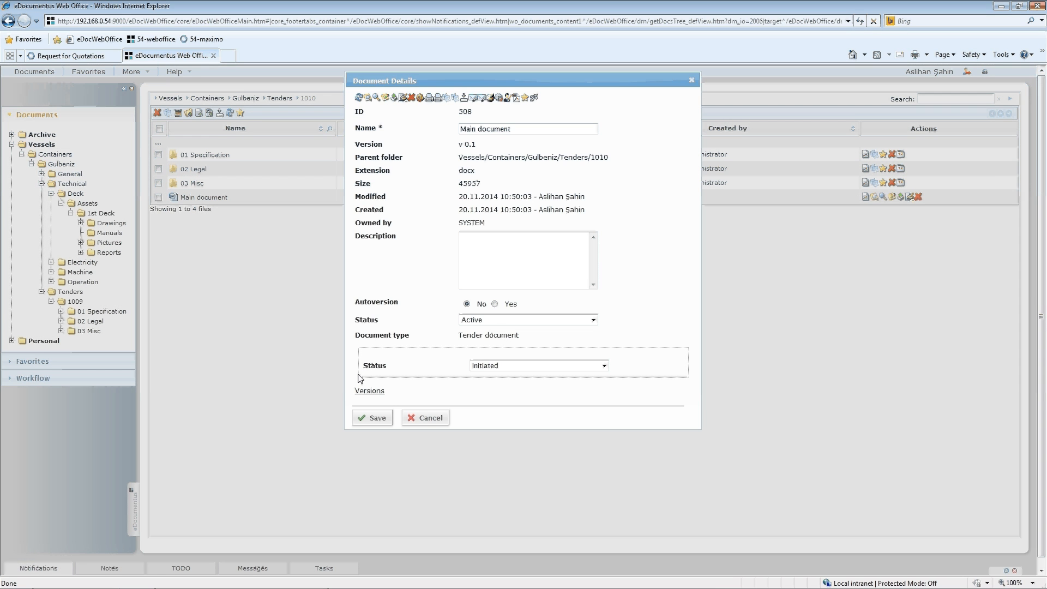
mouse_move(430, 424)
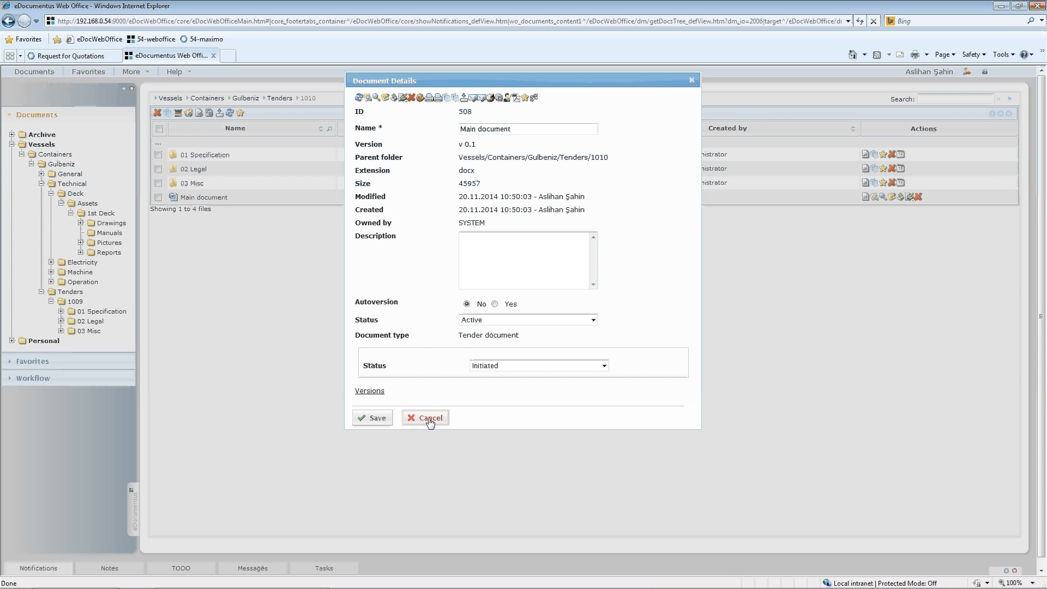
click(430, 418)
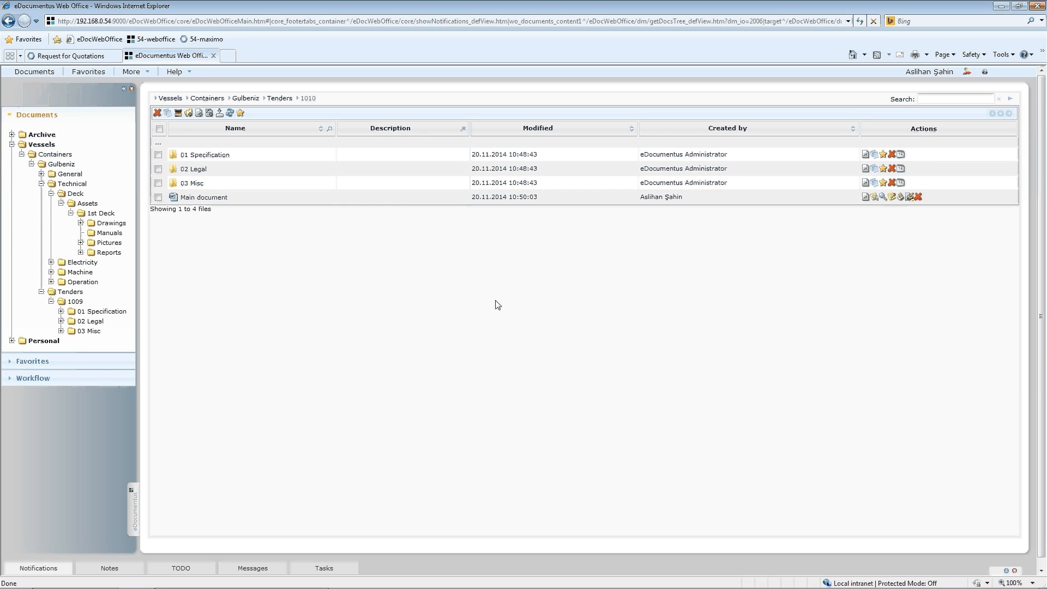
mouse_move(491, 298)
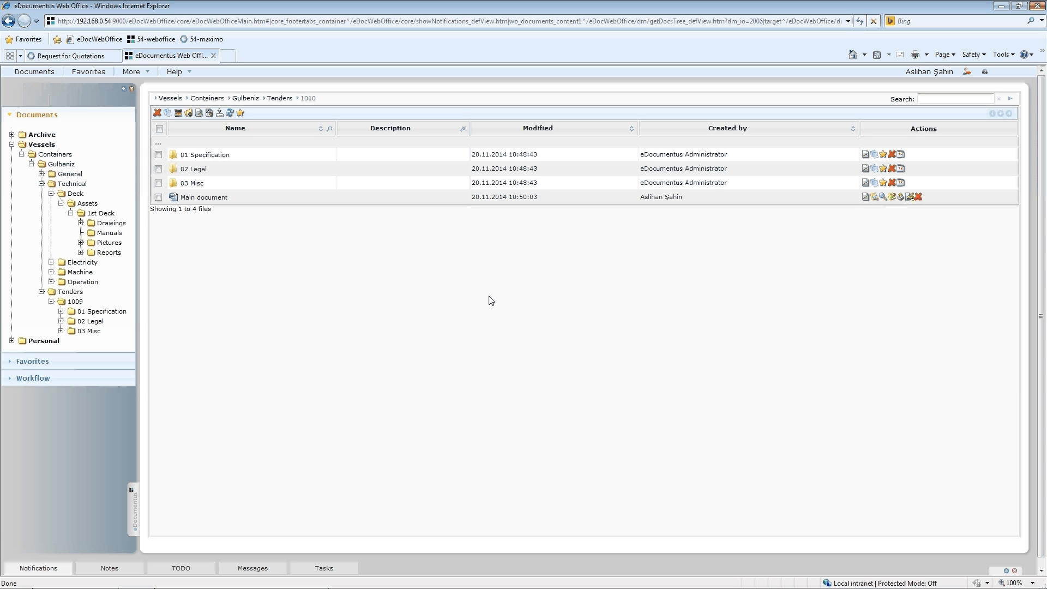
Edit Main document in Word, filling the tender subject blank with Software, then close it
double_click(204, 196)
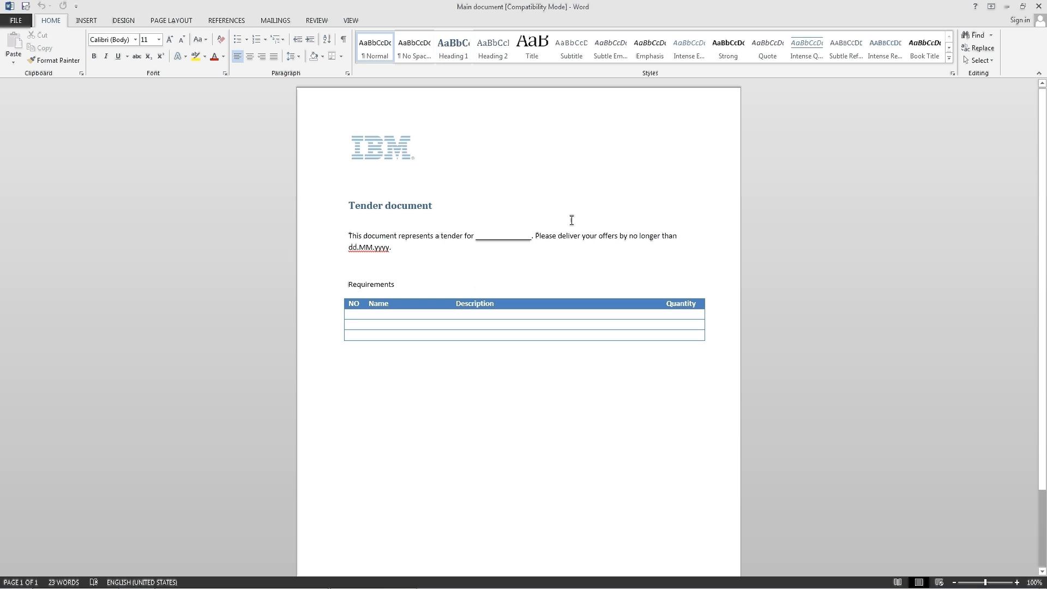
text($)
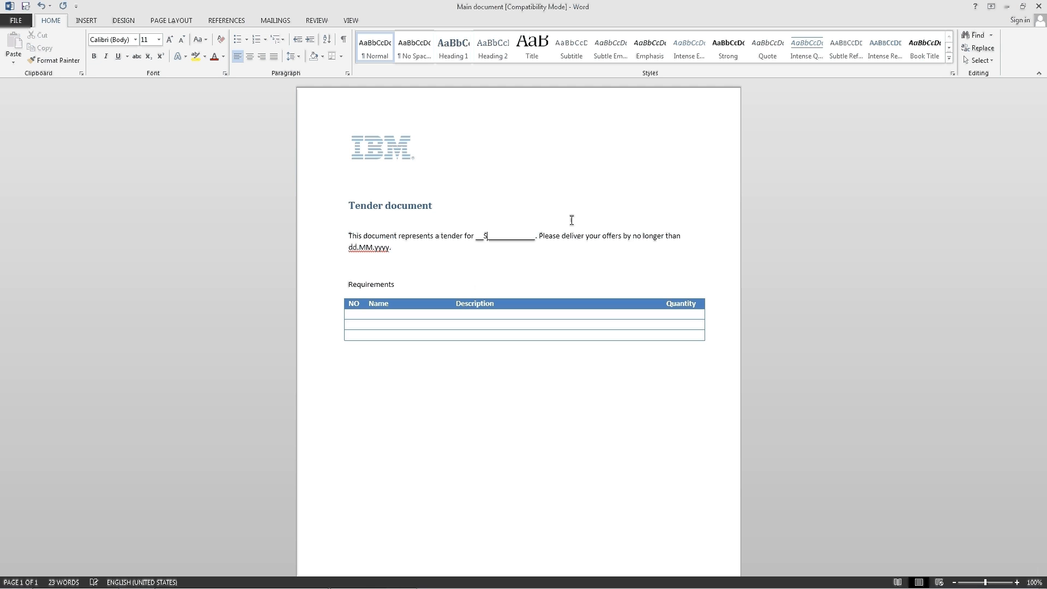
text(Software)
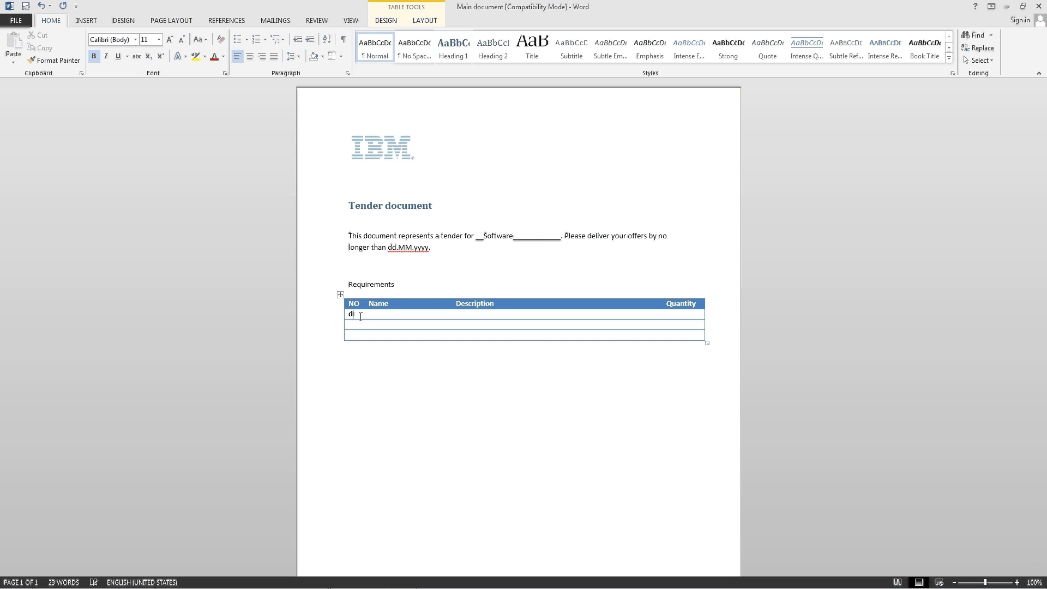
text(ddd)
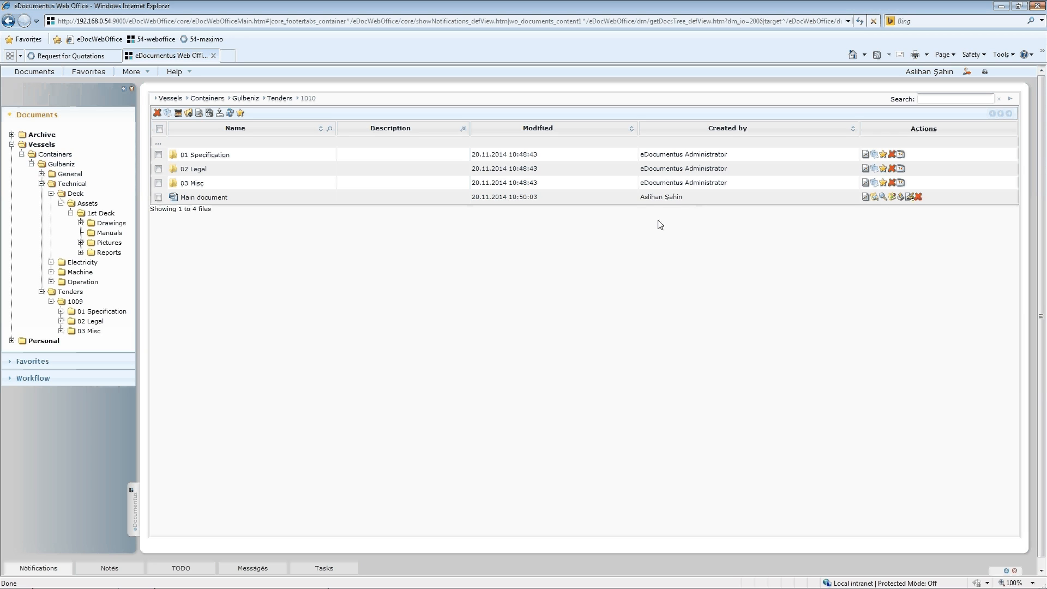
mouse_move(573, 248)
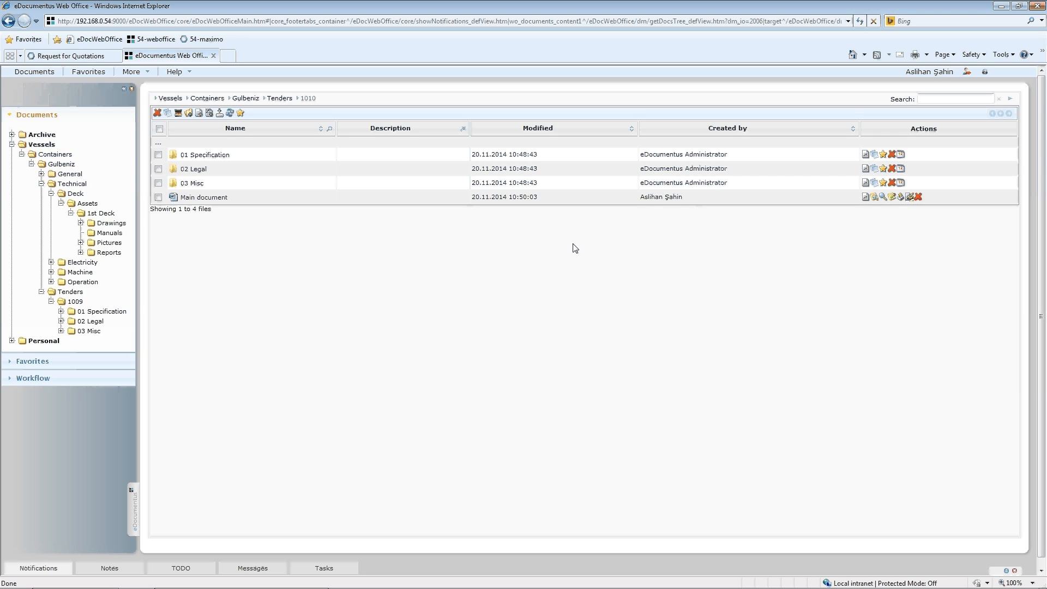
mouse_move(209, 240)
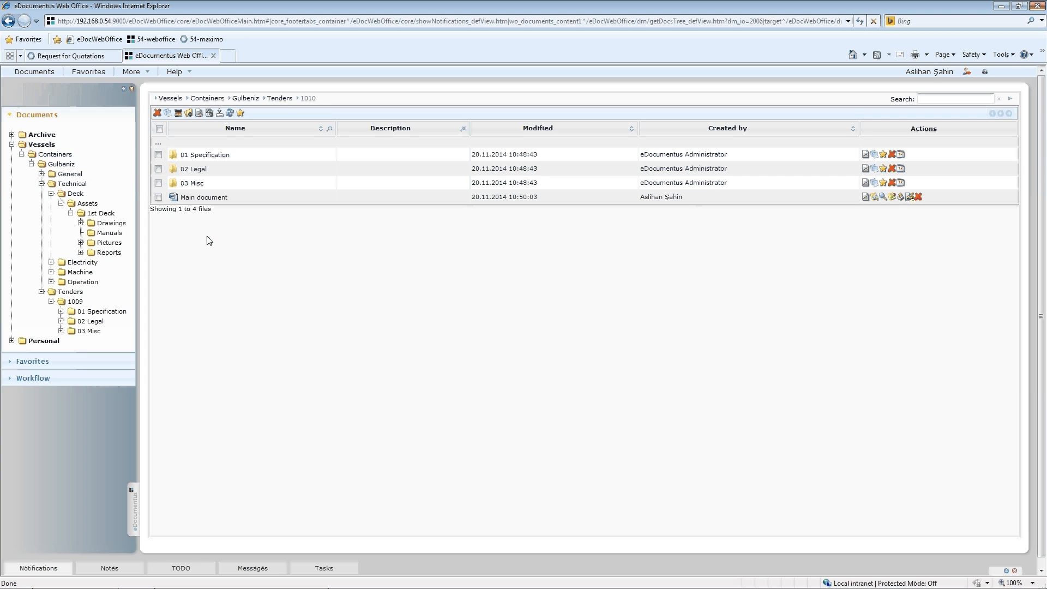
mouse_move(214, 245)
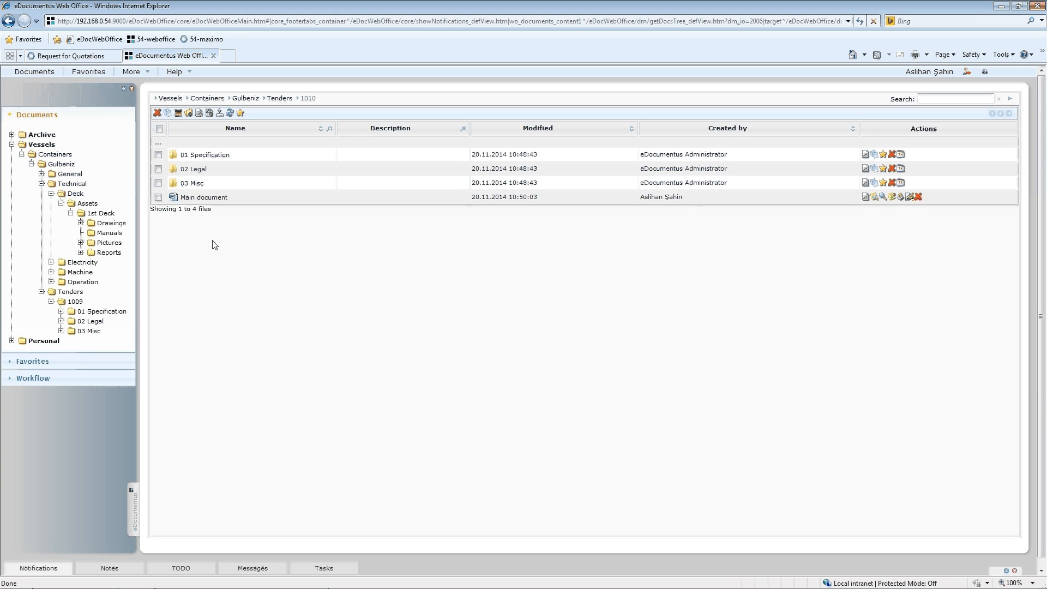
mouse_move(267, 253)
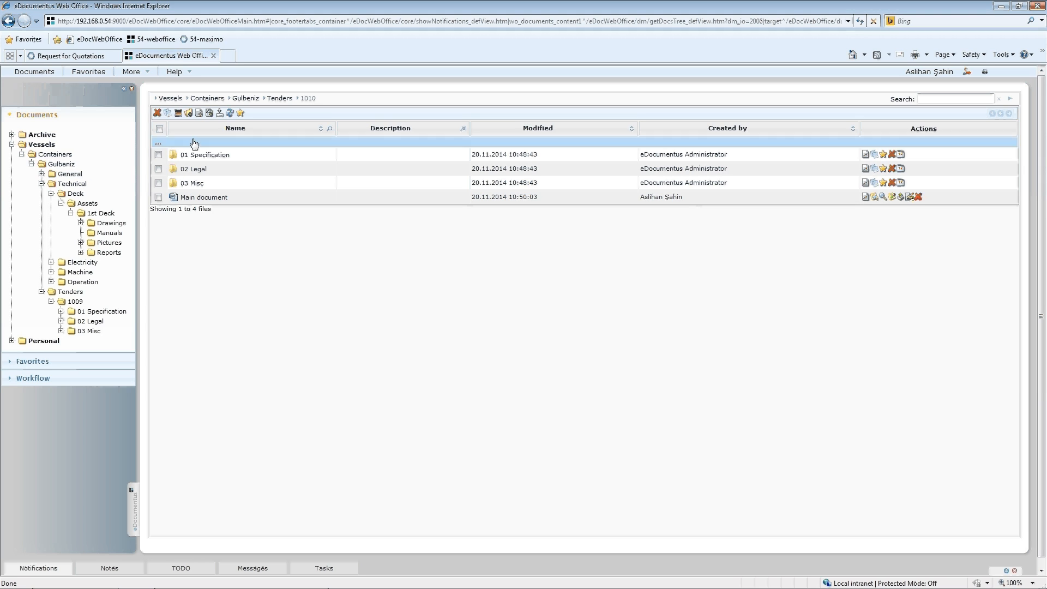
Return to the Maximo RFQ record and sign out to the Welcome login page
click(74, 54)
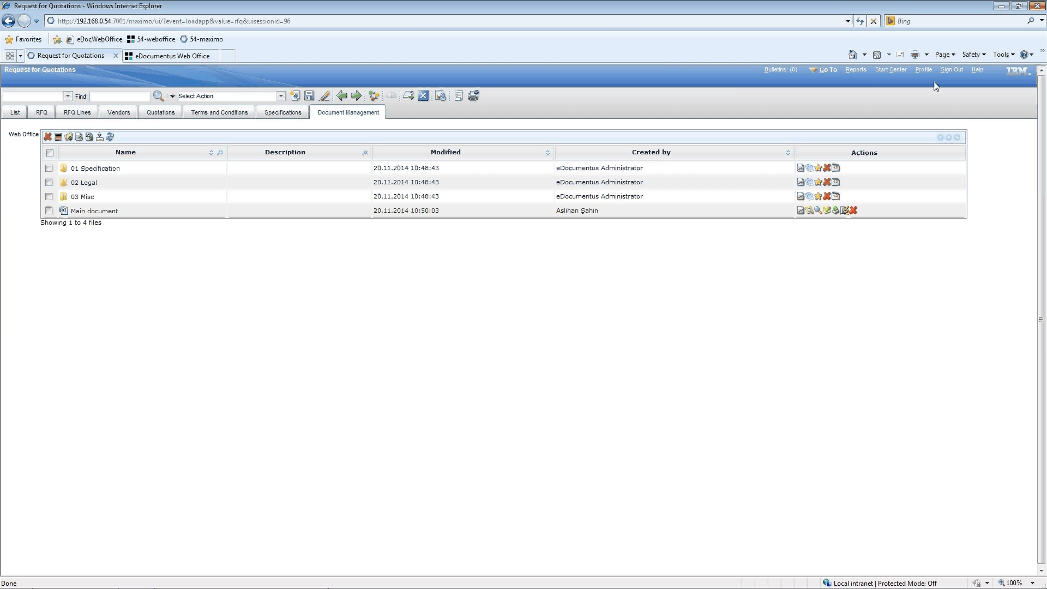
mouse_move(951, 70)
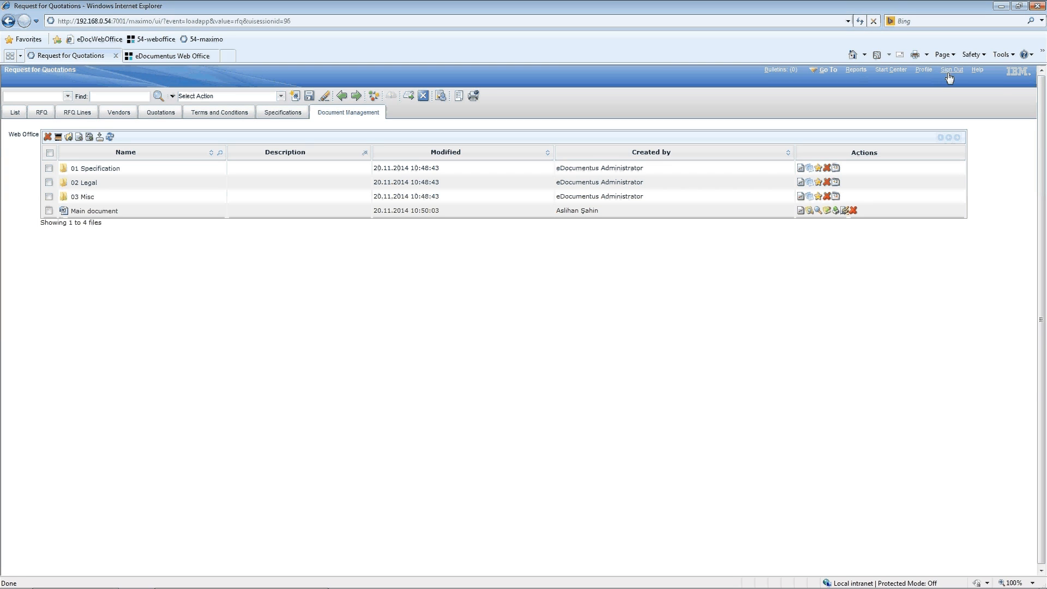
click(951, 70)
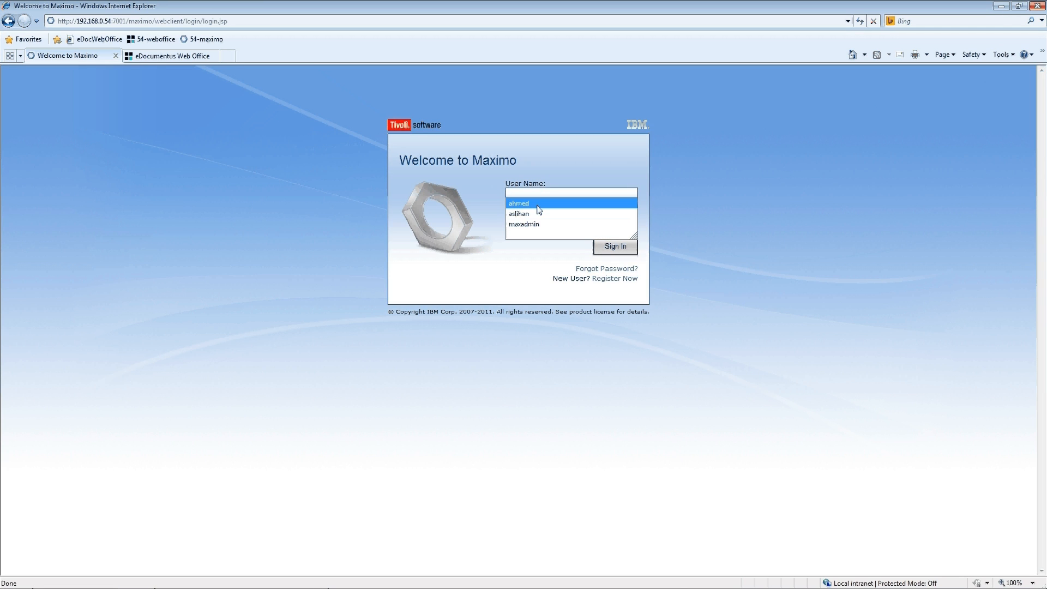
Sign in as the other saved user, go to RFQ 1010 and view its Document Management folders
click(518, 203)
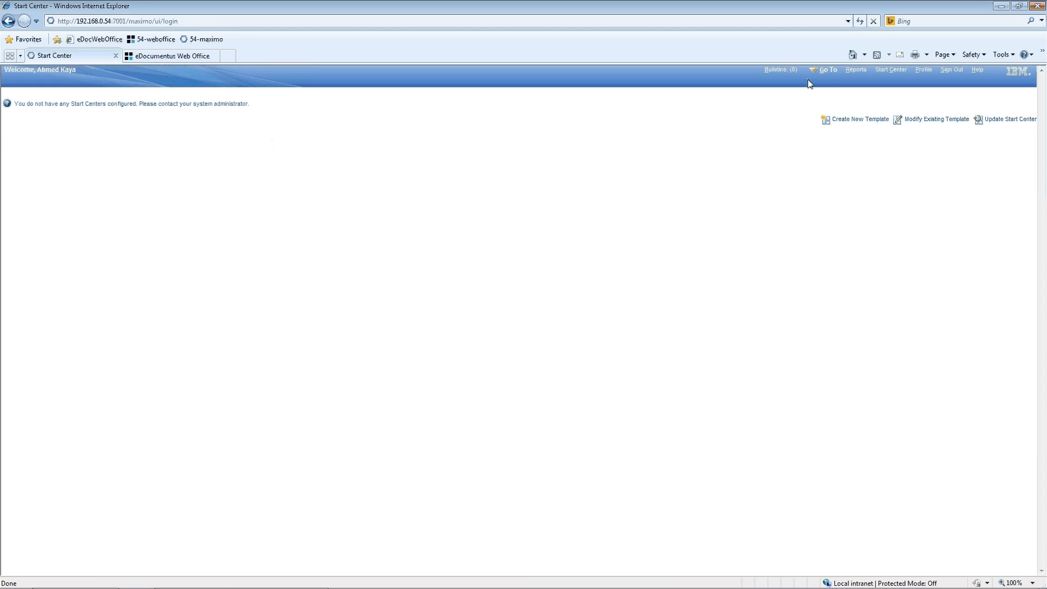
click(828, 70)
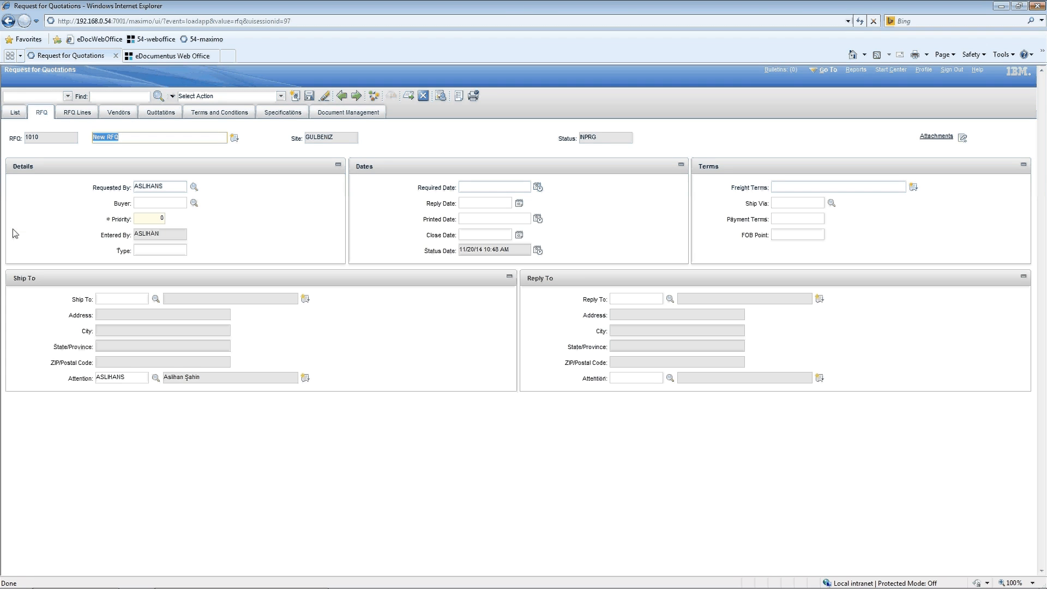
click(348, 112)
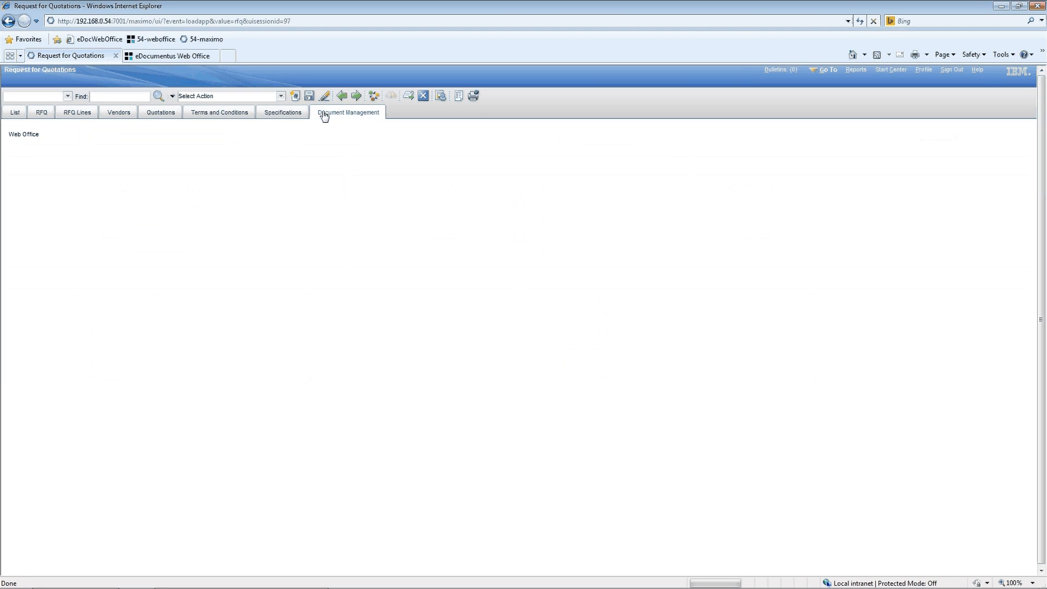
click(349, 112)
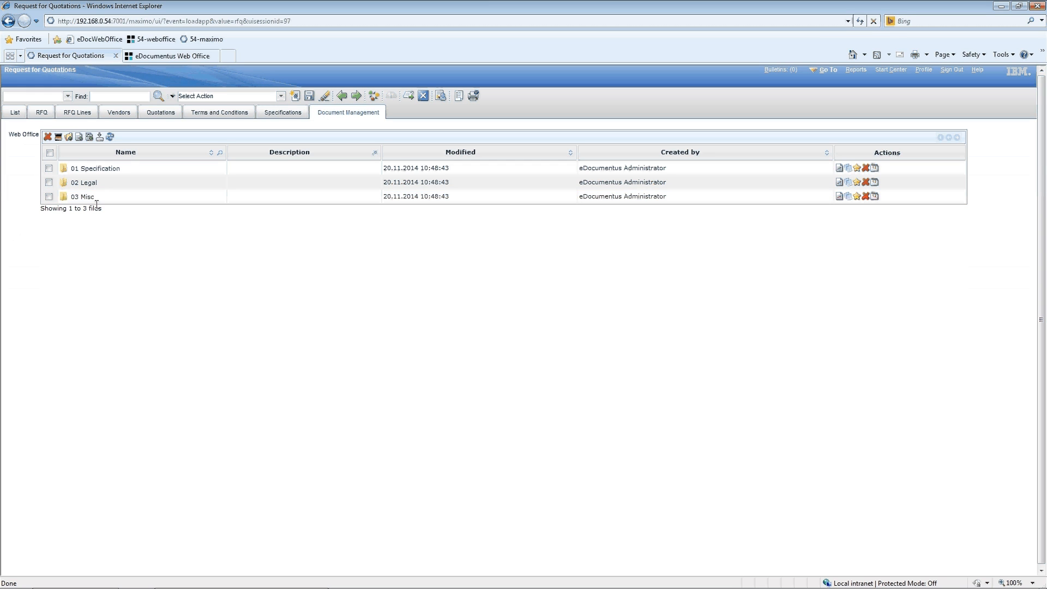
mouse_move(179, 75)
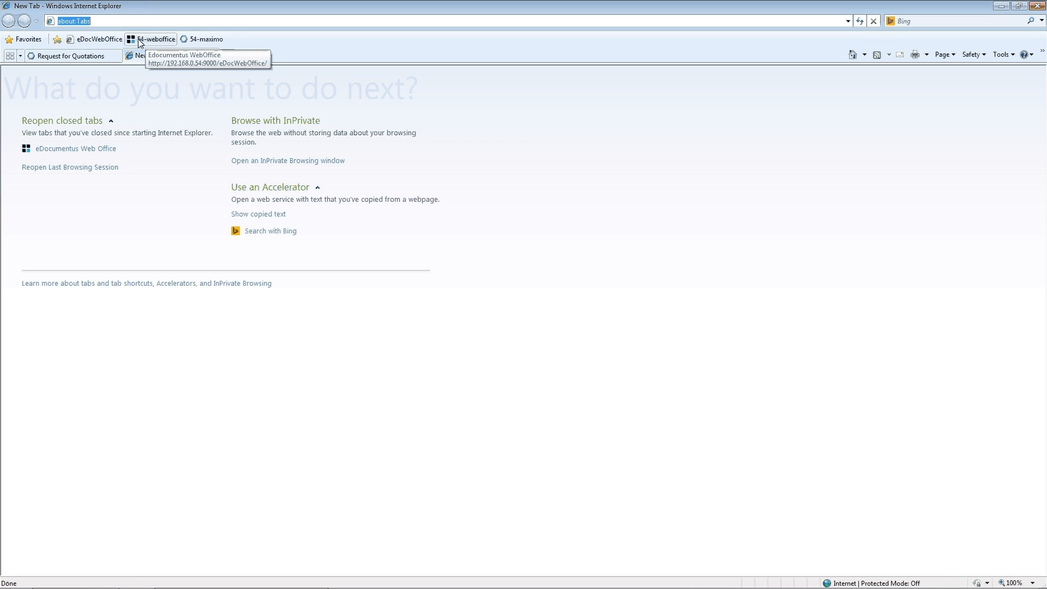
In eDocumentus Web Office, expand Documents > Vessels > Containers > Gulbeniz > Tenders to tender 1010's subfolders
click(155, 40)
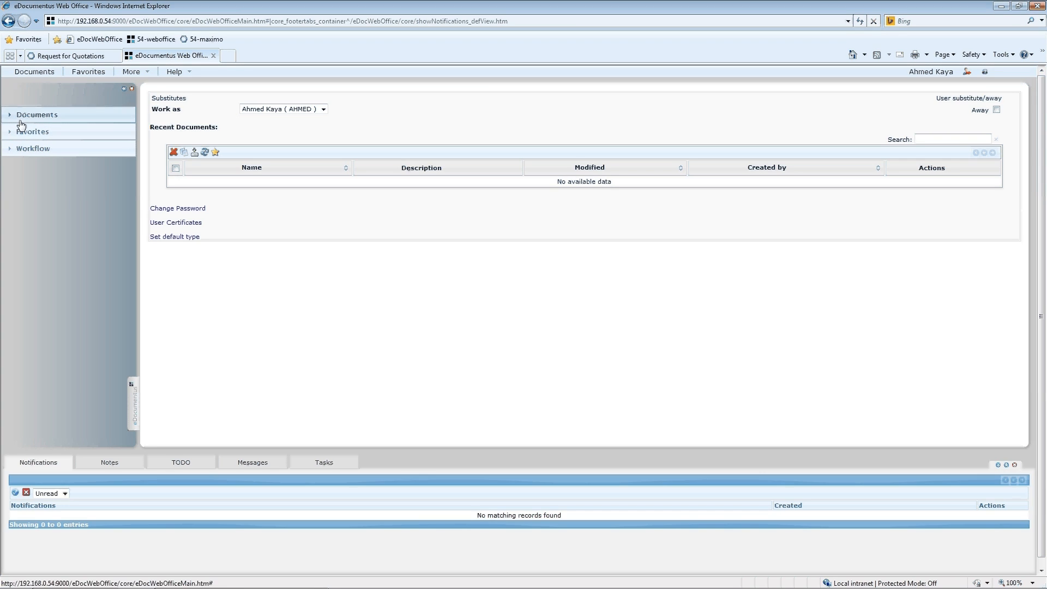
click(36, 114)
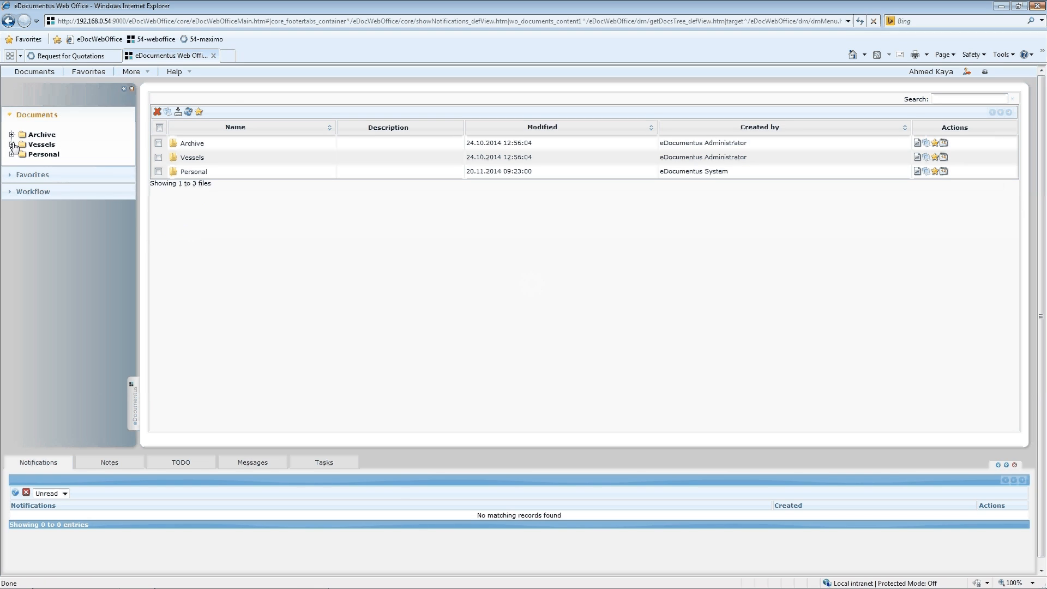
click(11, 144)
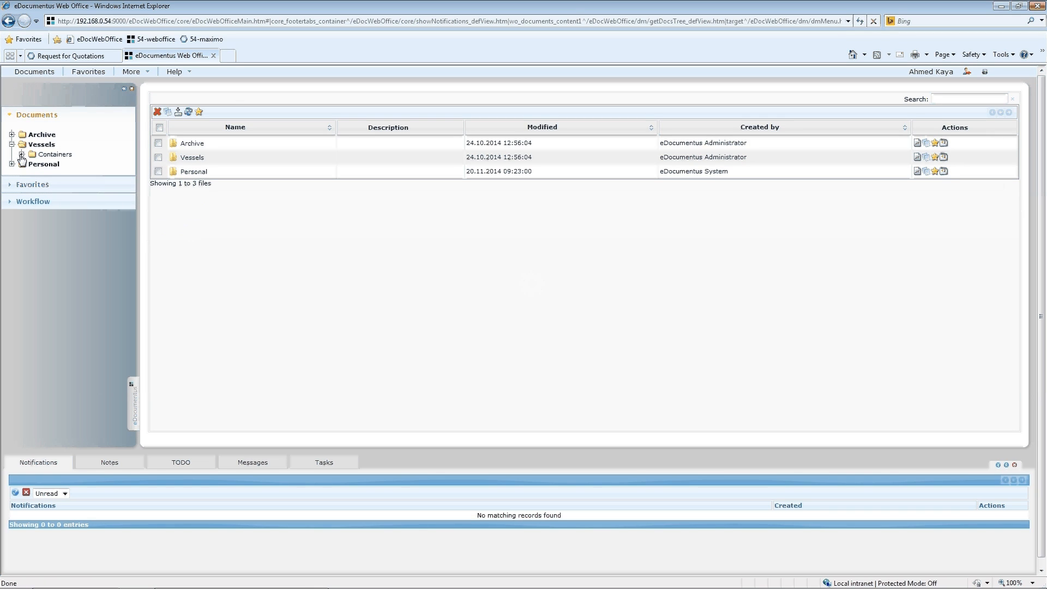
click(26, 155)
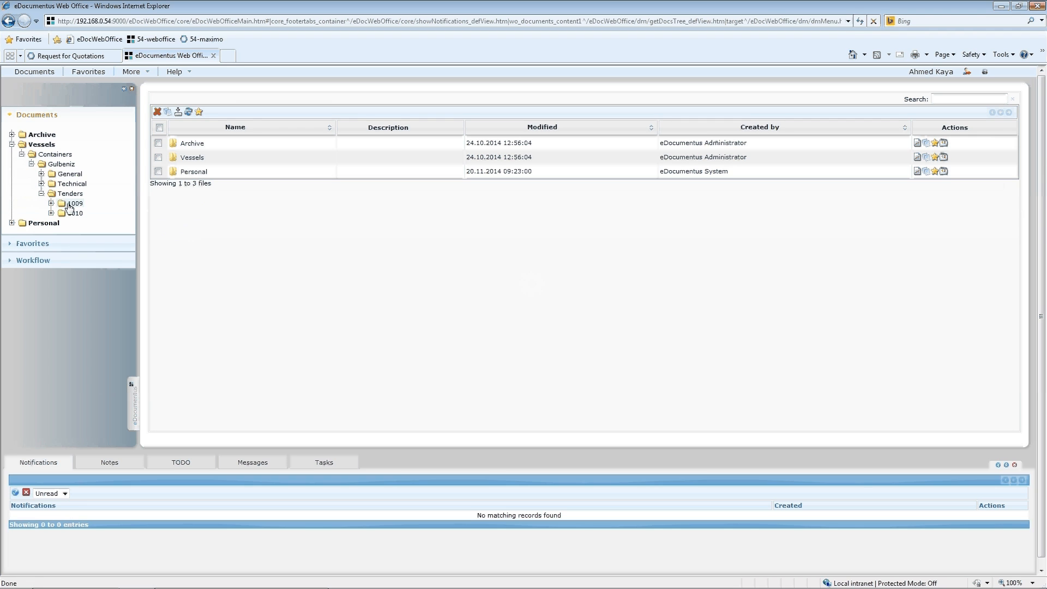
click(50, 214)
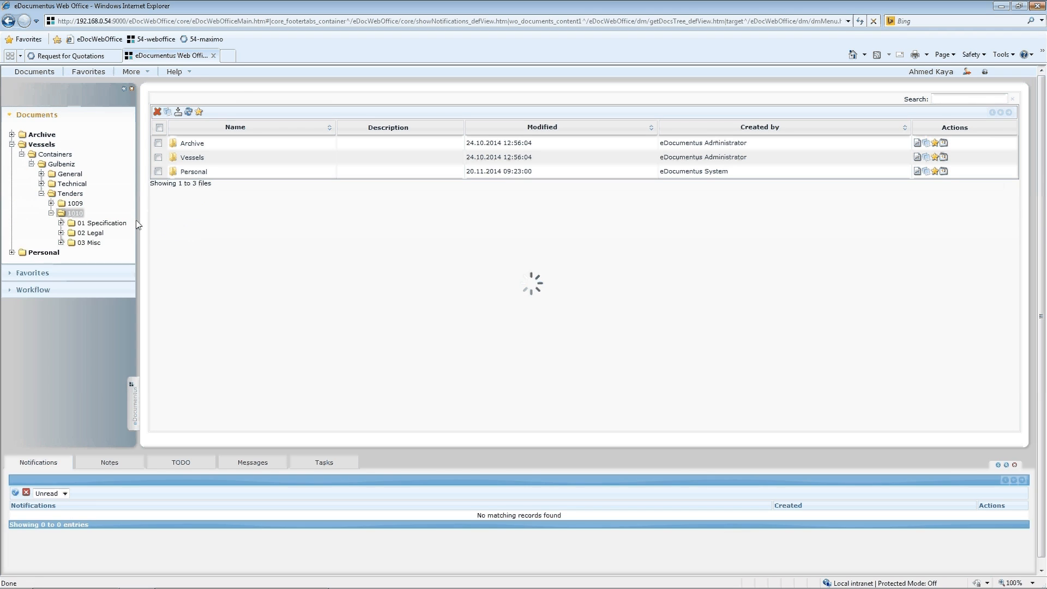
click(74, 212)
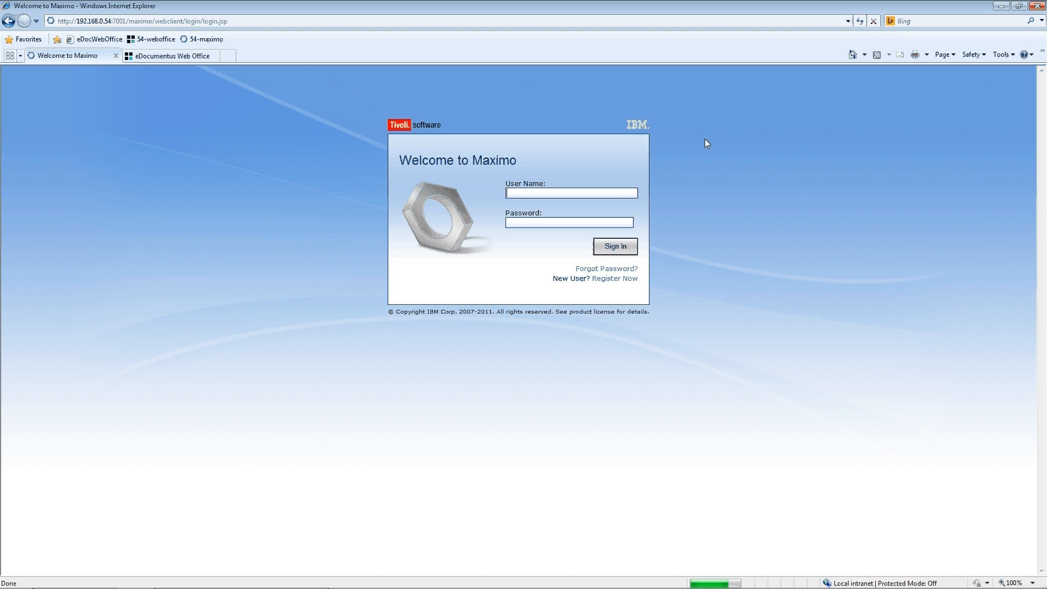
Sign back in to Maximo and go to the applications list toward RFQ 1010
click(572, 192)
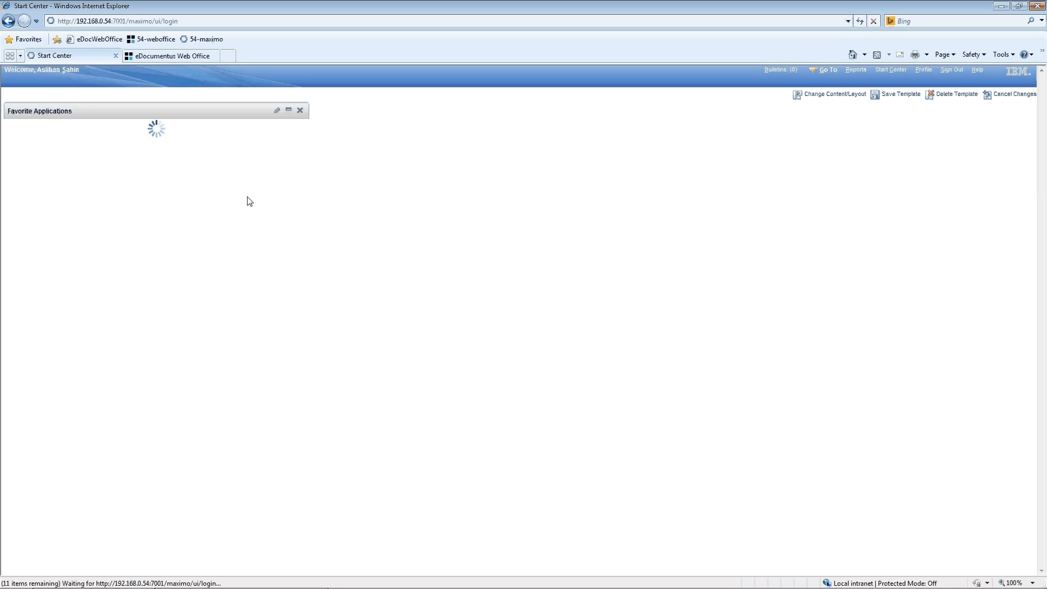
click(827, 70)
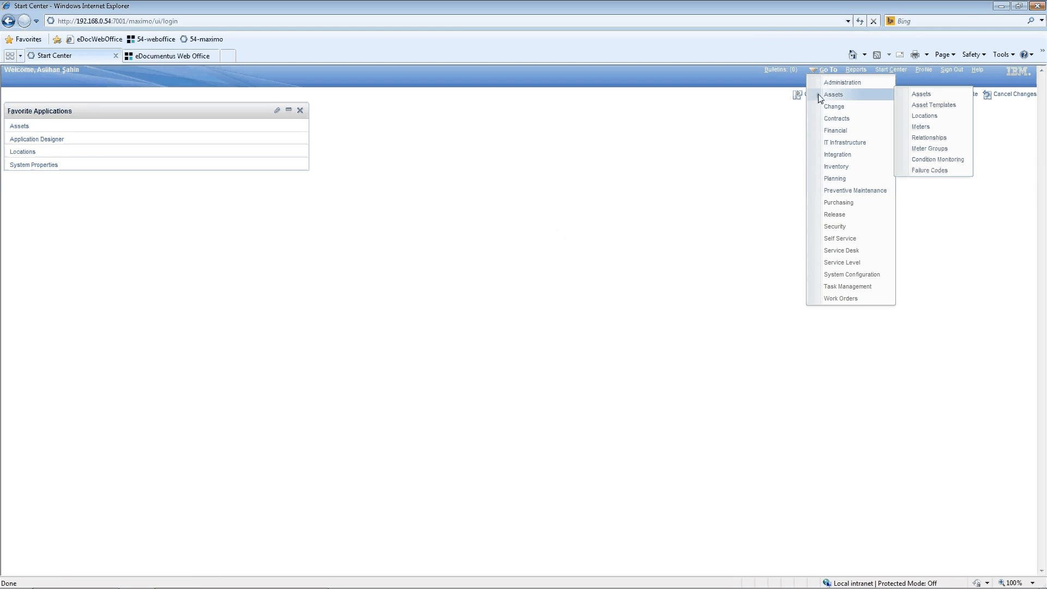
mouse_move(842, 262)
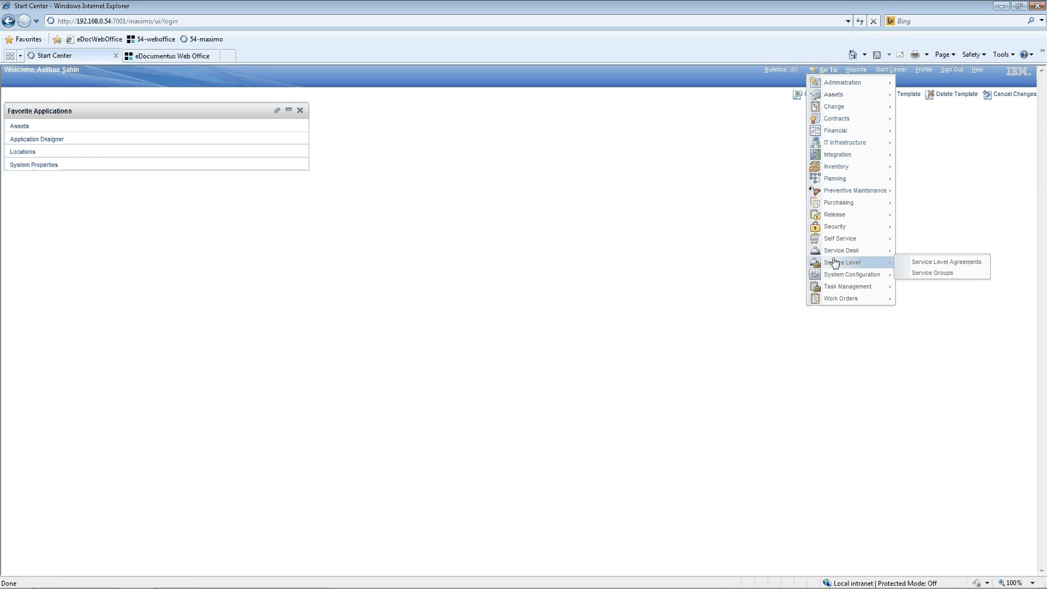
mouse_move(863, 204)
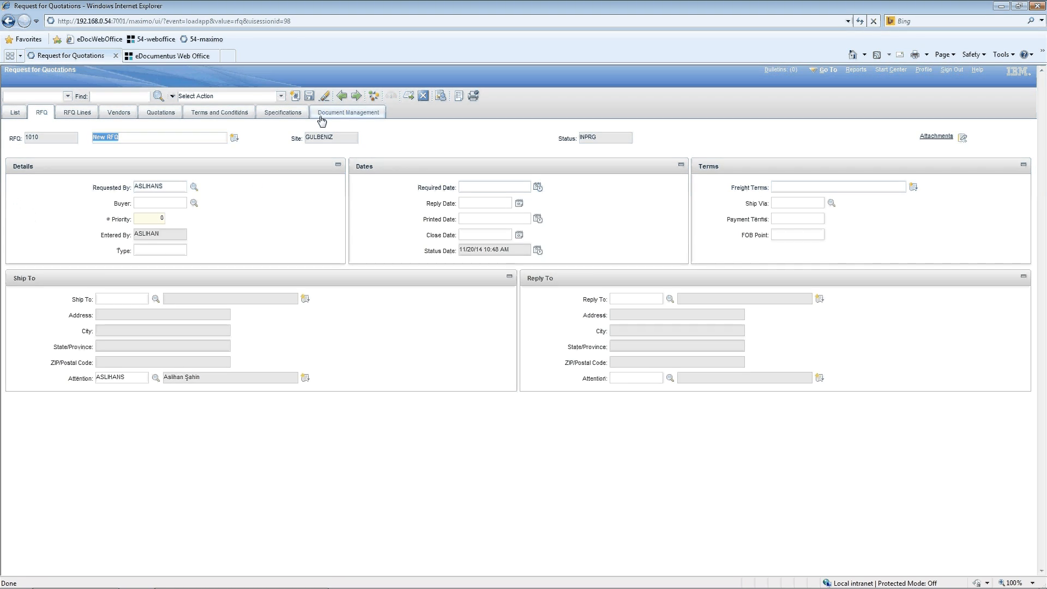
Set the Main document's status to Final in RFQ 1010's Document Management tab and save
click(348, 111)
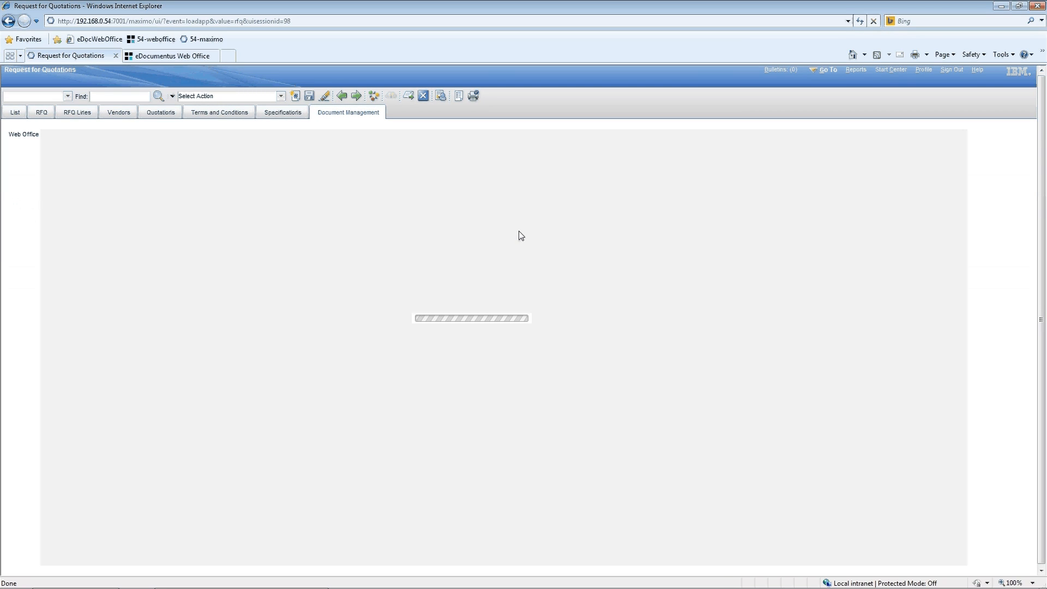
mouse_move(554, 265)
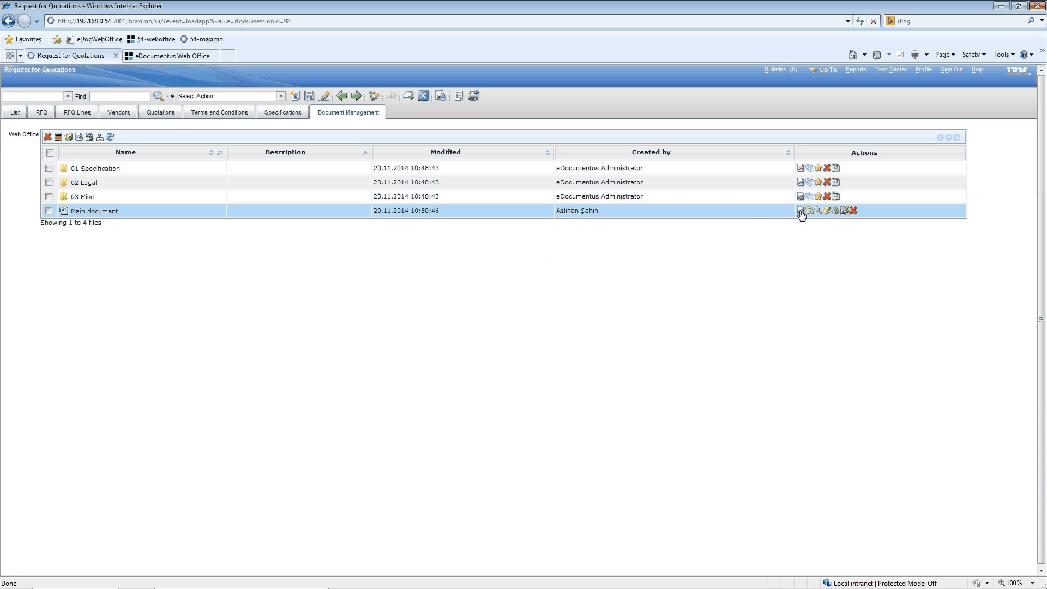
click(800, 210)
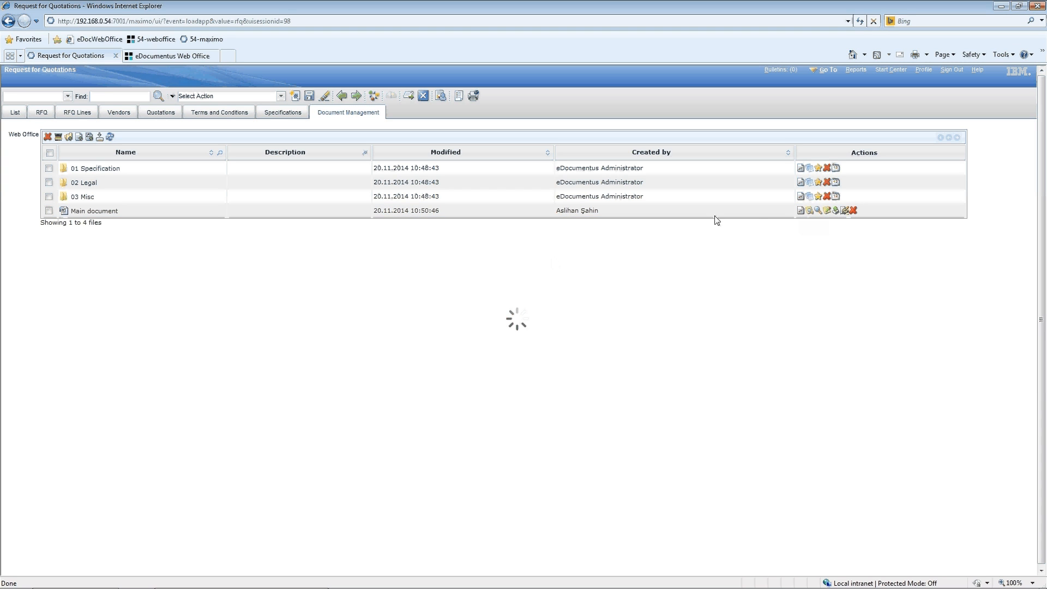
click(800, 210)
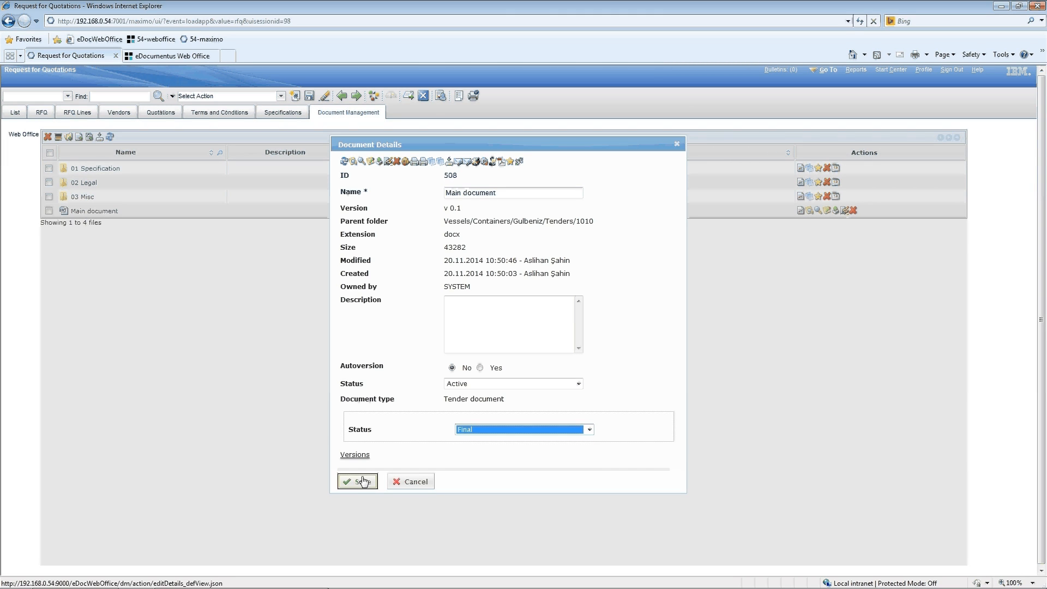
click(357, 481)
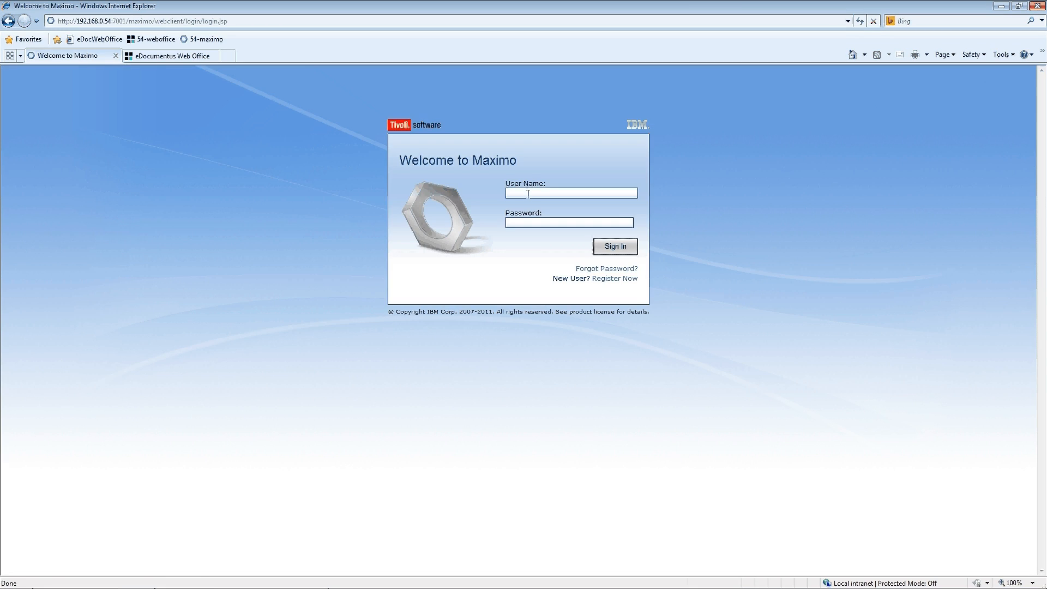
Sign in as user ahmed and go to Purchasing > Request for Quotations
text(ahmed)
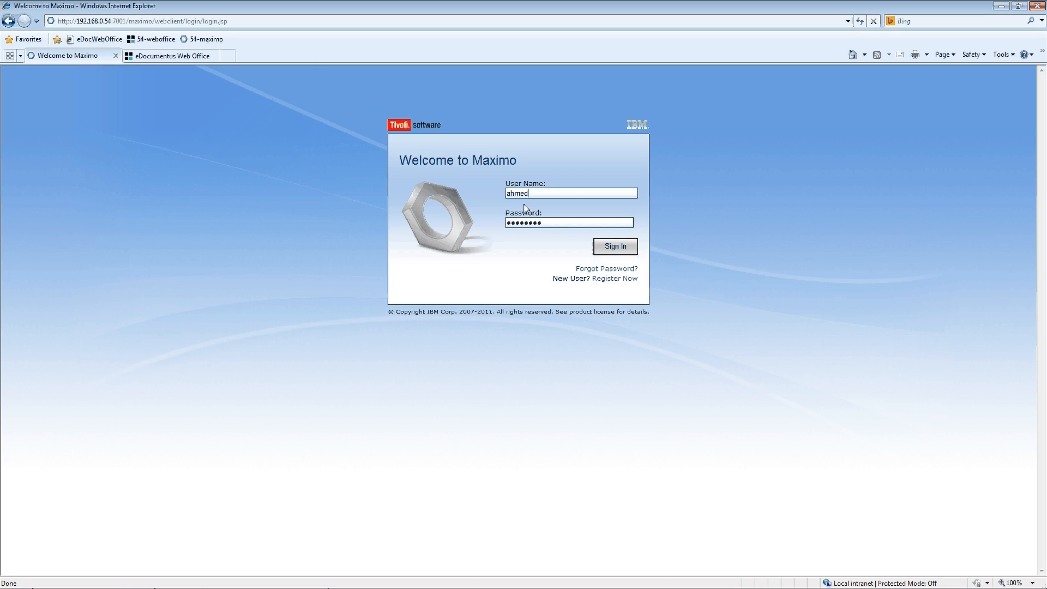
click(615, 247)
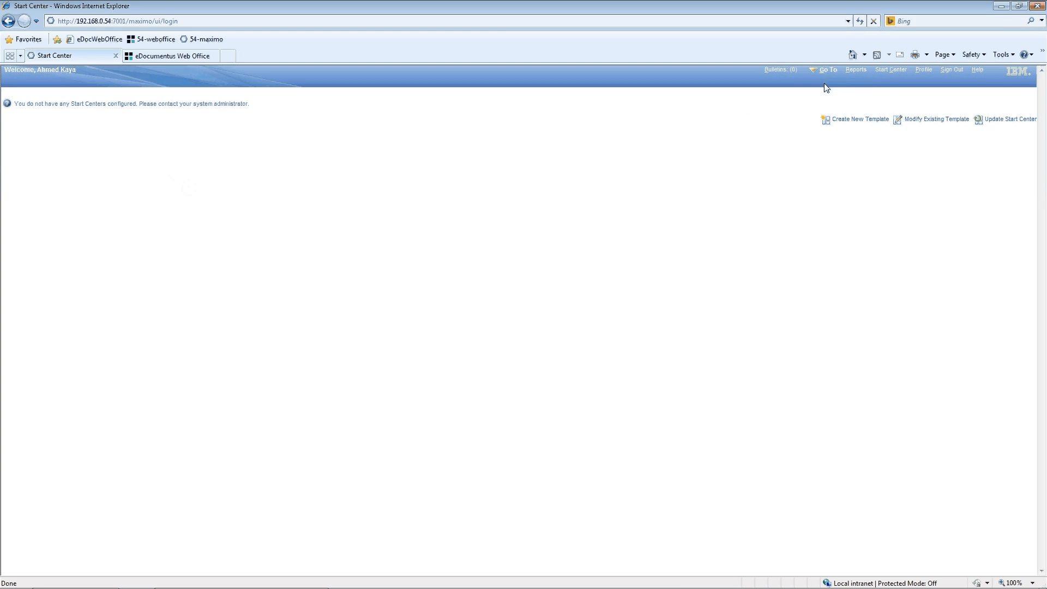
click(827, 70)
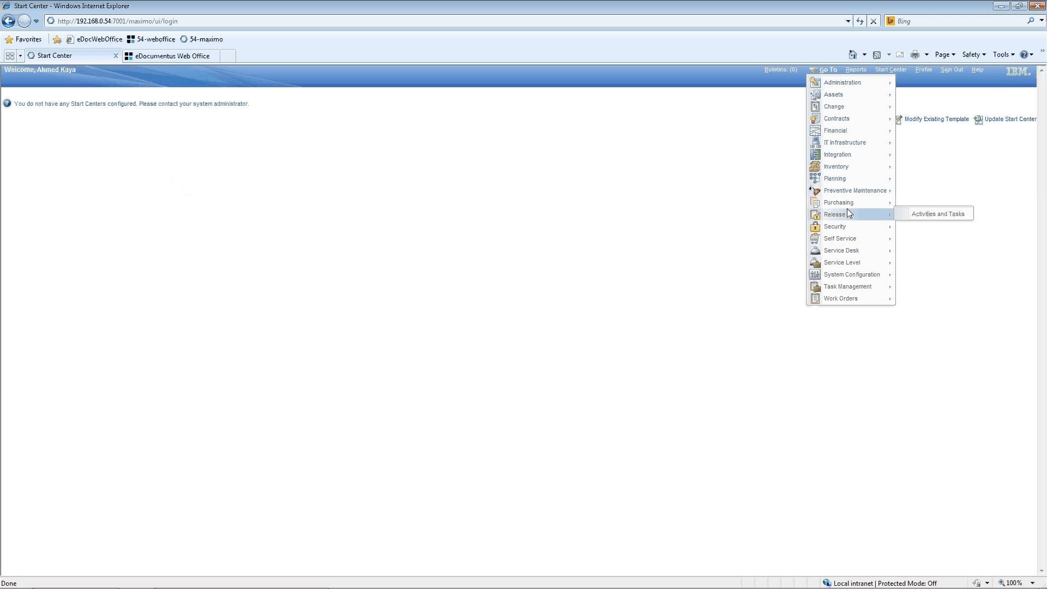
mouse_move(839, 203)
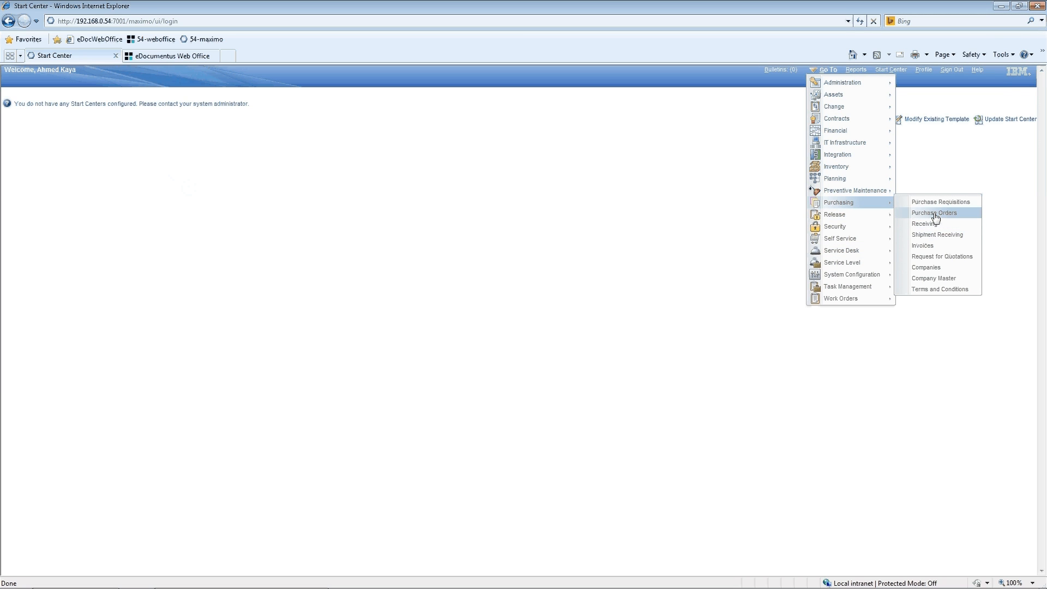
click(934, 213)
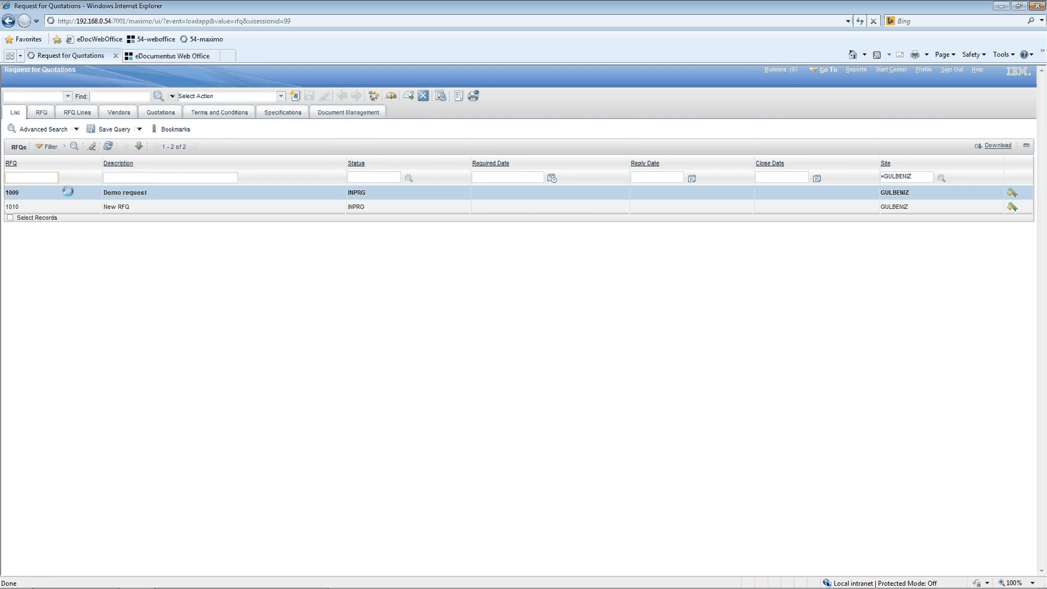
Open RFQ 1010 and load its Document Management list with Main document and folders 01–03
click(12, 207)
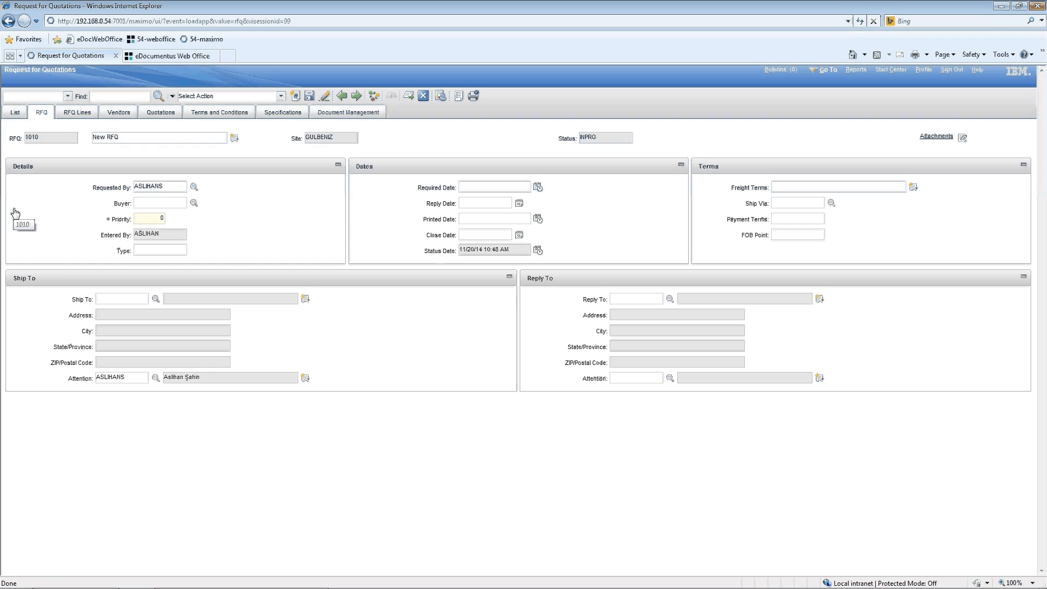
click(348, 113)
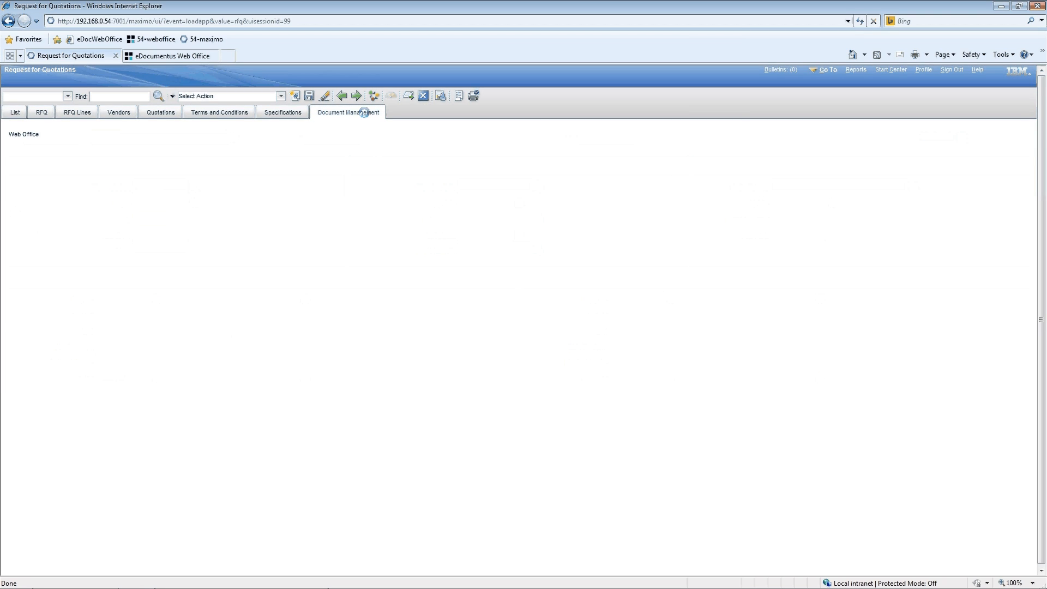
click(348, 111)
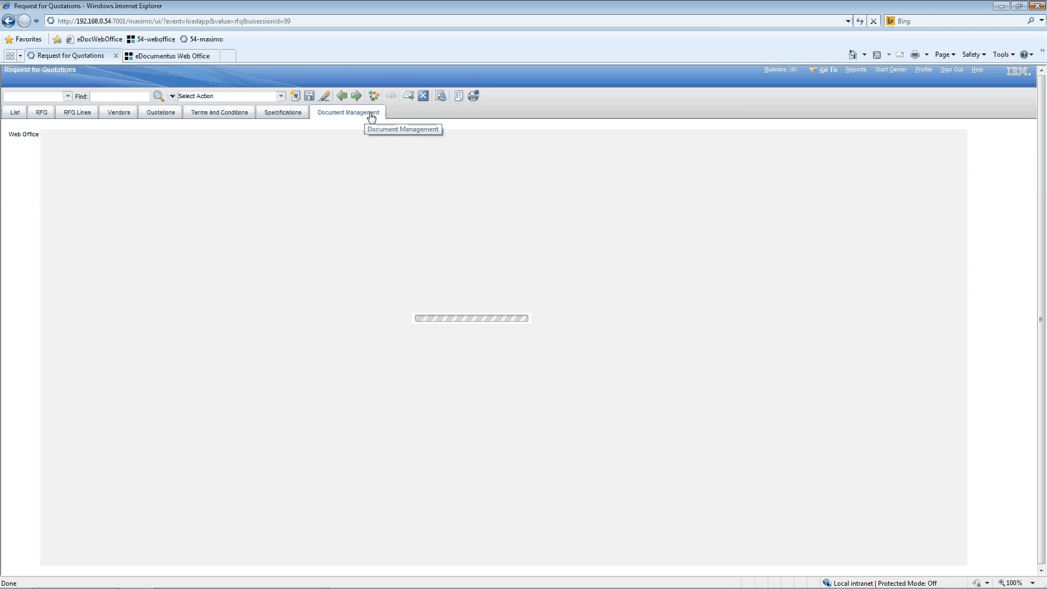
click(348, 112)
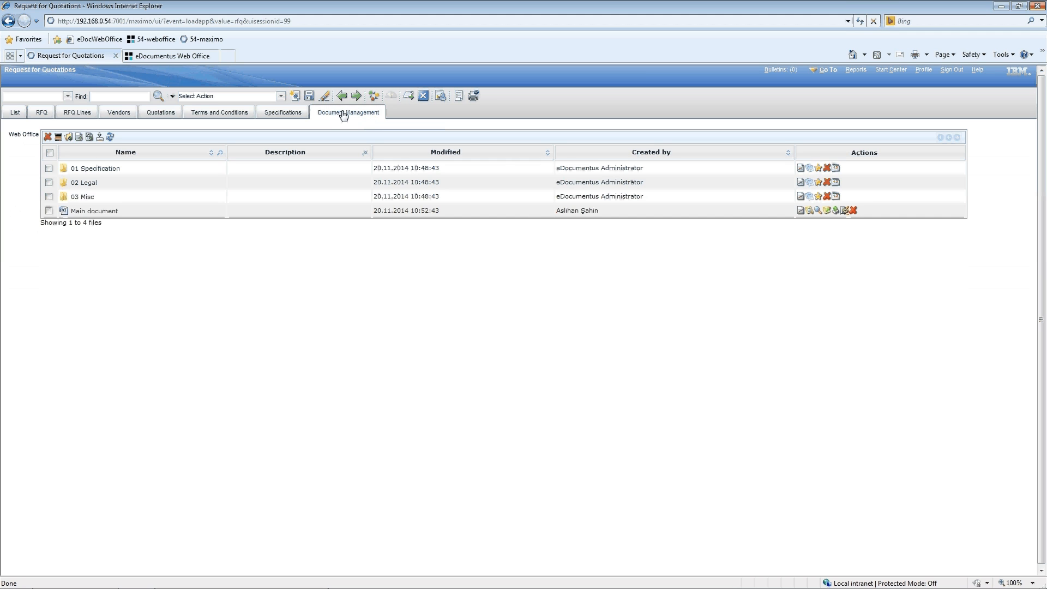
mouse_move(344, 115)
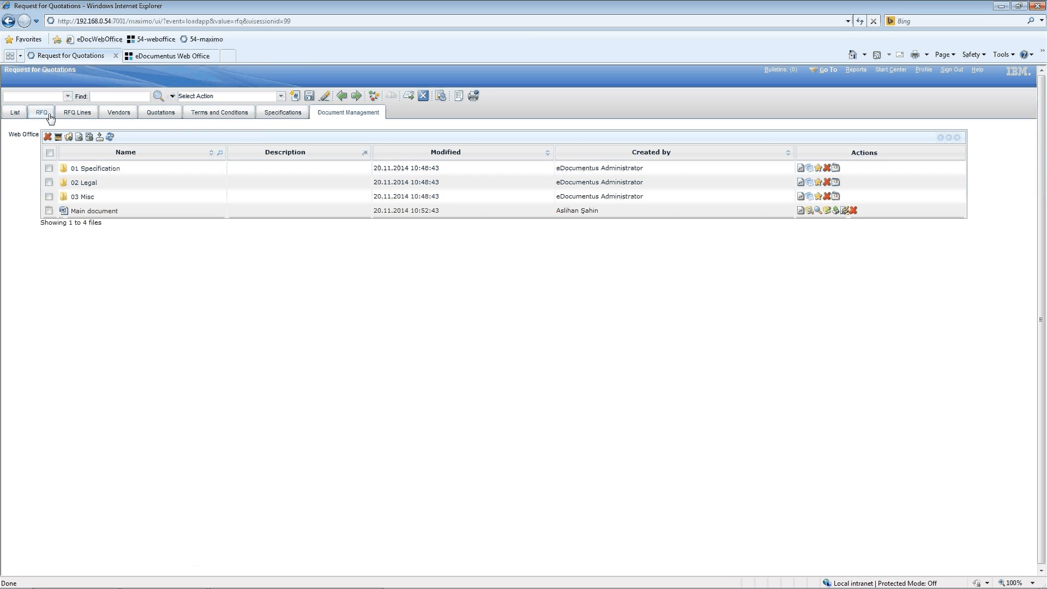
Start a new file attachment on RFQ 1010 stored in the eDoc folder
click(37, 111)
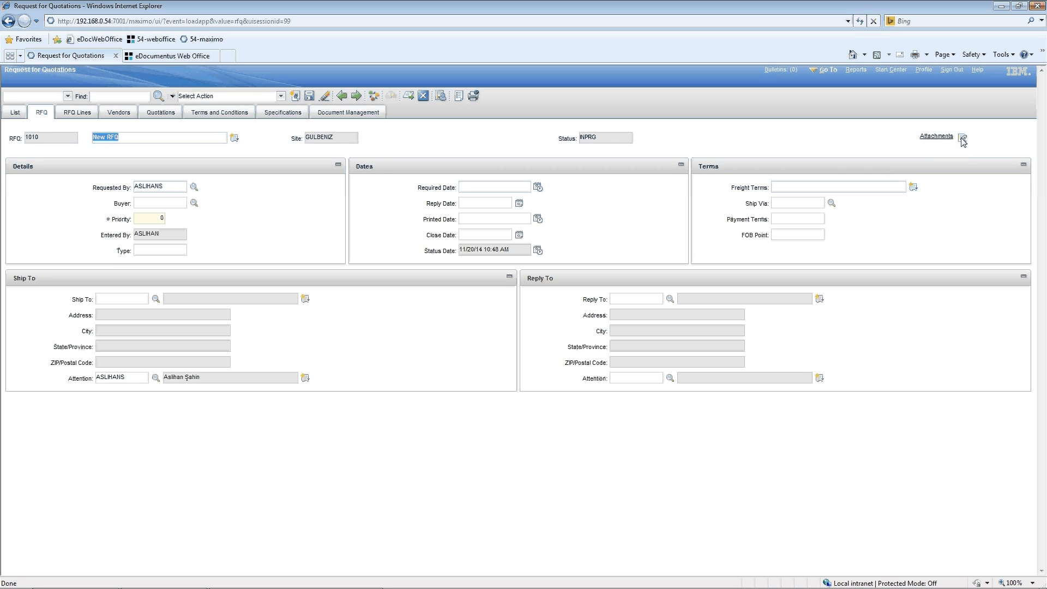
click(961, 138)
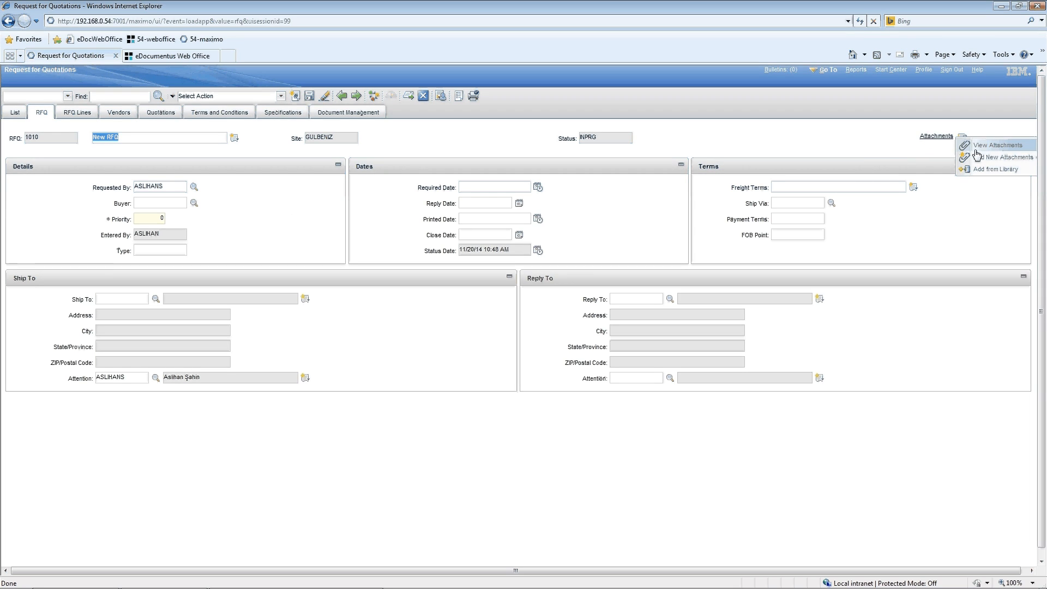
click(997, 144)
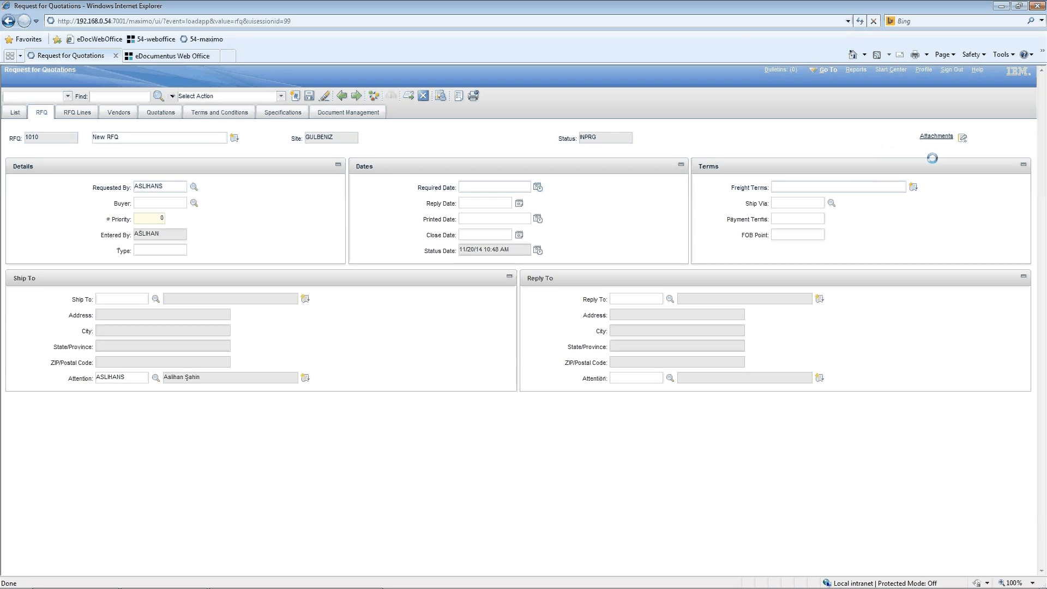
click(965, 137)
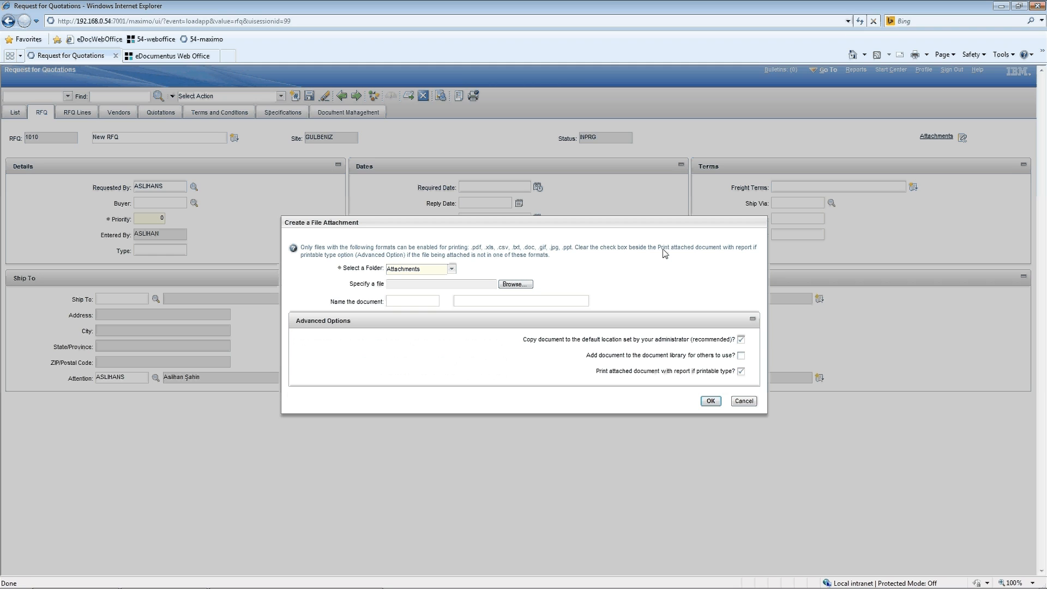
mouse_move(508, 259)
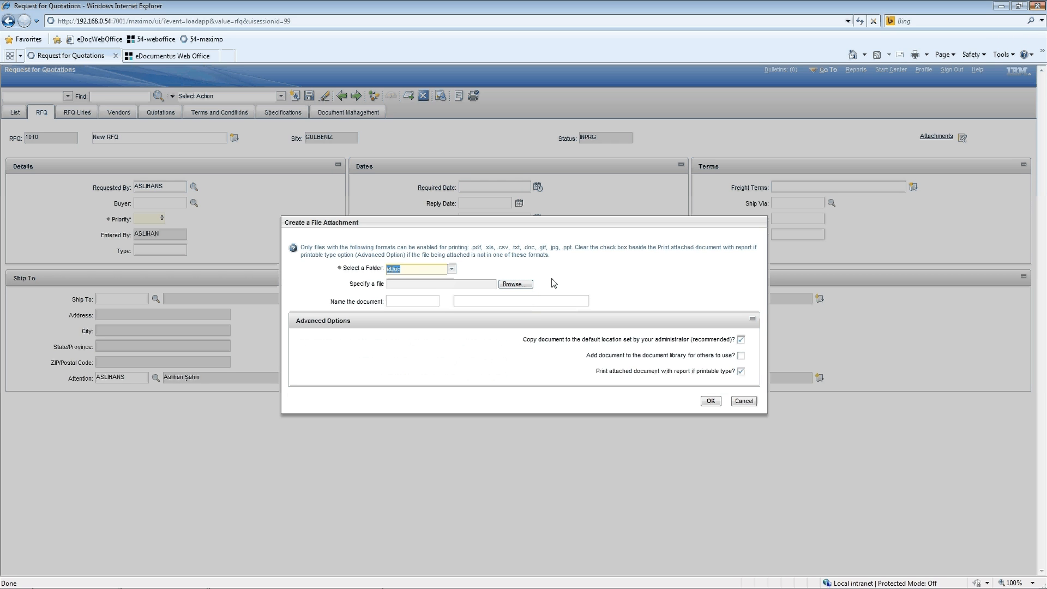
Upload Appendix.docx named APPENDIX and save it to the RFQ
click(515, 284)
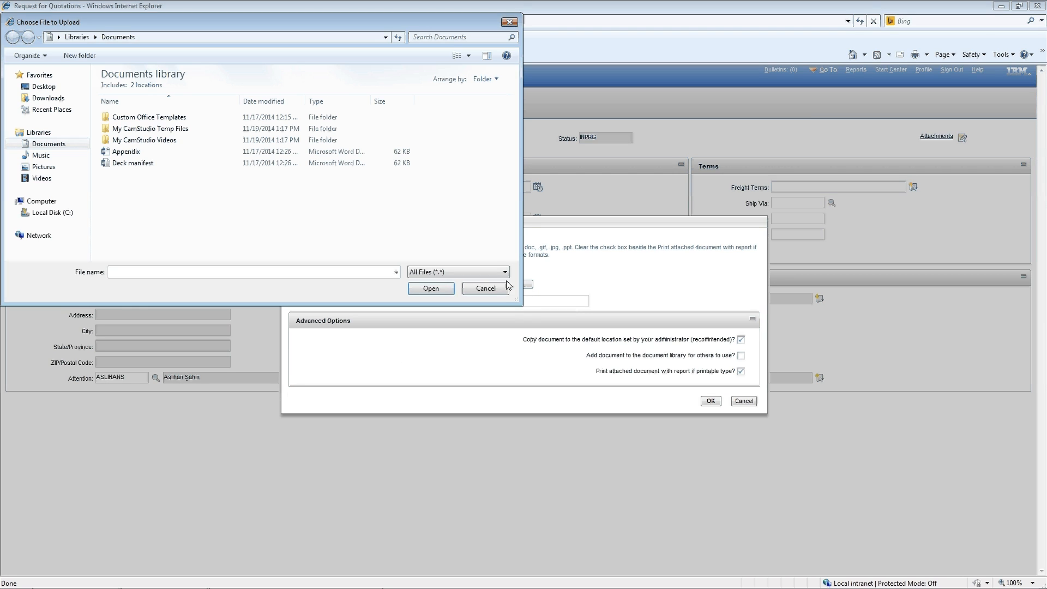
click(127, 152)
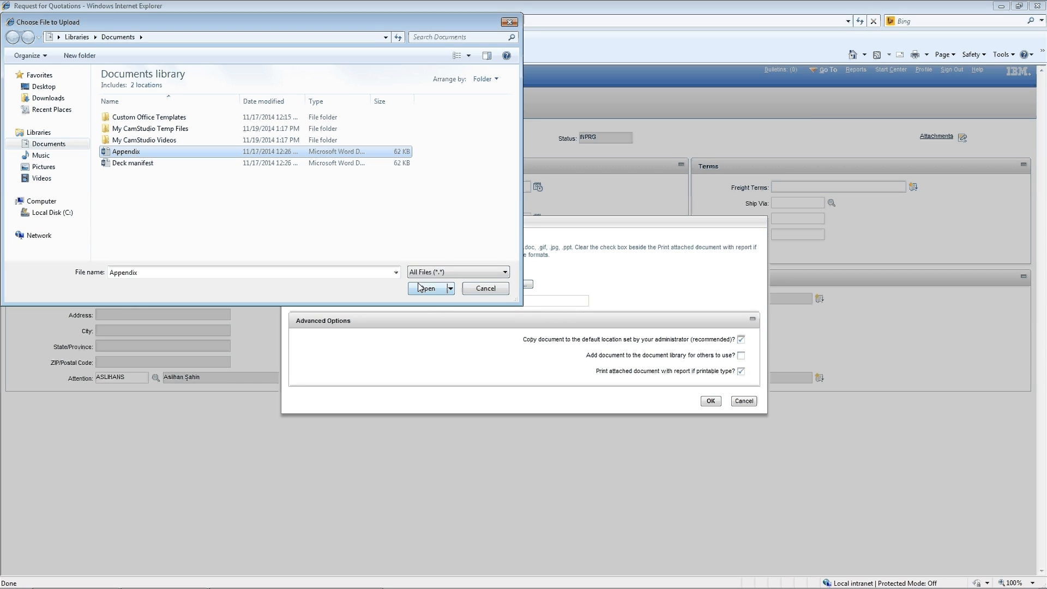
click(426, 288)
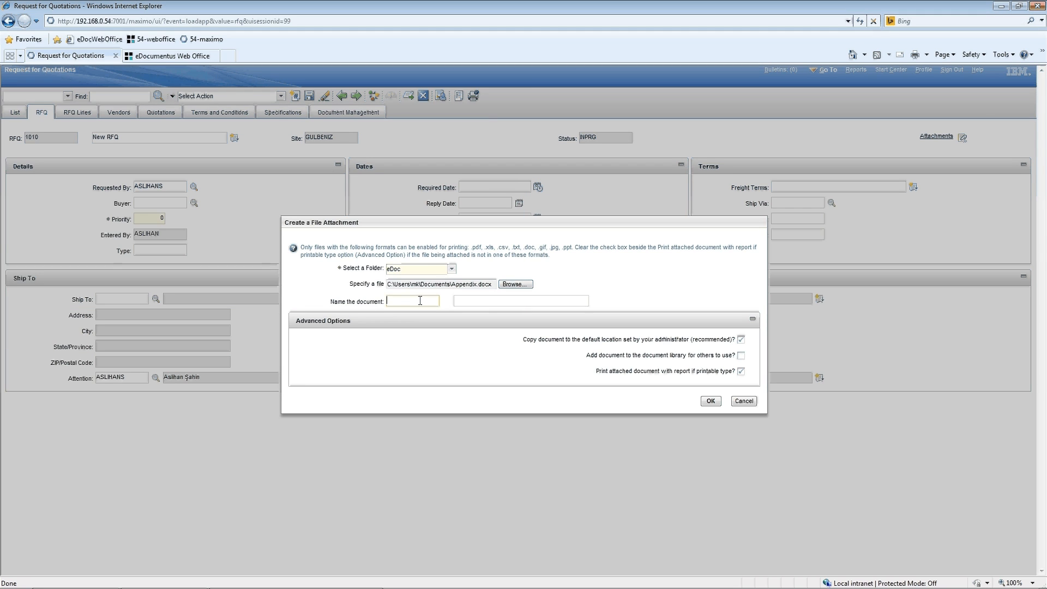
text(APPENDIX)
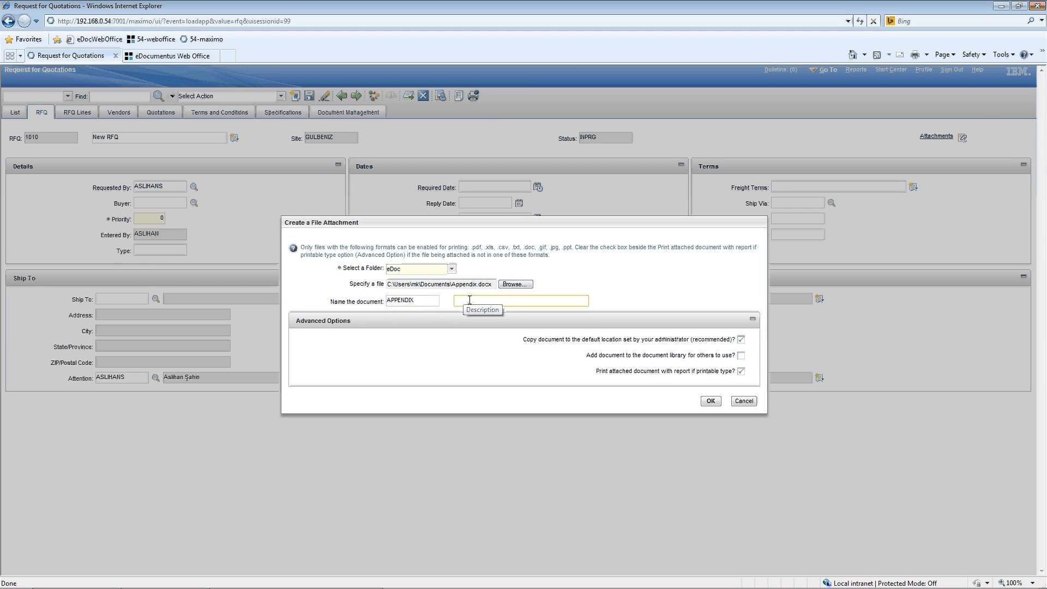
click(711, 401)
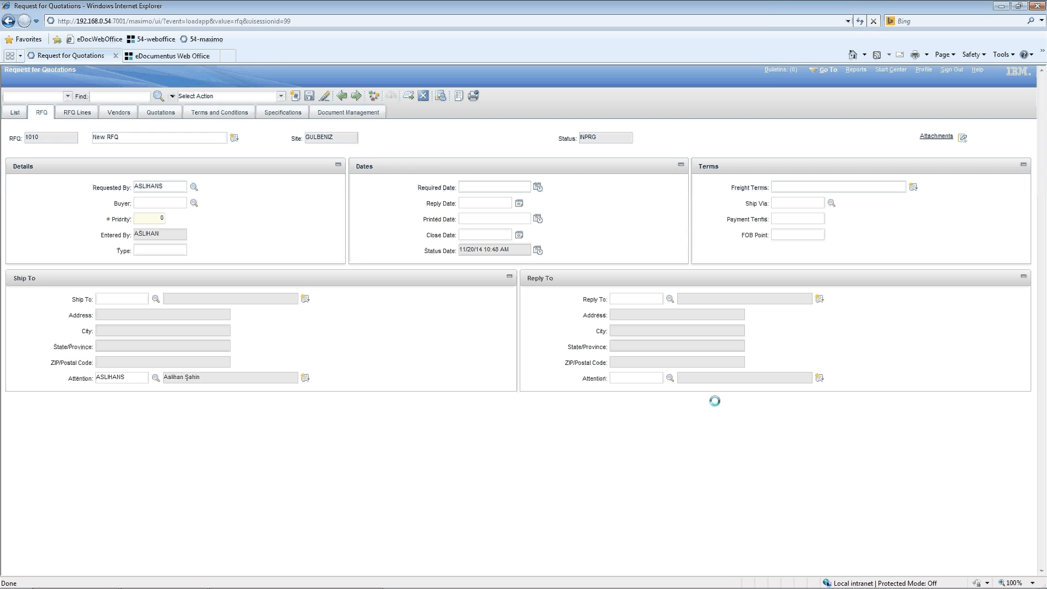
mouse_move(936, 135)
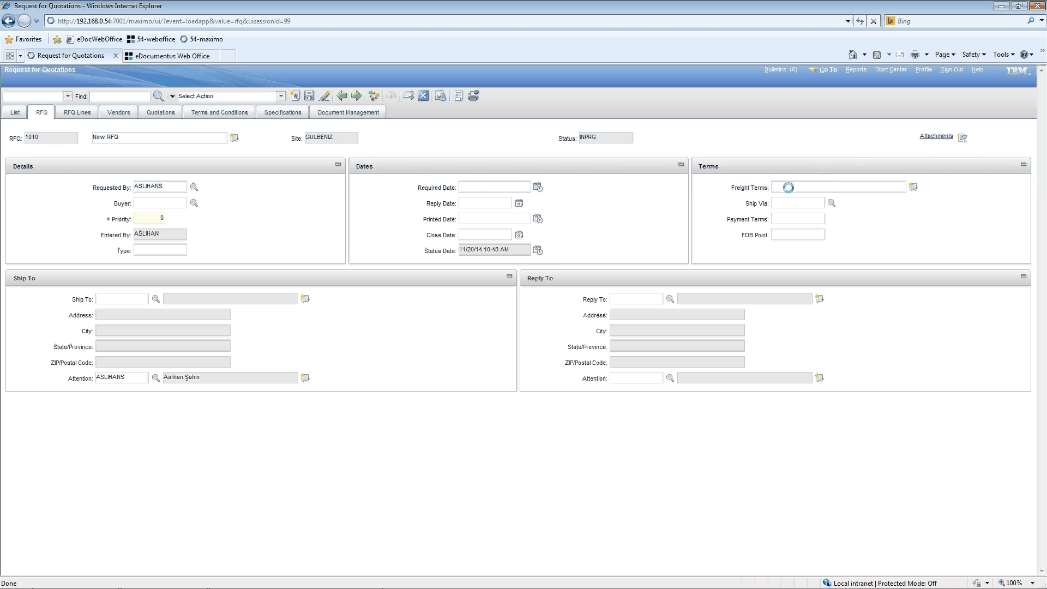
click(964, 138)
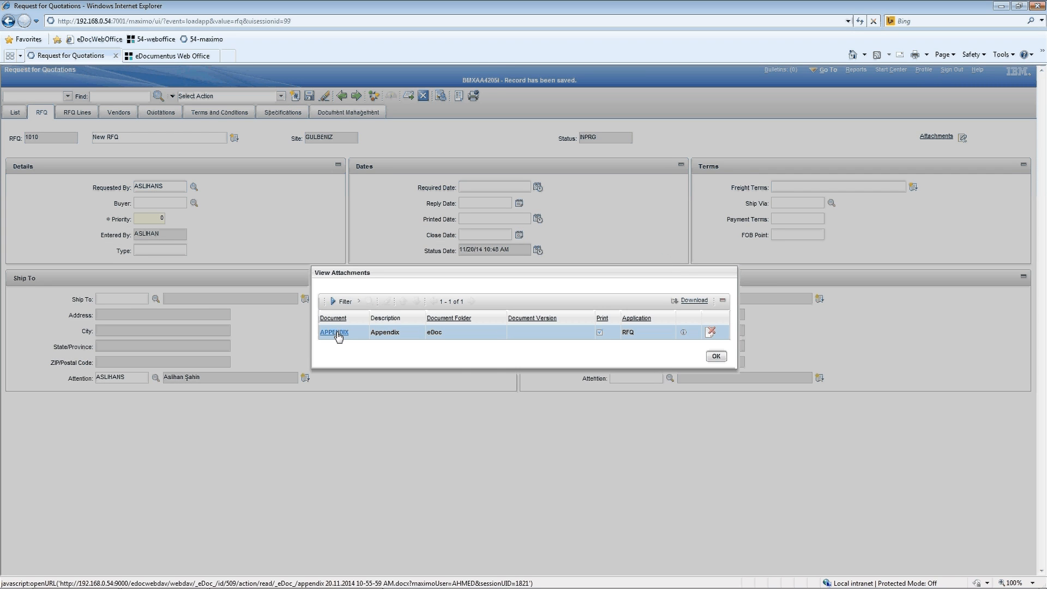
click(334, 331)
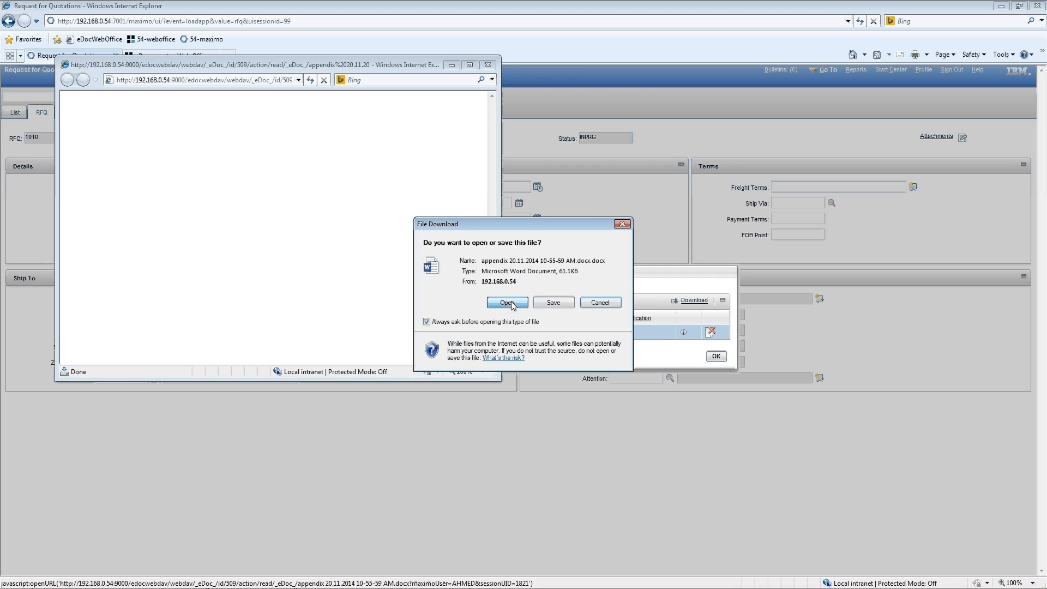
click(507, 303)
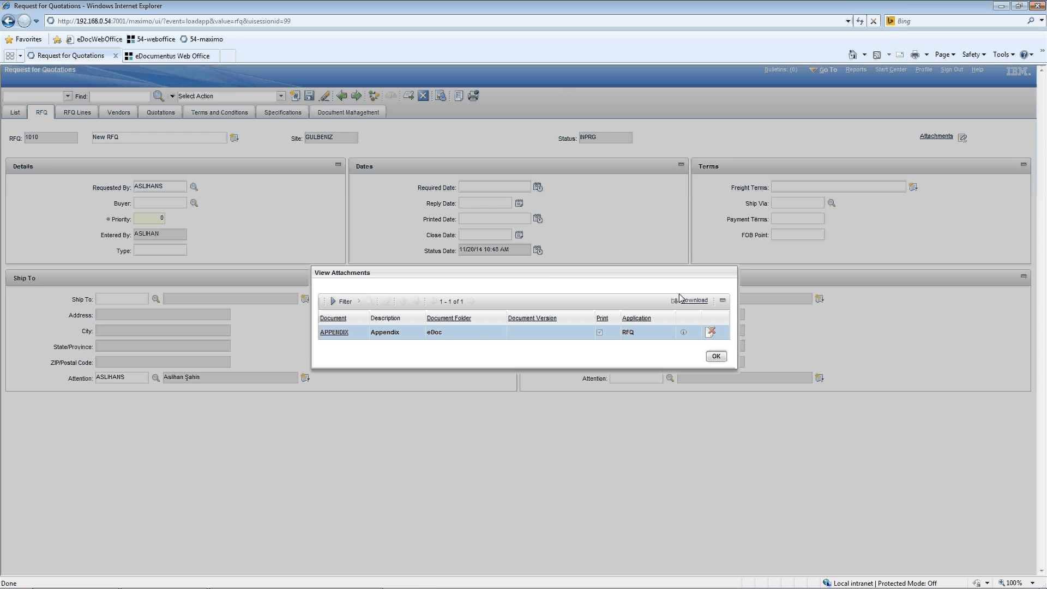
click(715, 356)
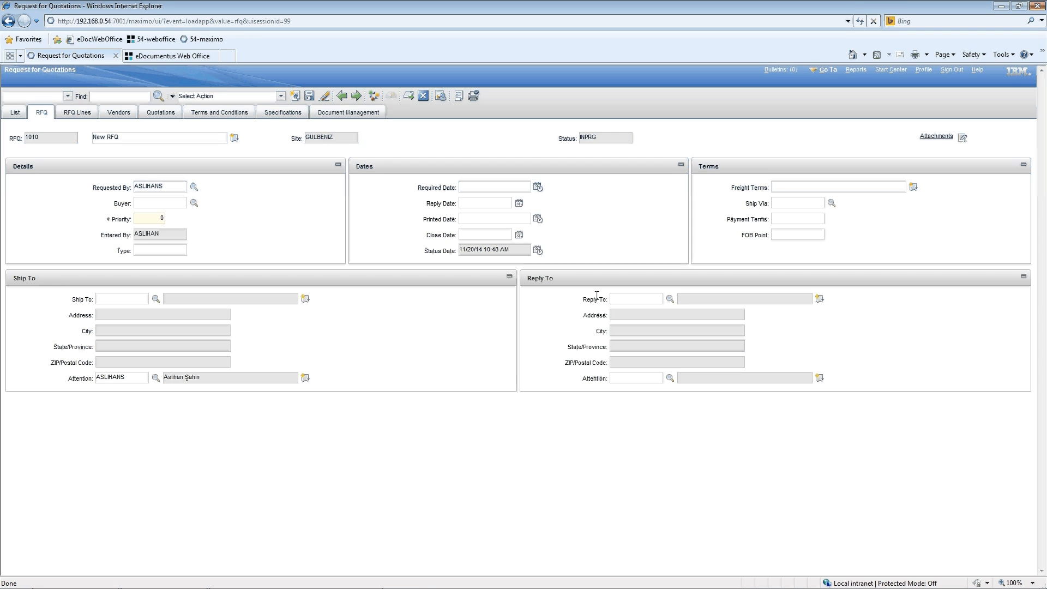
Show the Document Management list now including the appendix .docx file
click(348, 111)
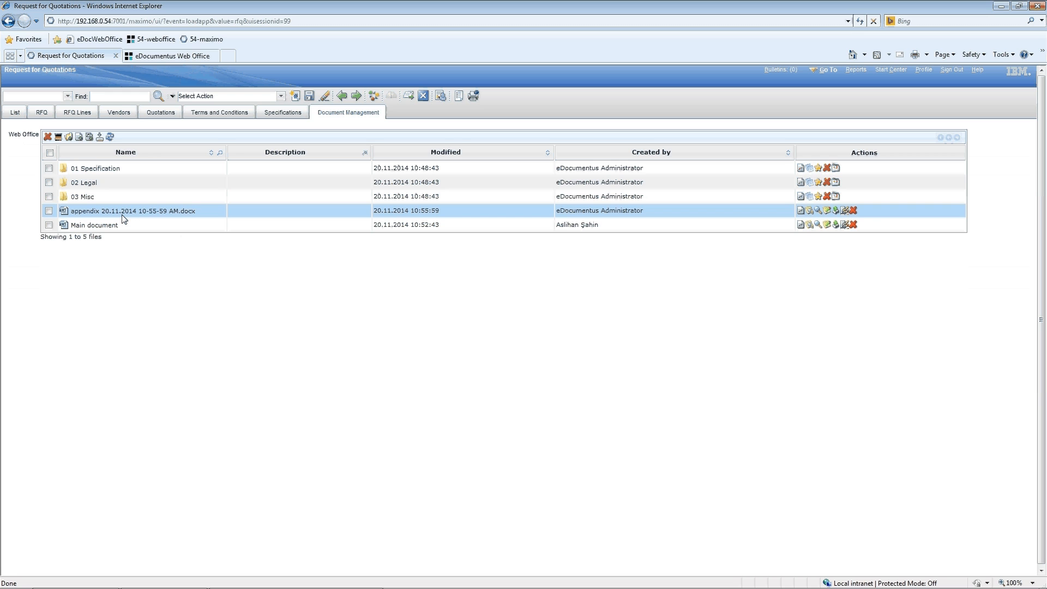
mouse_move(129, 219)
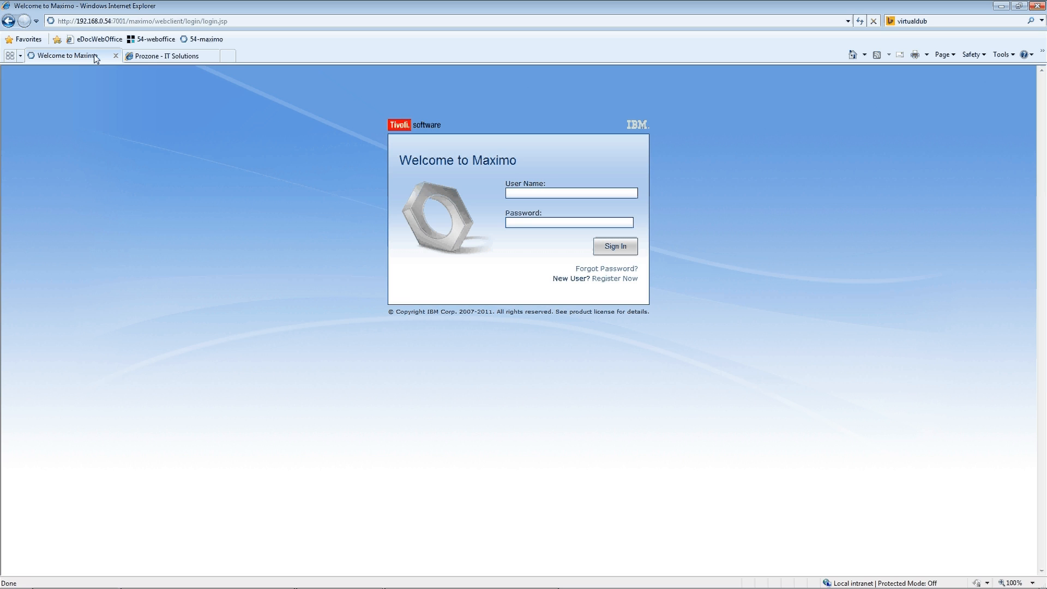
mouse_move(109, 66)
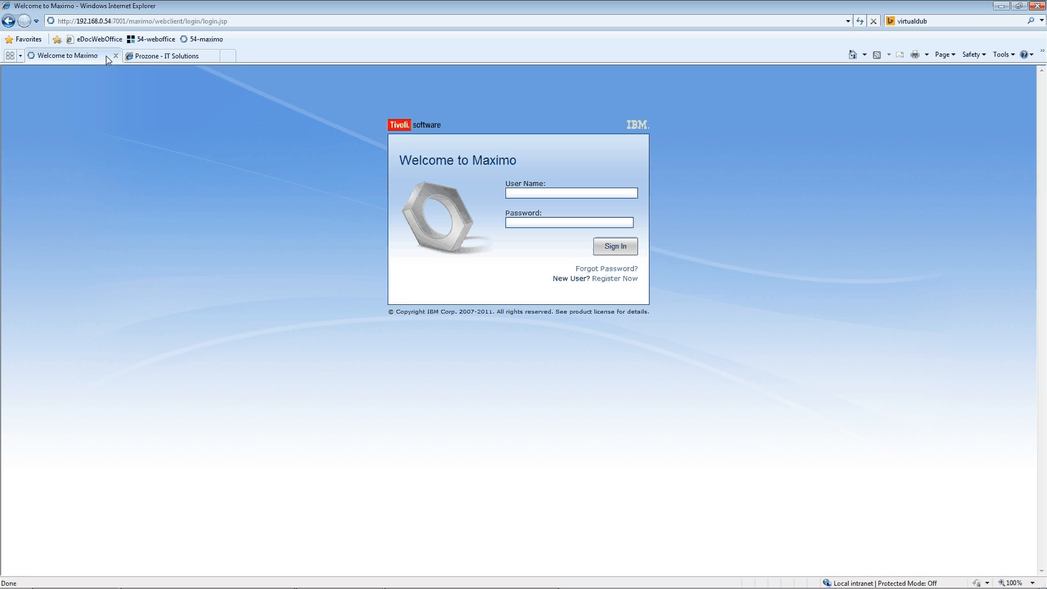
Switch to the Prozone IT Solutions site and show its Contact page
click(164, 54)
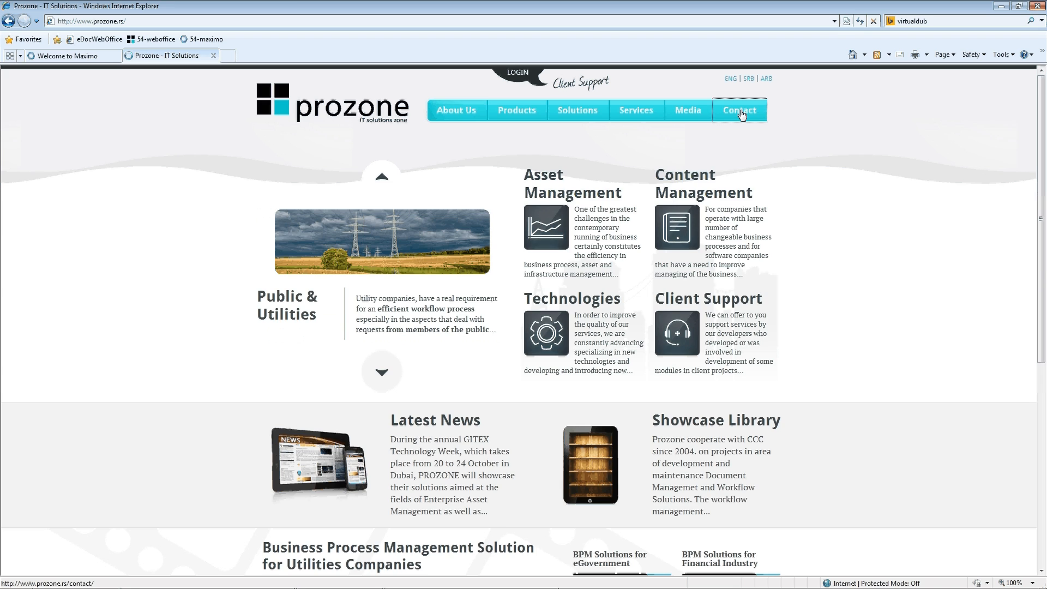
click(739, 110)
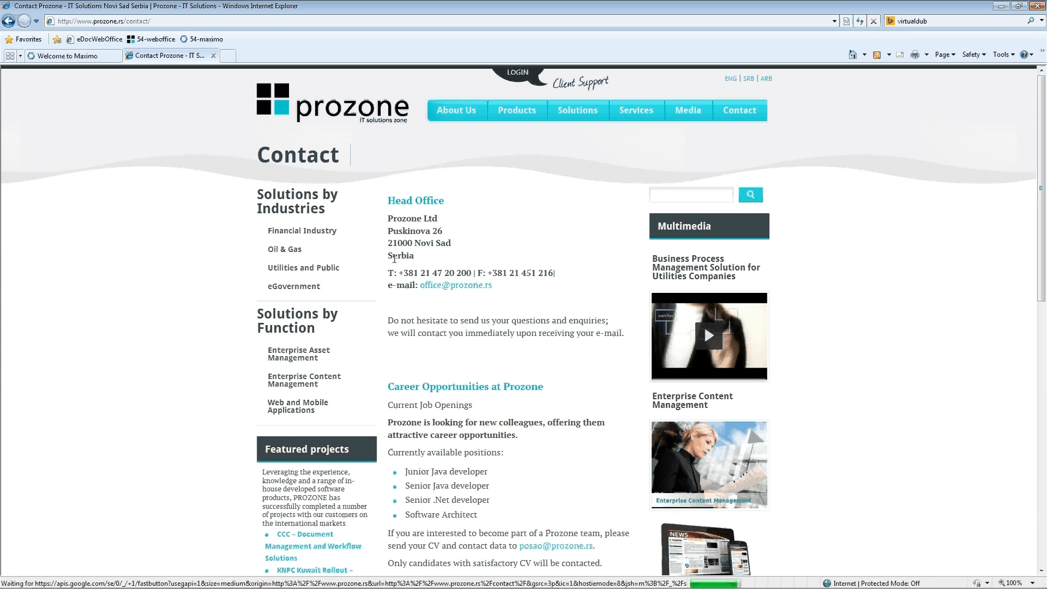
mouse_move(424, 290)
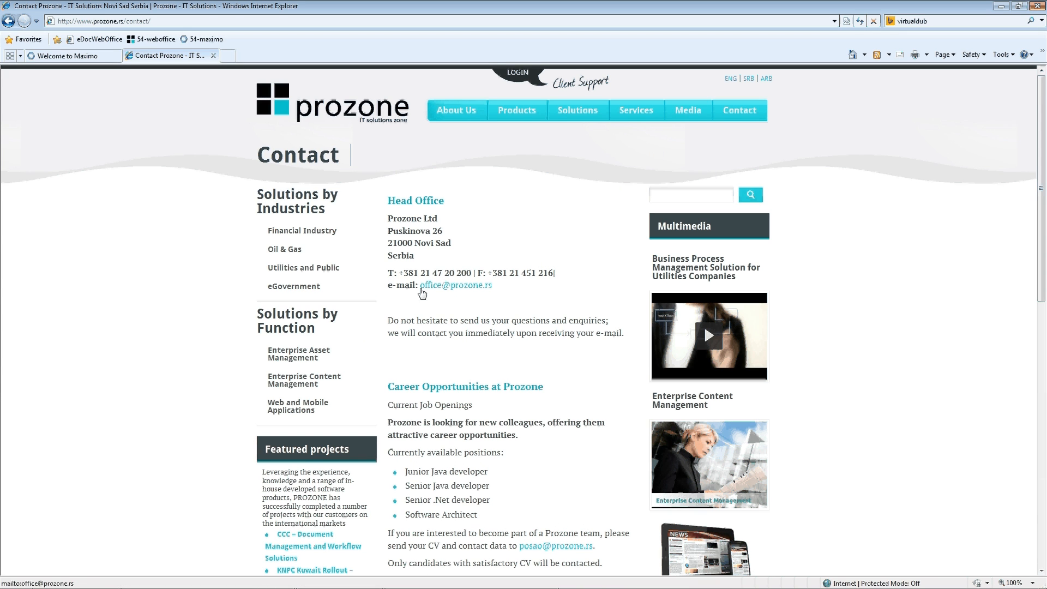